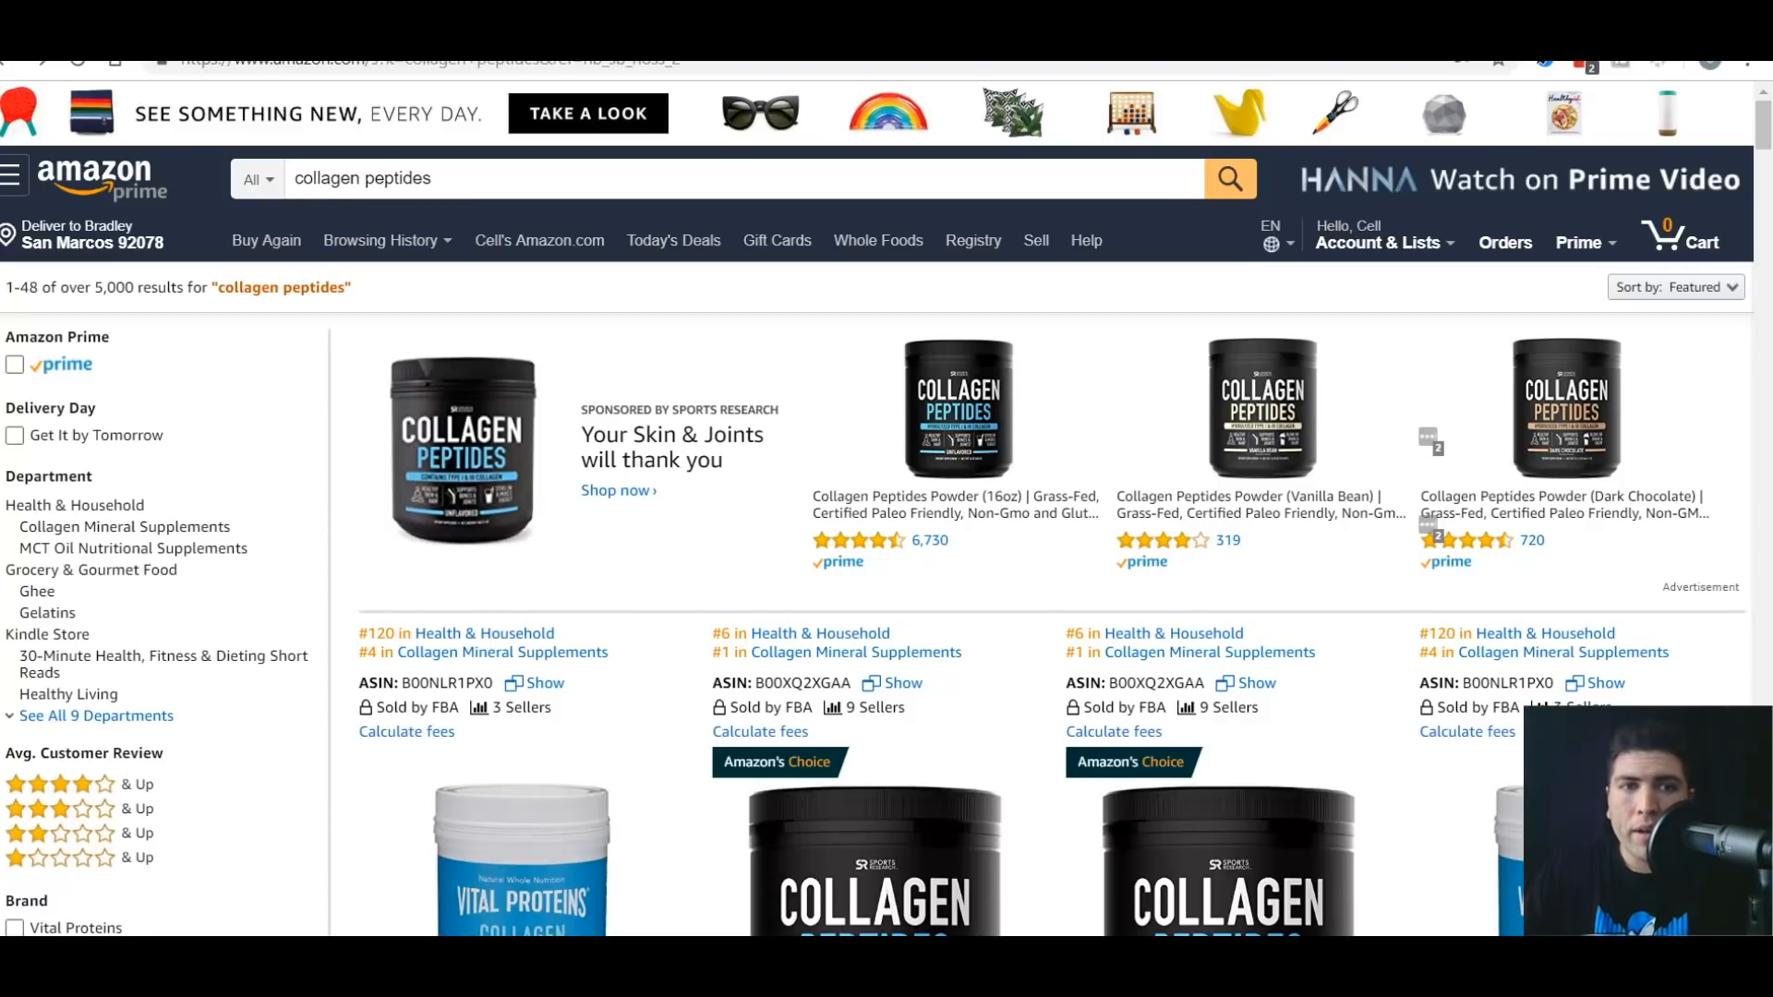
Browse the Keyword Tracker's tracked products and their keyword and search volume counts.
{"action": "scroll", "scroll_direction": "down", "scroll_amount": 3}
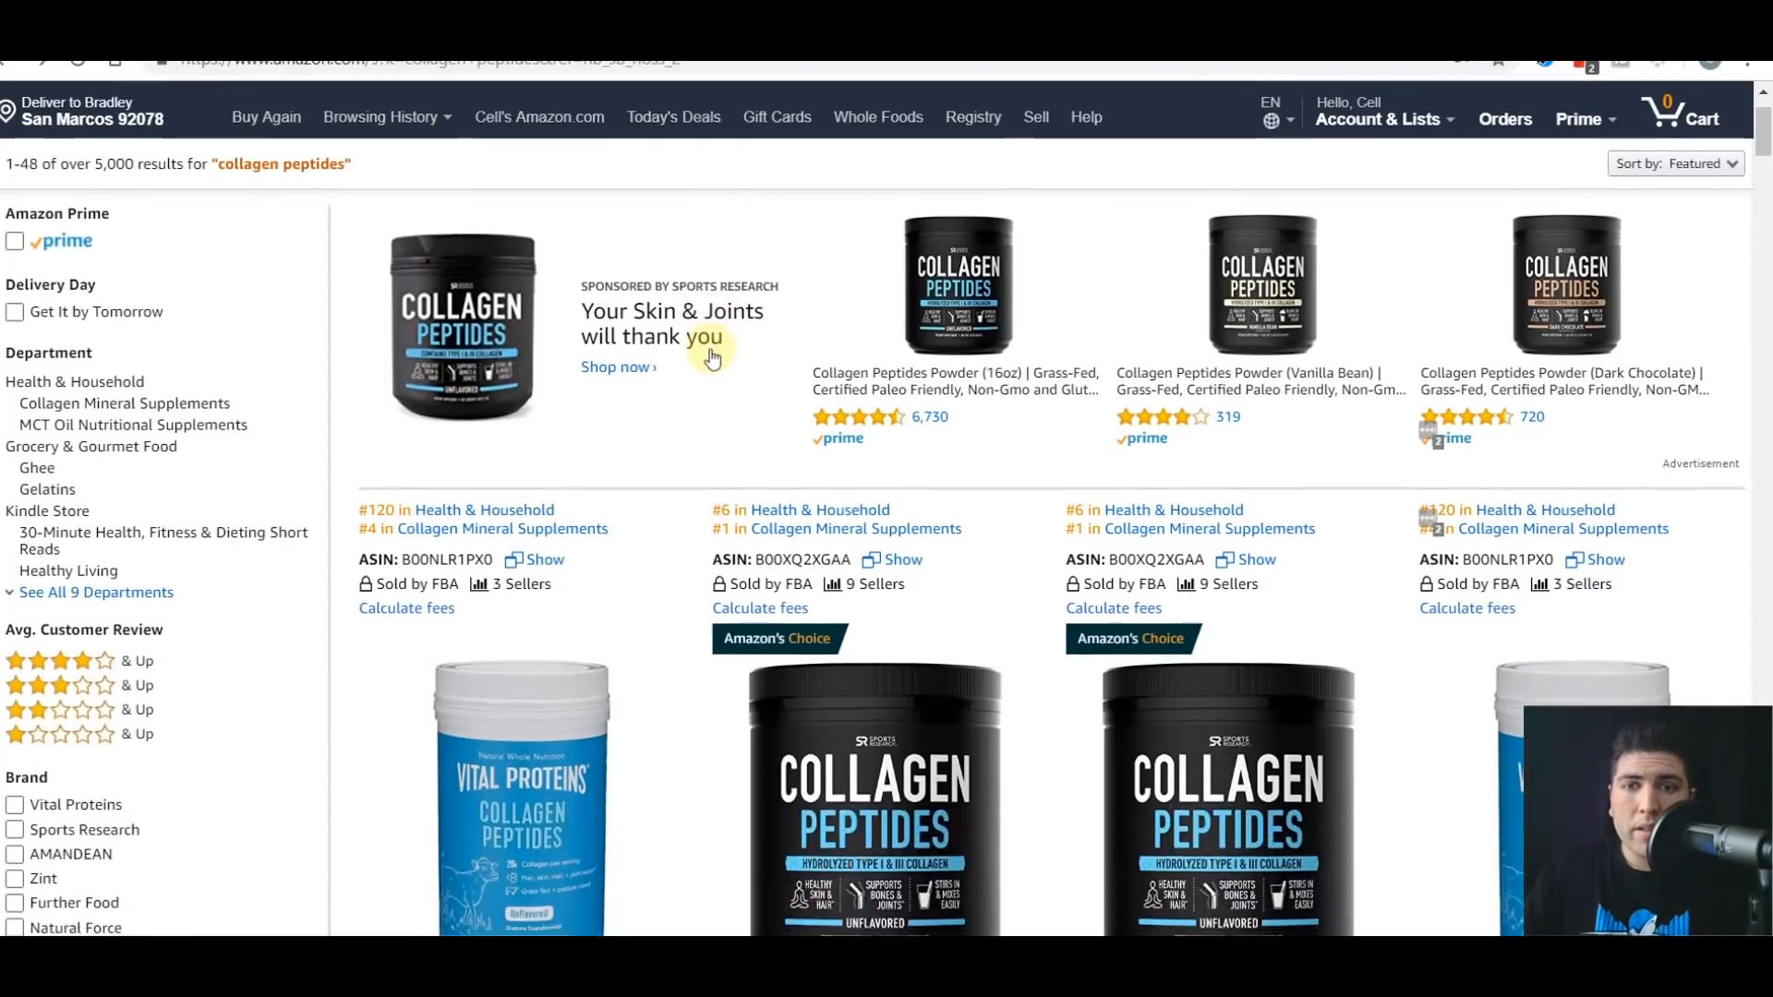
{"action": "scroll", "scroll_direction": "down", "scroll_amount": 3}
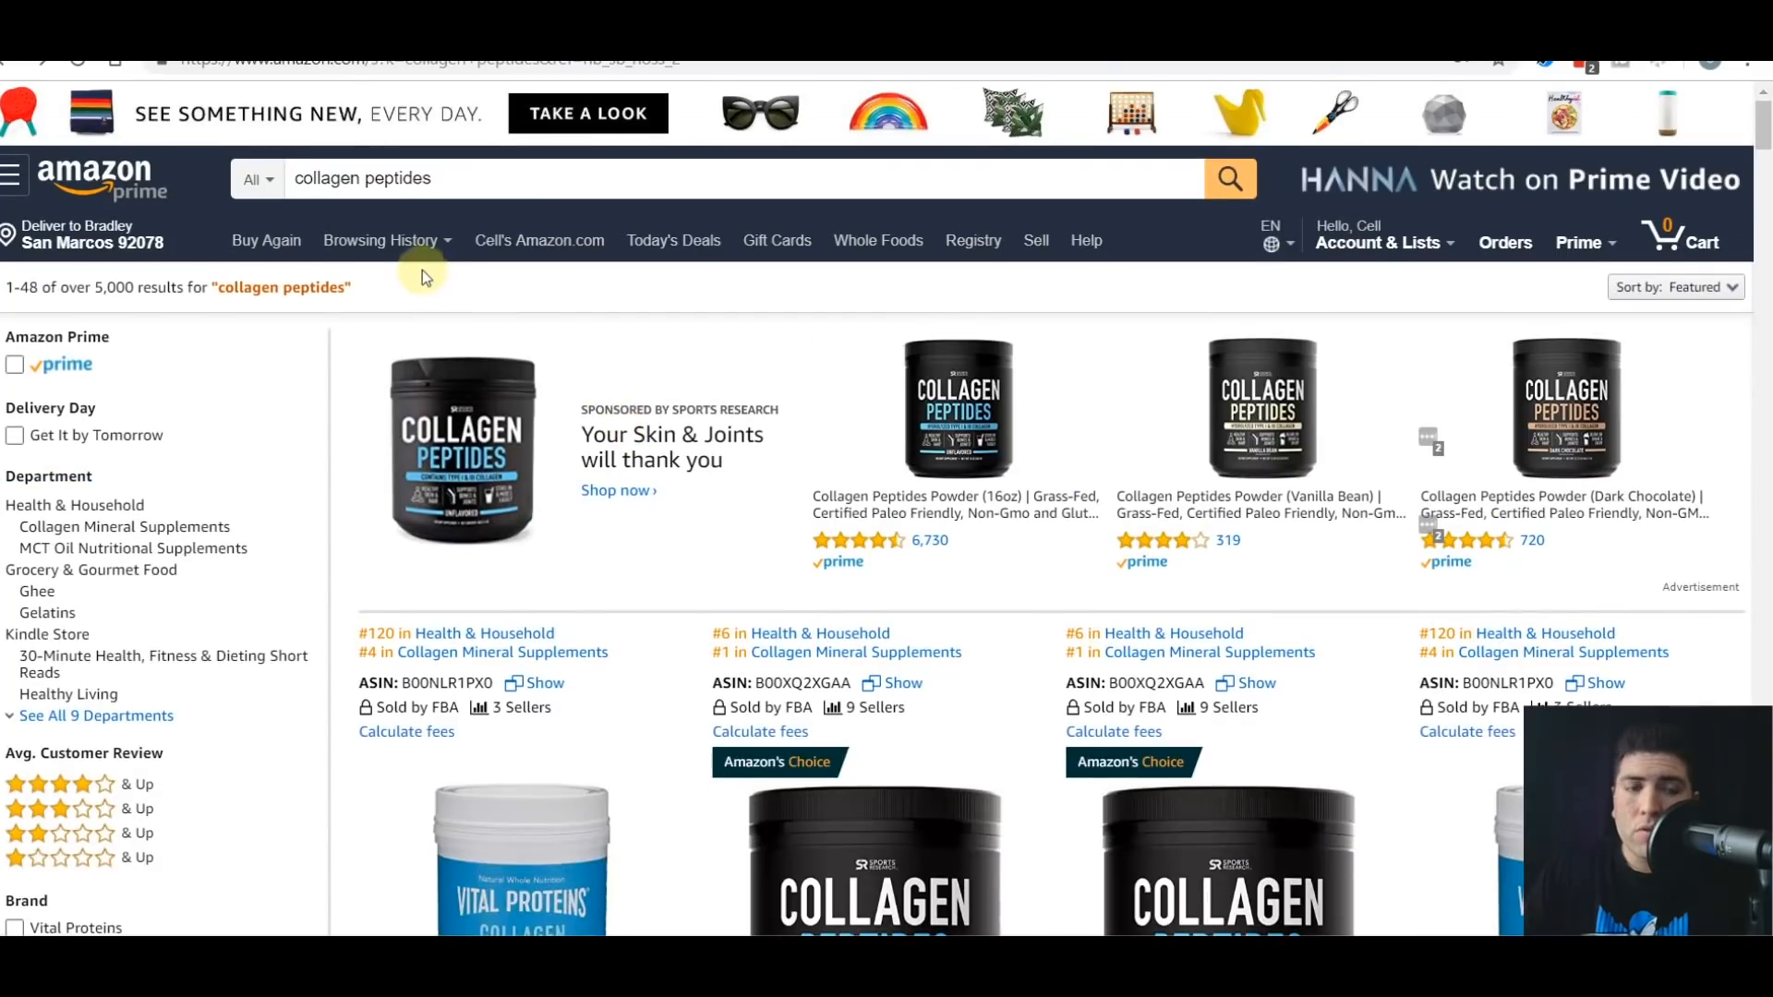
{"action": "scroll", "scroll_direction": "down", "scroll_amount": 3}
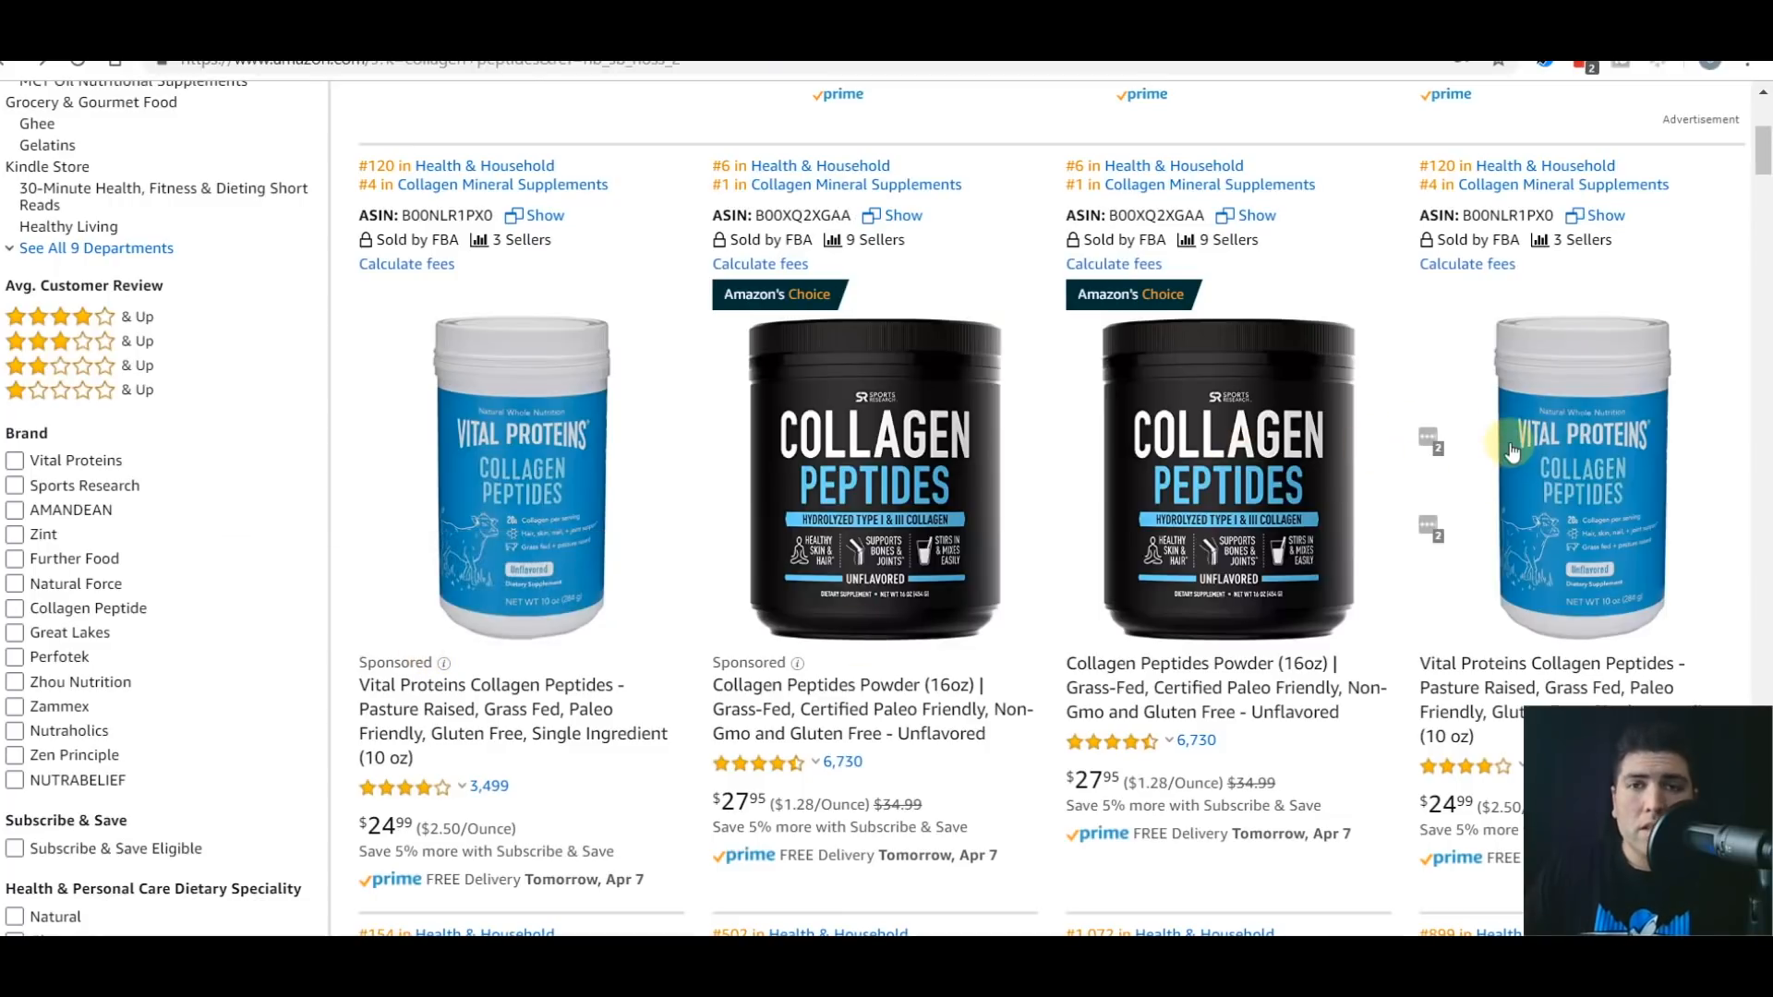
{"action": "scroll", "scroll_direction": "down", "scroll_amount": 3}
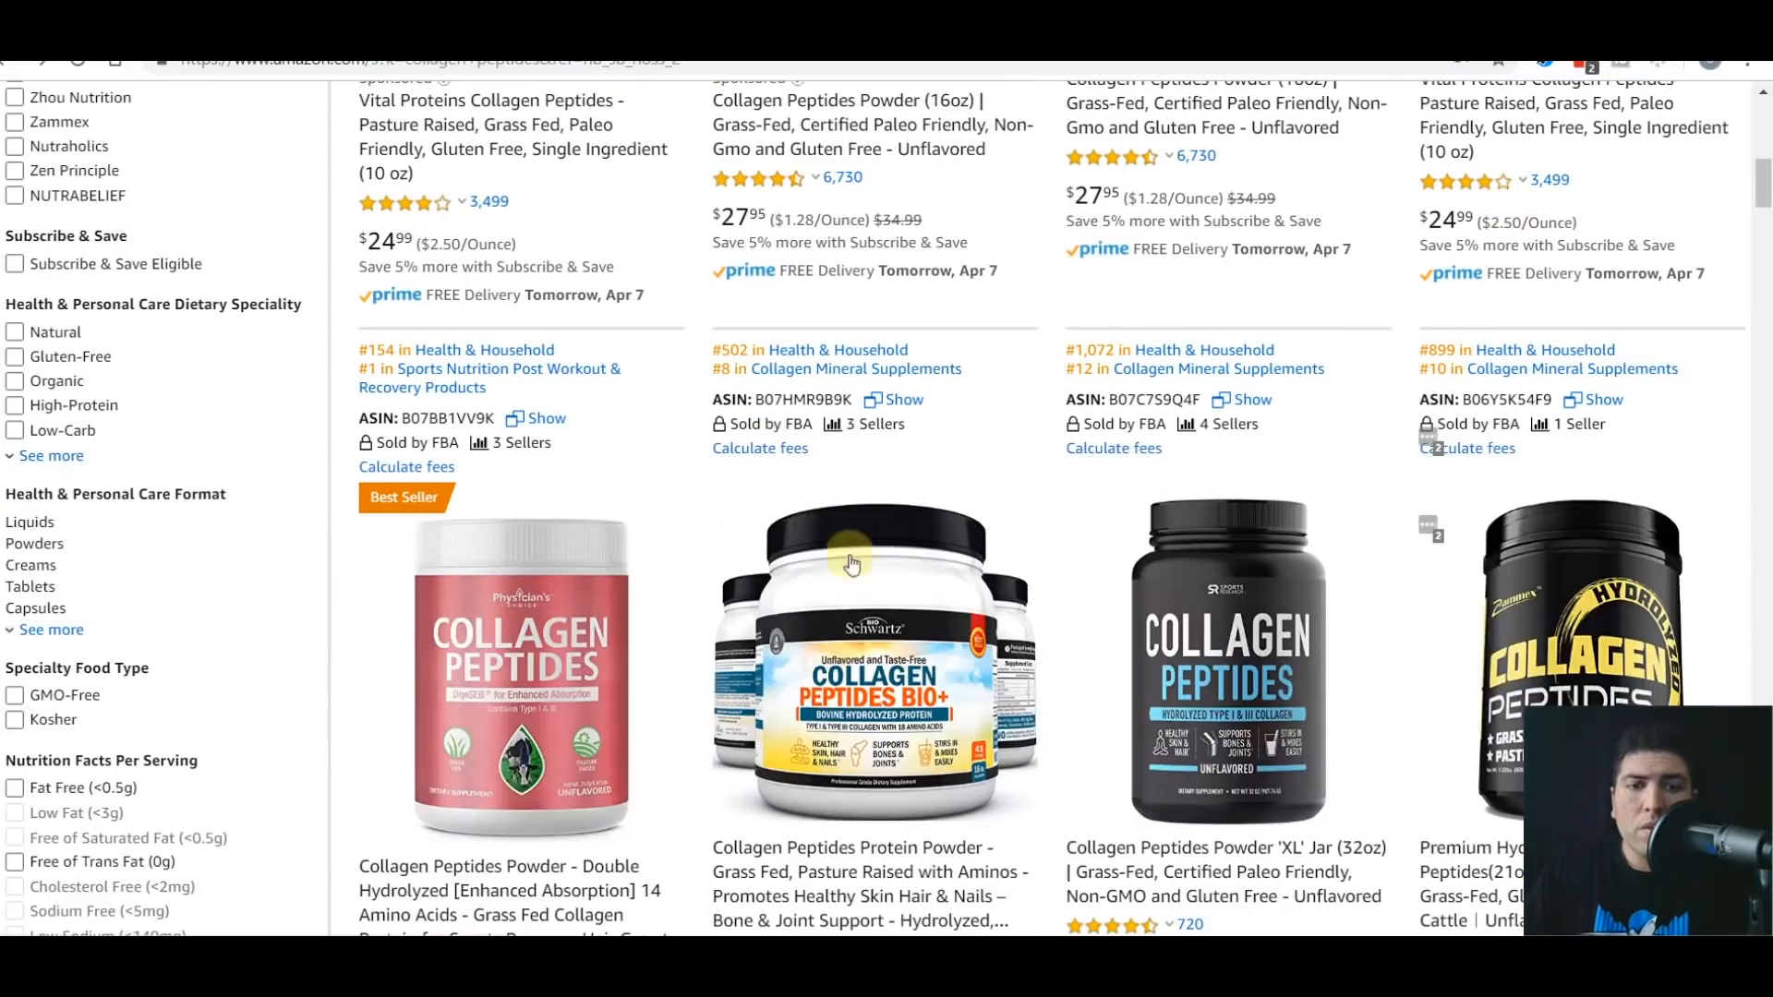
{"action": "scroll", "scroll_direction": "down", "scroll_amount": 3}
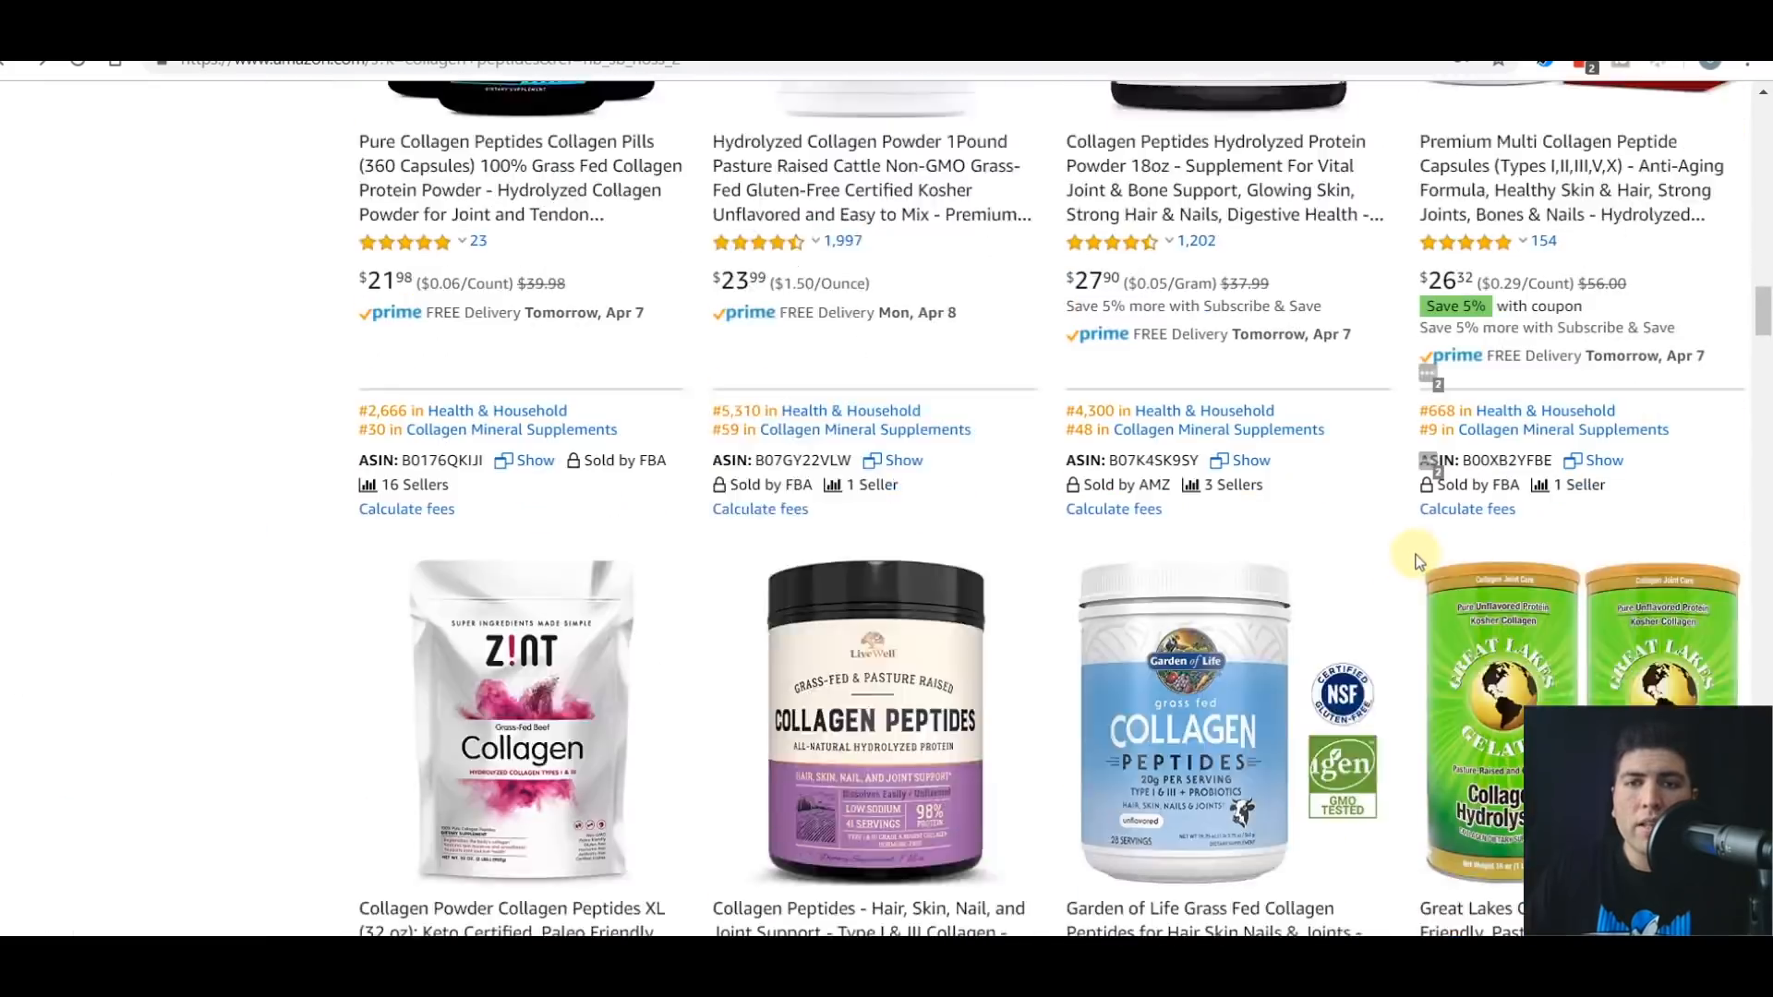
{"action": "scroll", "scroll_direction": "down", "scroll_amount": 3}
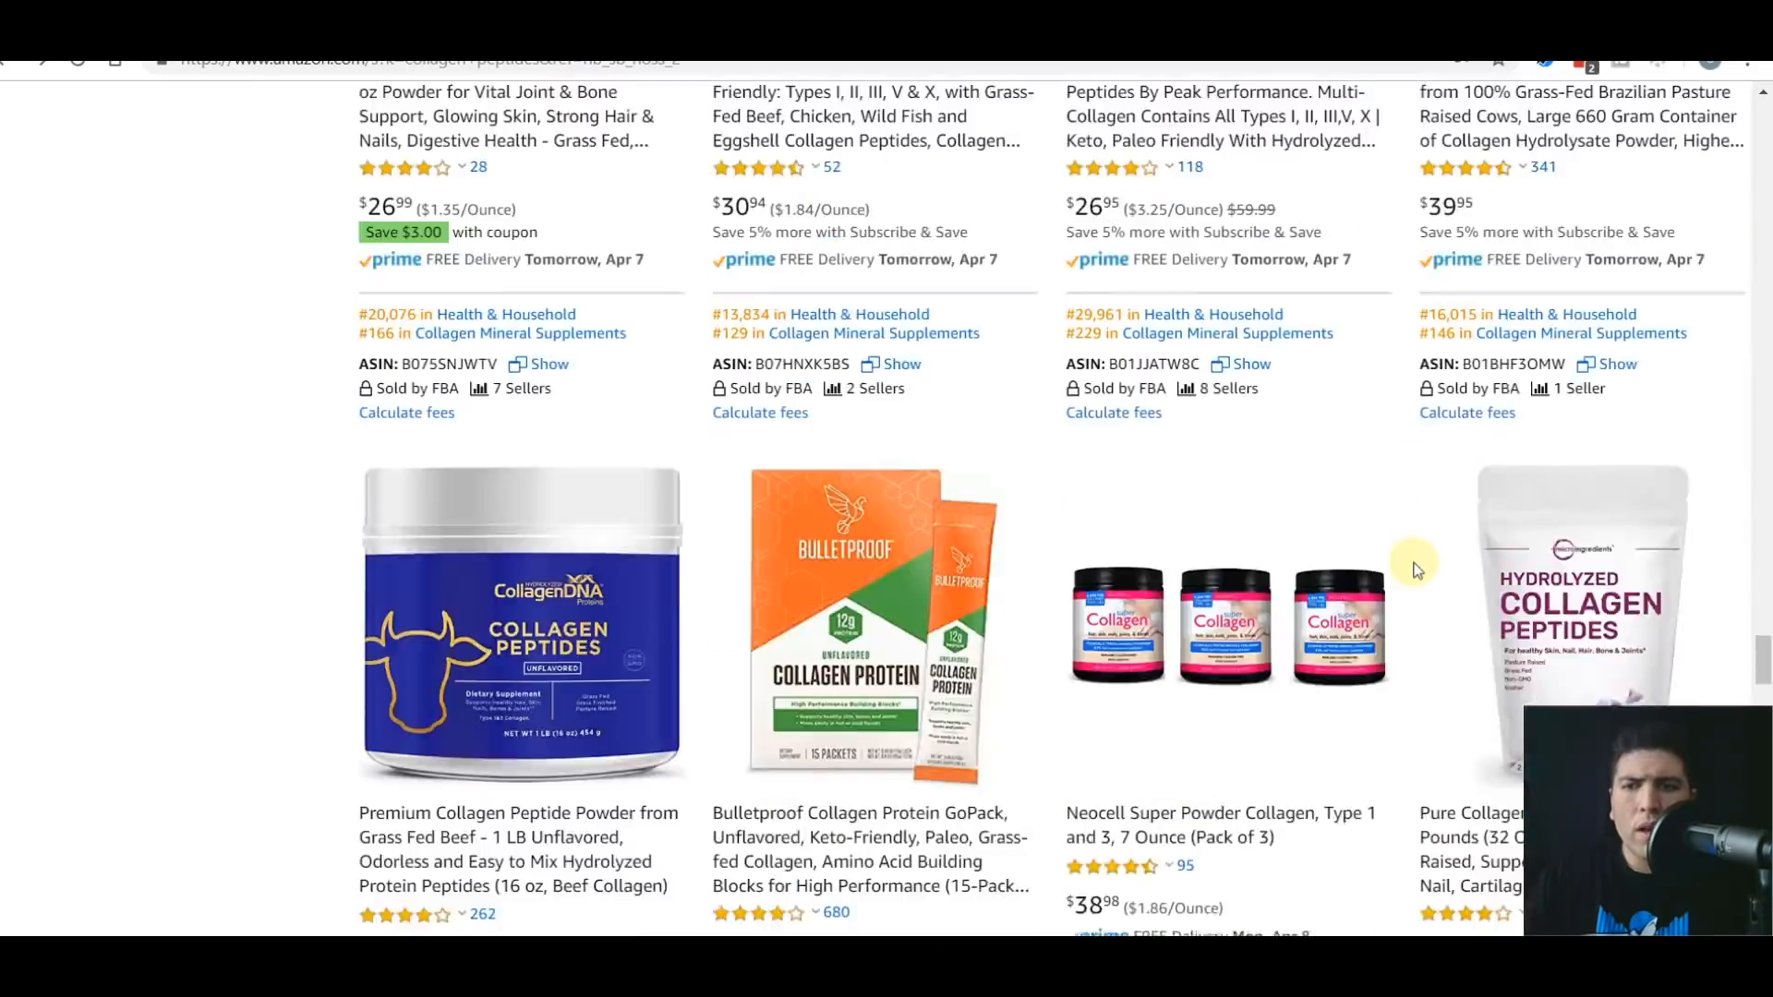
{"action": "scroll", "scroll_direction": "down", "scroll_amount": 3}
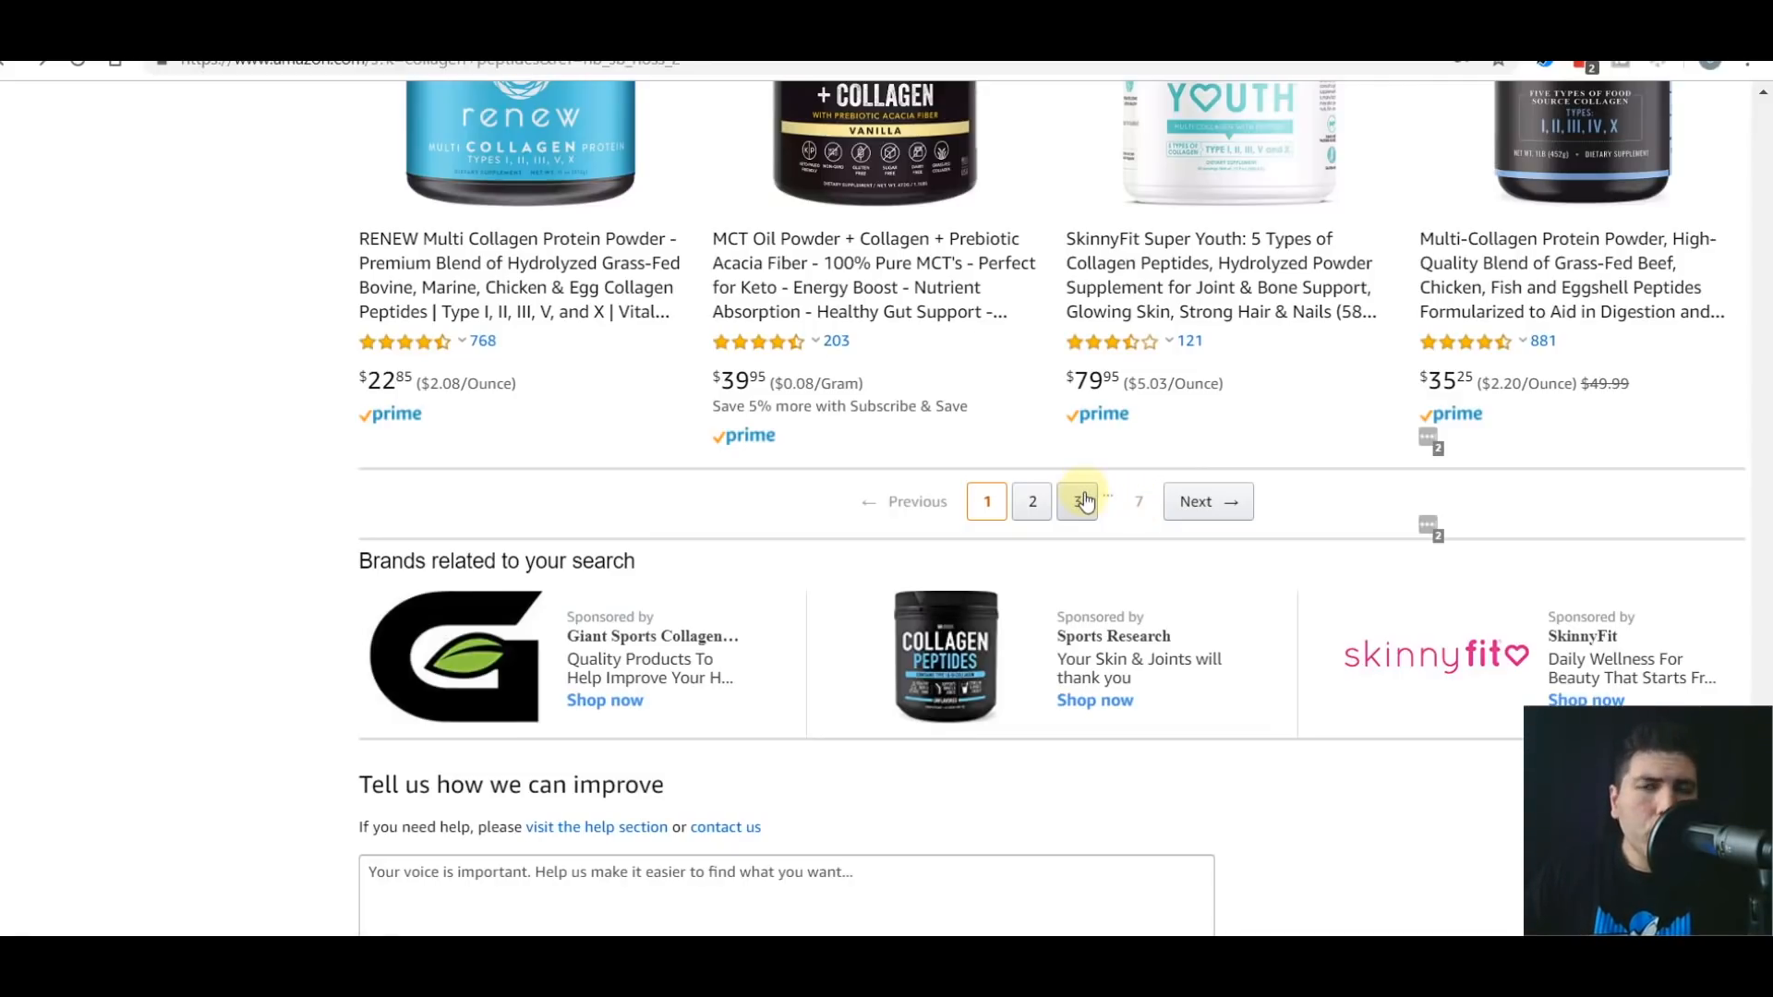
{"action": "left_click", "coordinate": [1079, 500]}
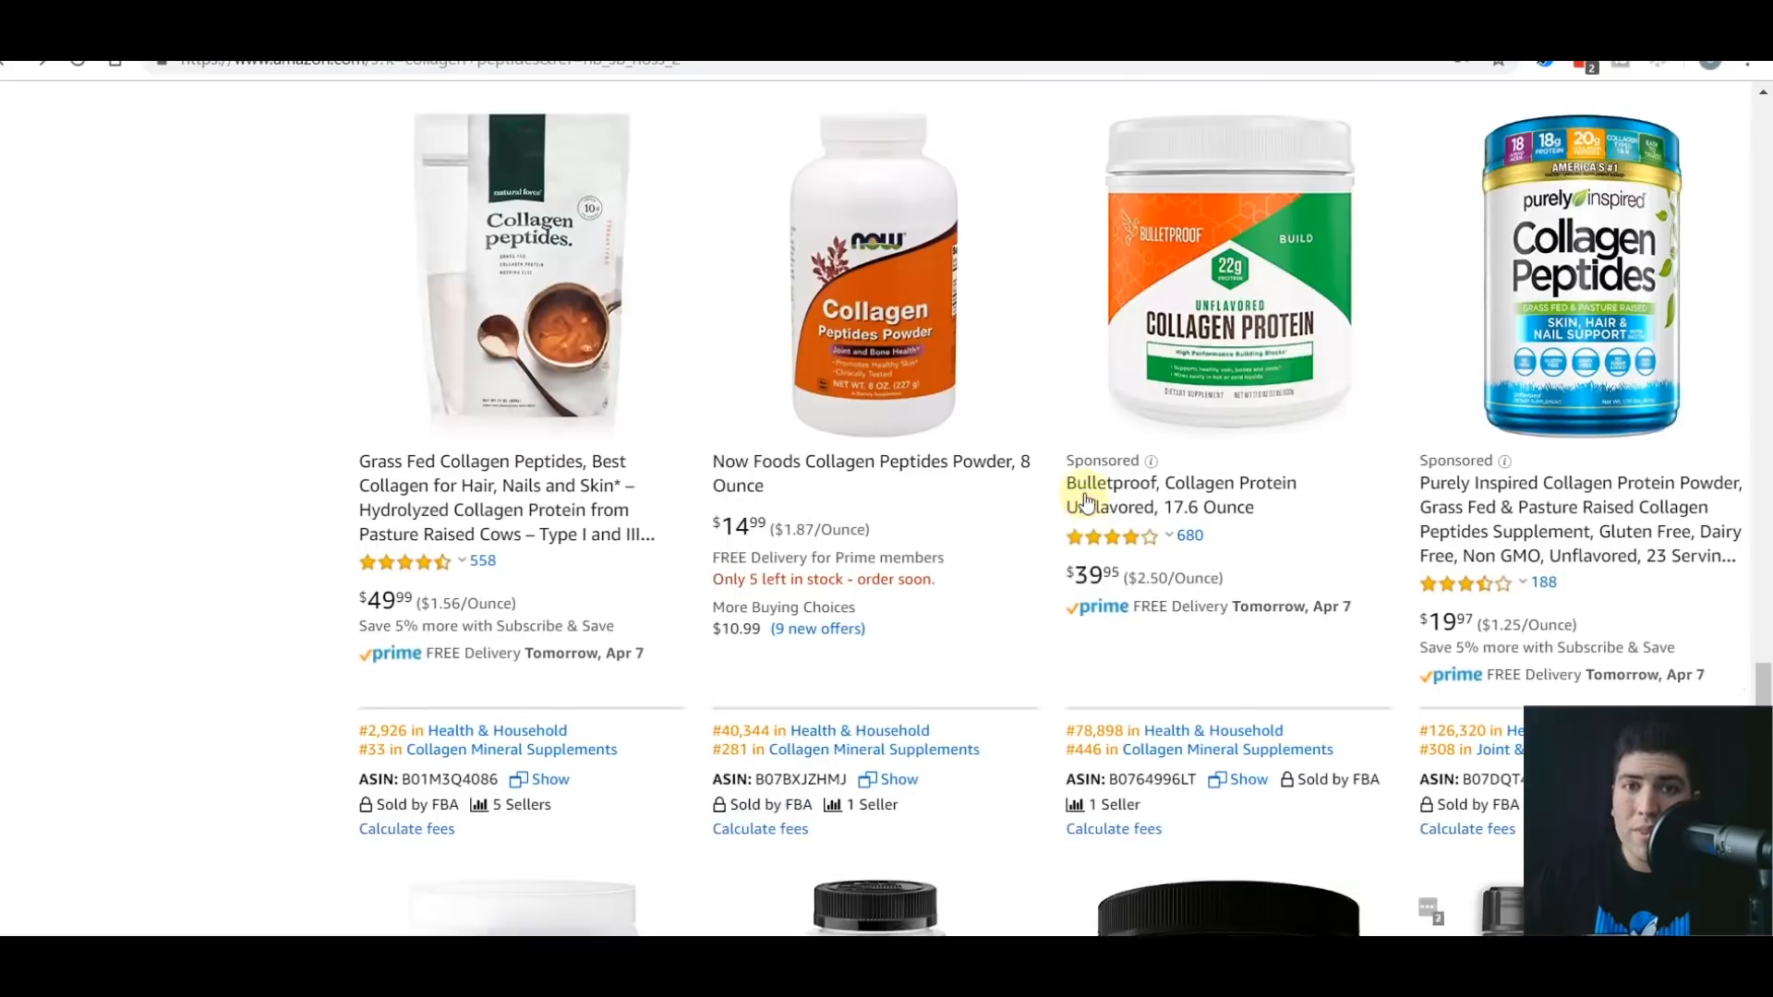
Finish scrolling the product list, view the account menu, then close it.
{"action": "scroll", "scroll_direction": "down", "scroll_amount": 3}
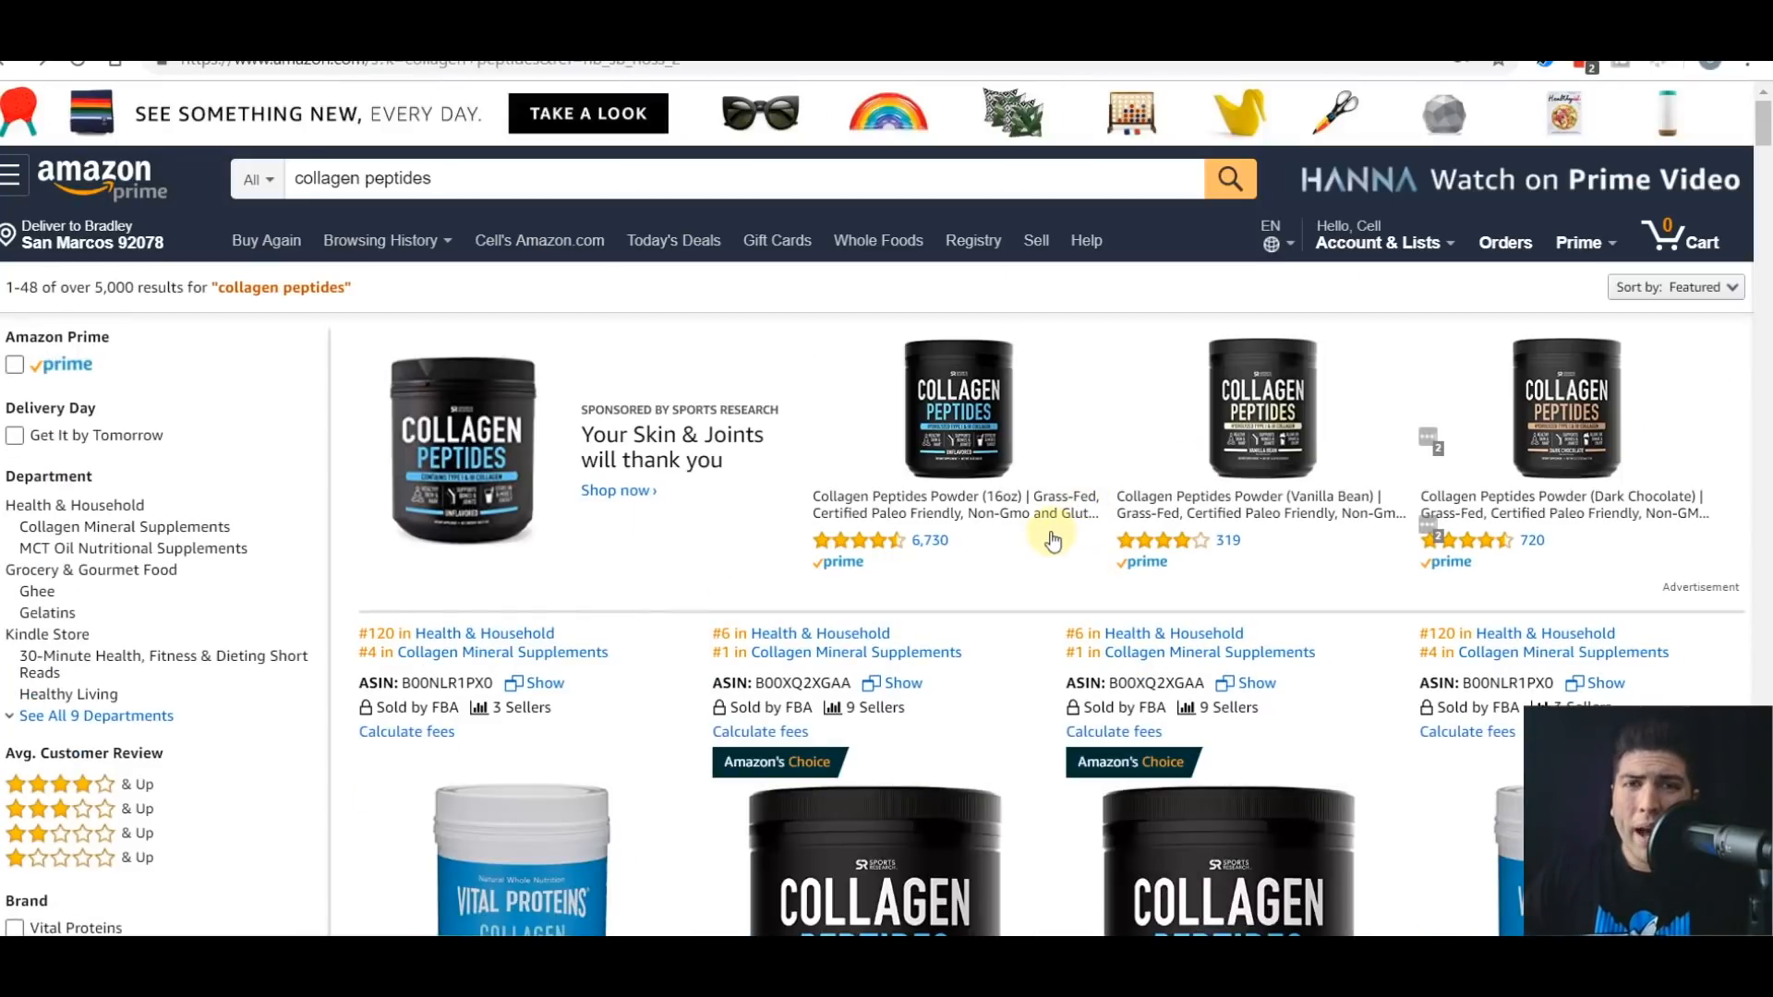
{"action": "scroll", "scroll_direction": "down", "scroll_amount": 3}
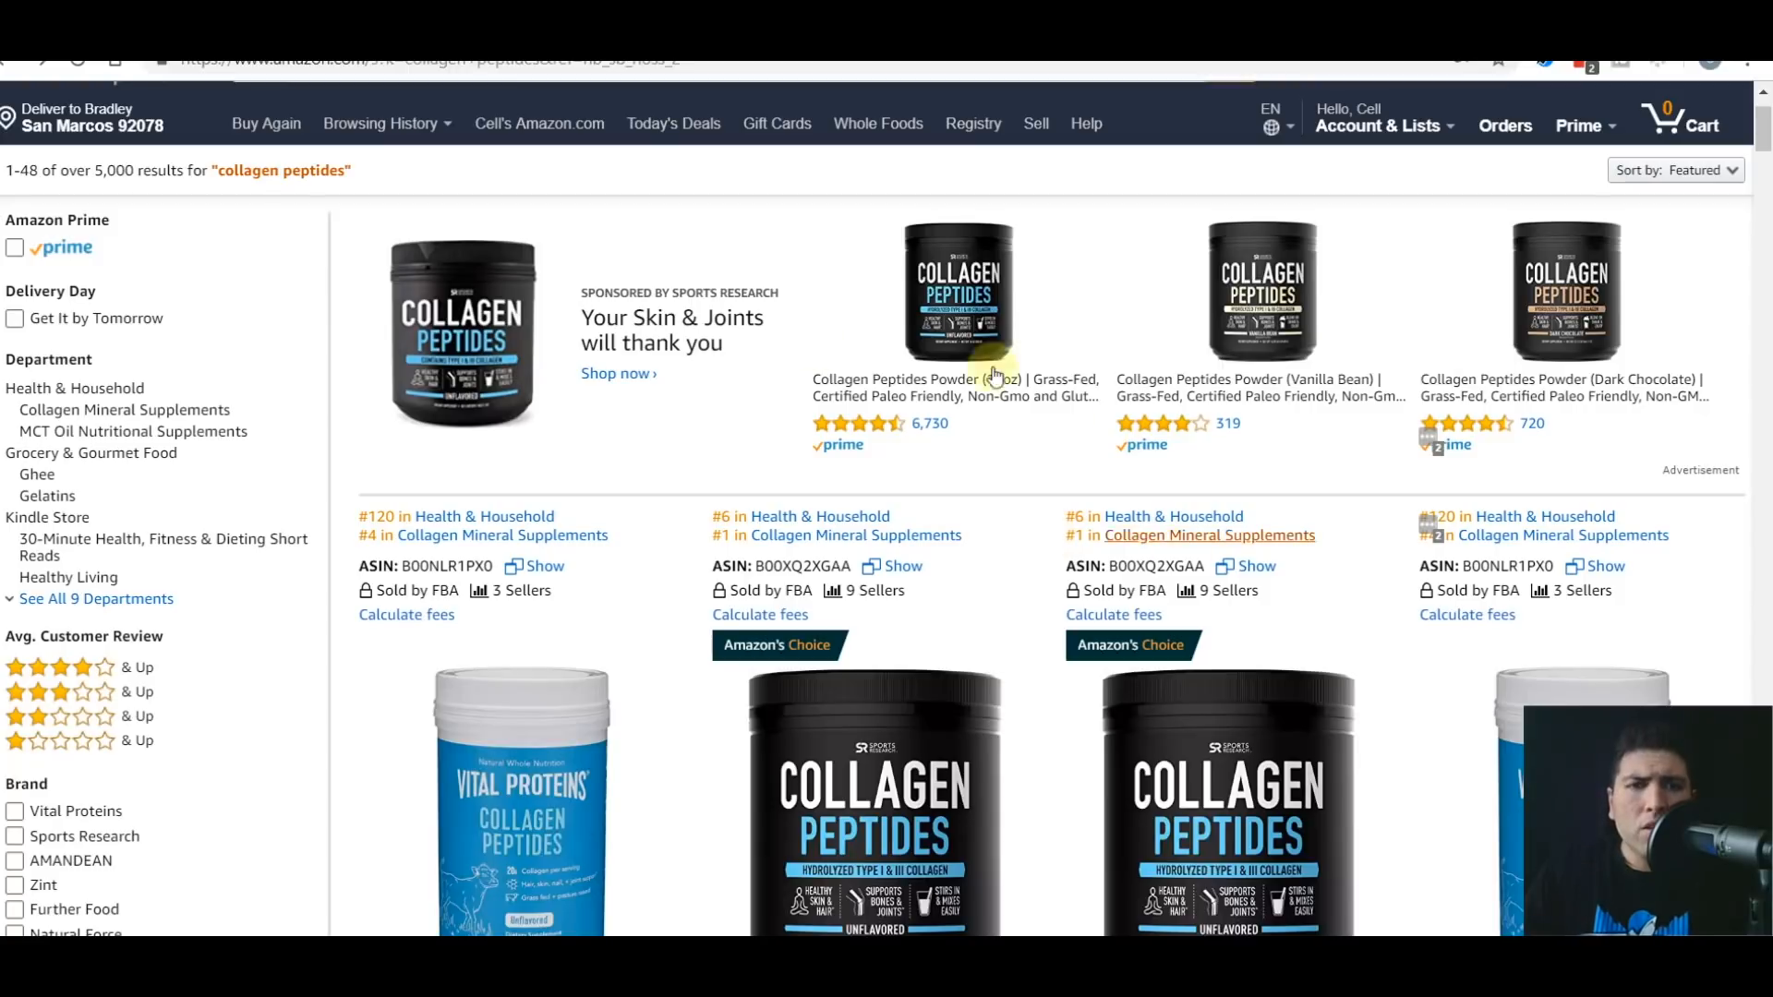
{"action": "scroll", "scroll_direction": "down", "scroll_amount": 3}
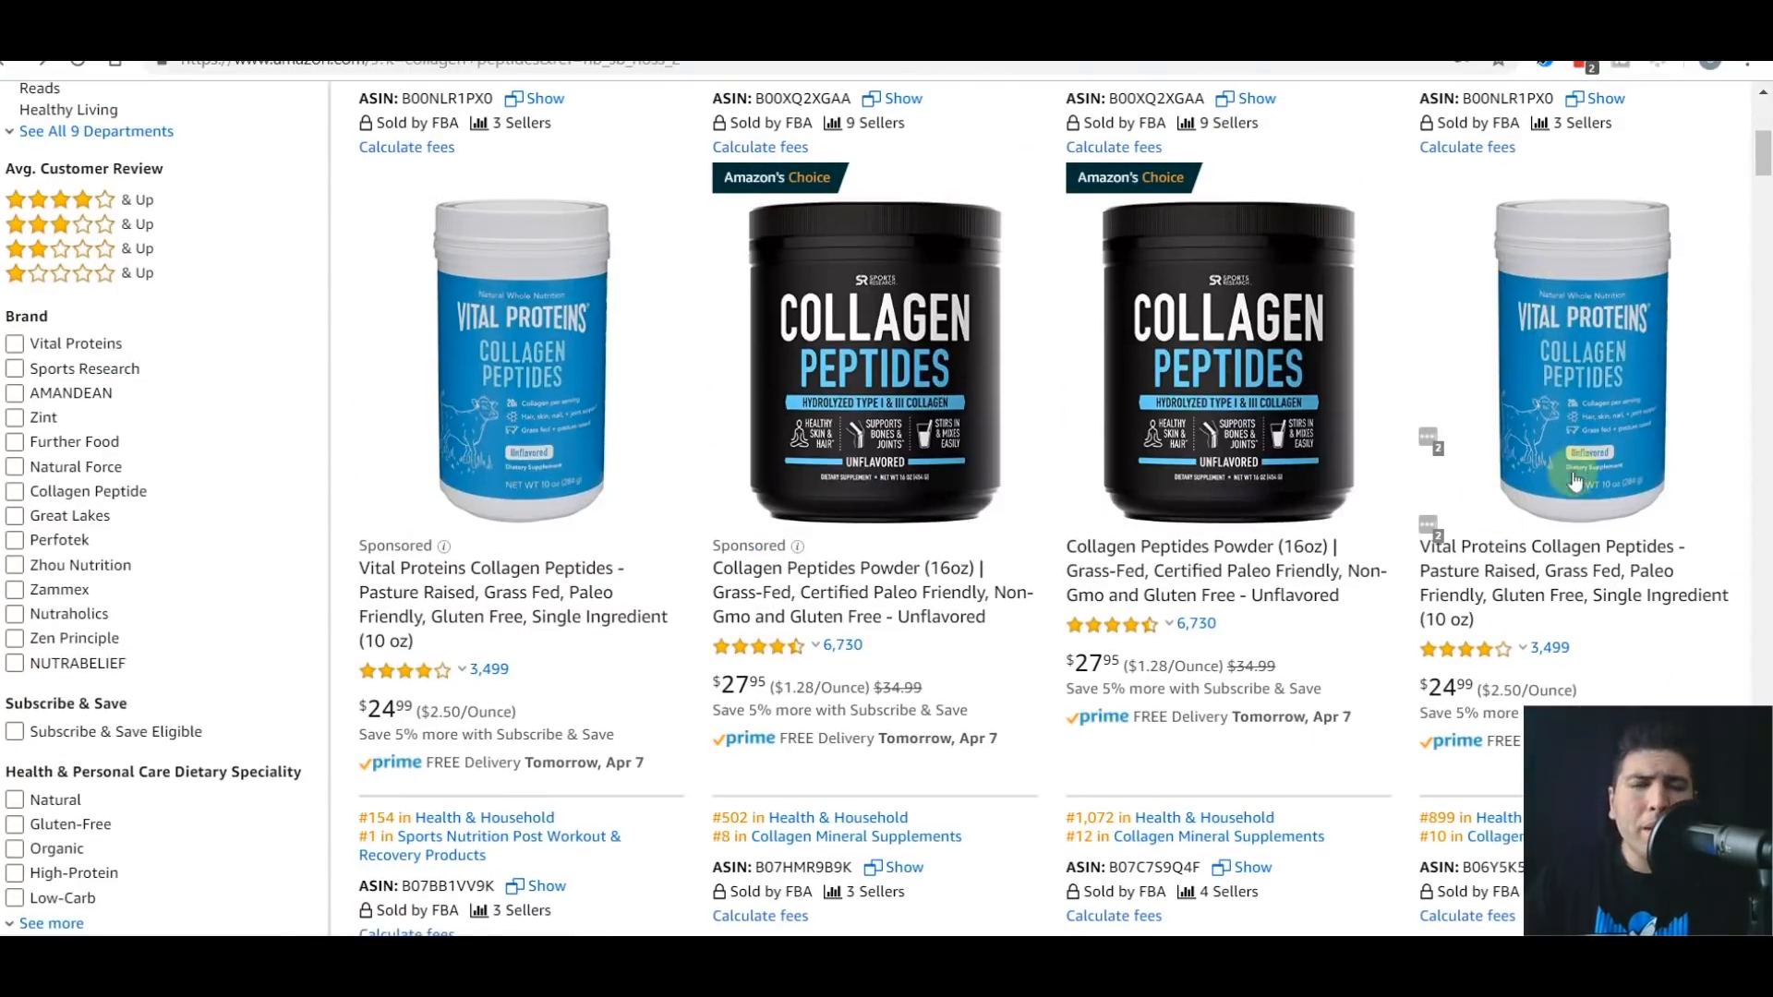
{"action": "scroll", "scroll_direction": "down", "scroll_amount": 3}
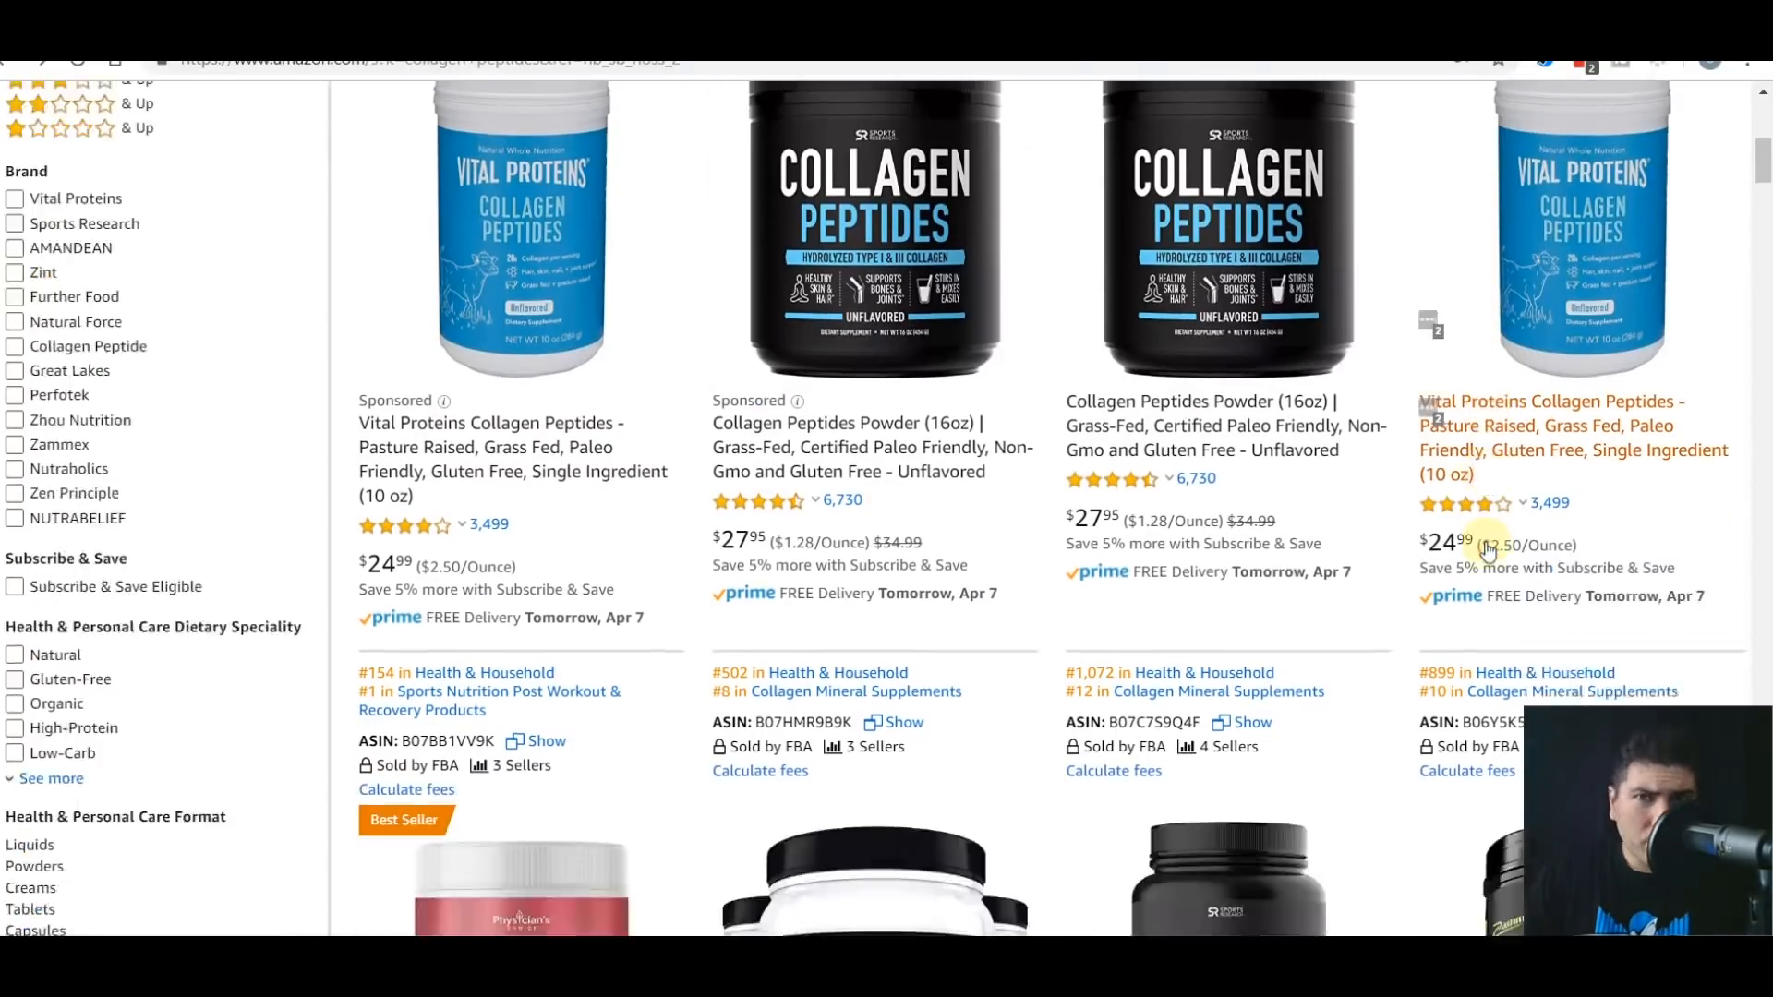
{"action": "scroll", "scroll_direction": "down", "scroll_amount": 3}
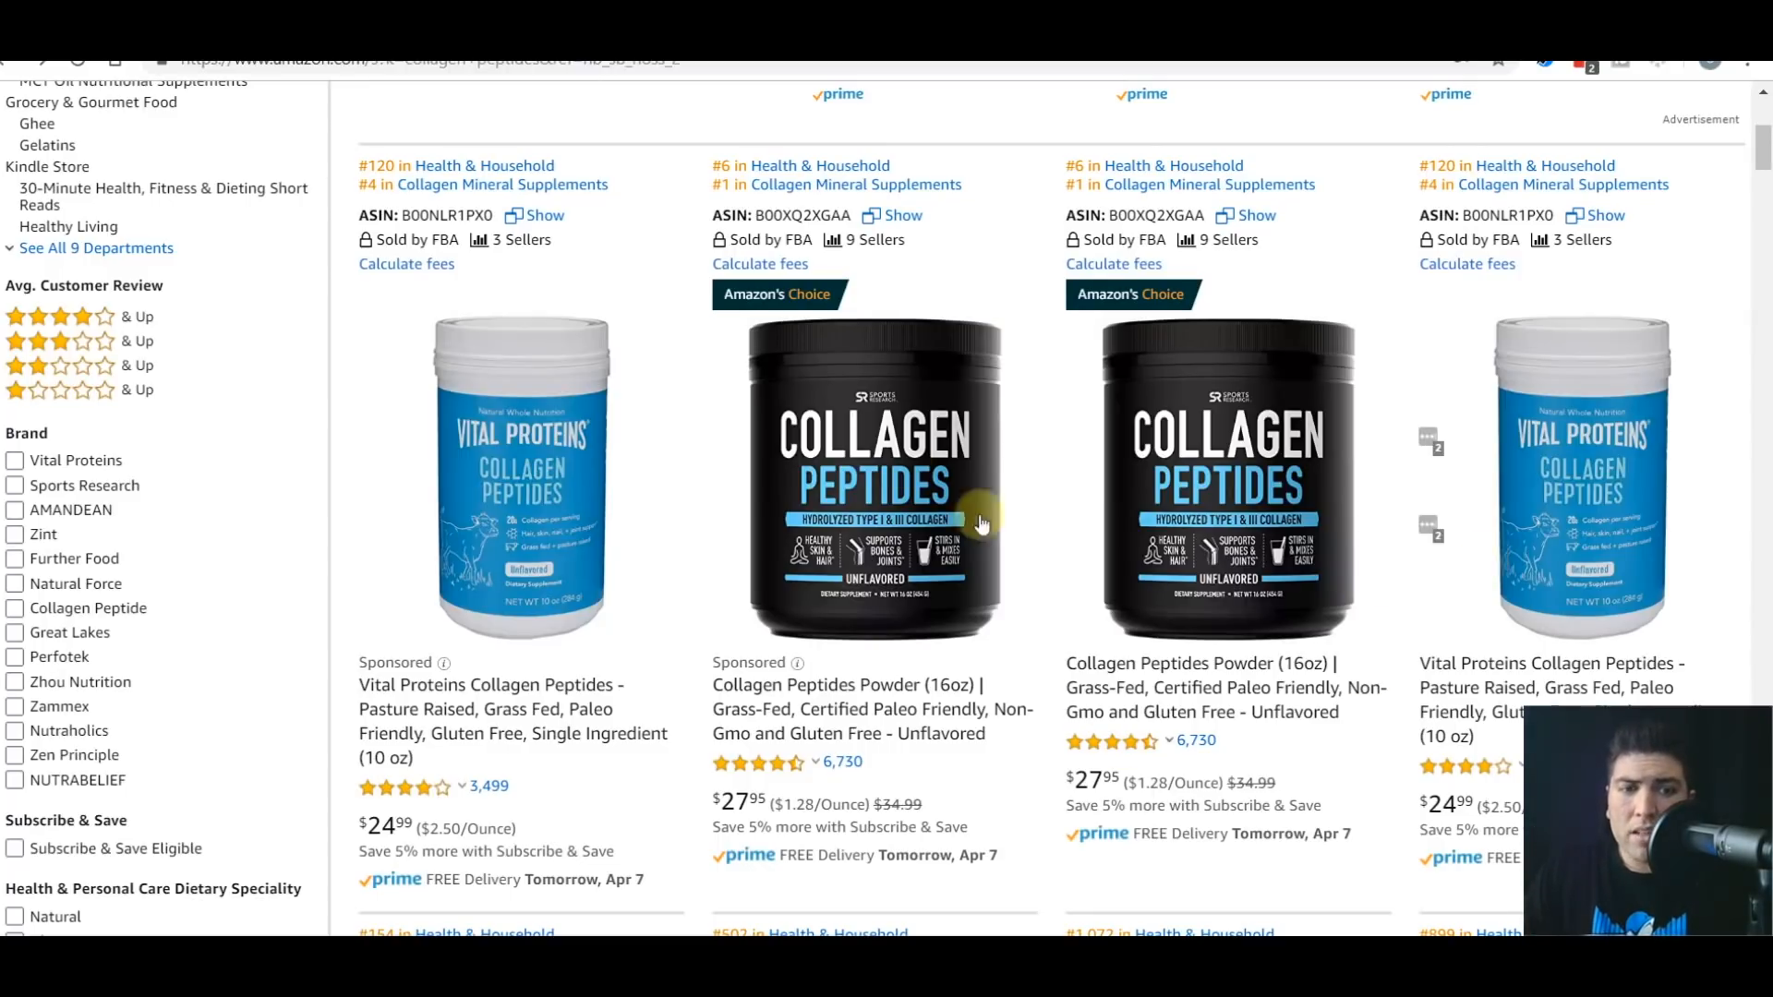
{"action": "mouse_move", "coordinate": [509, 412]}
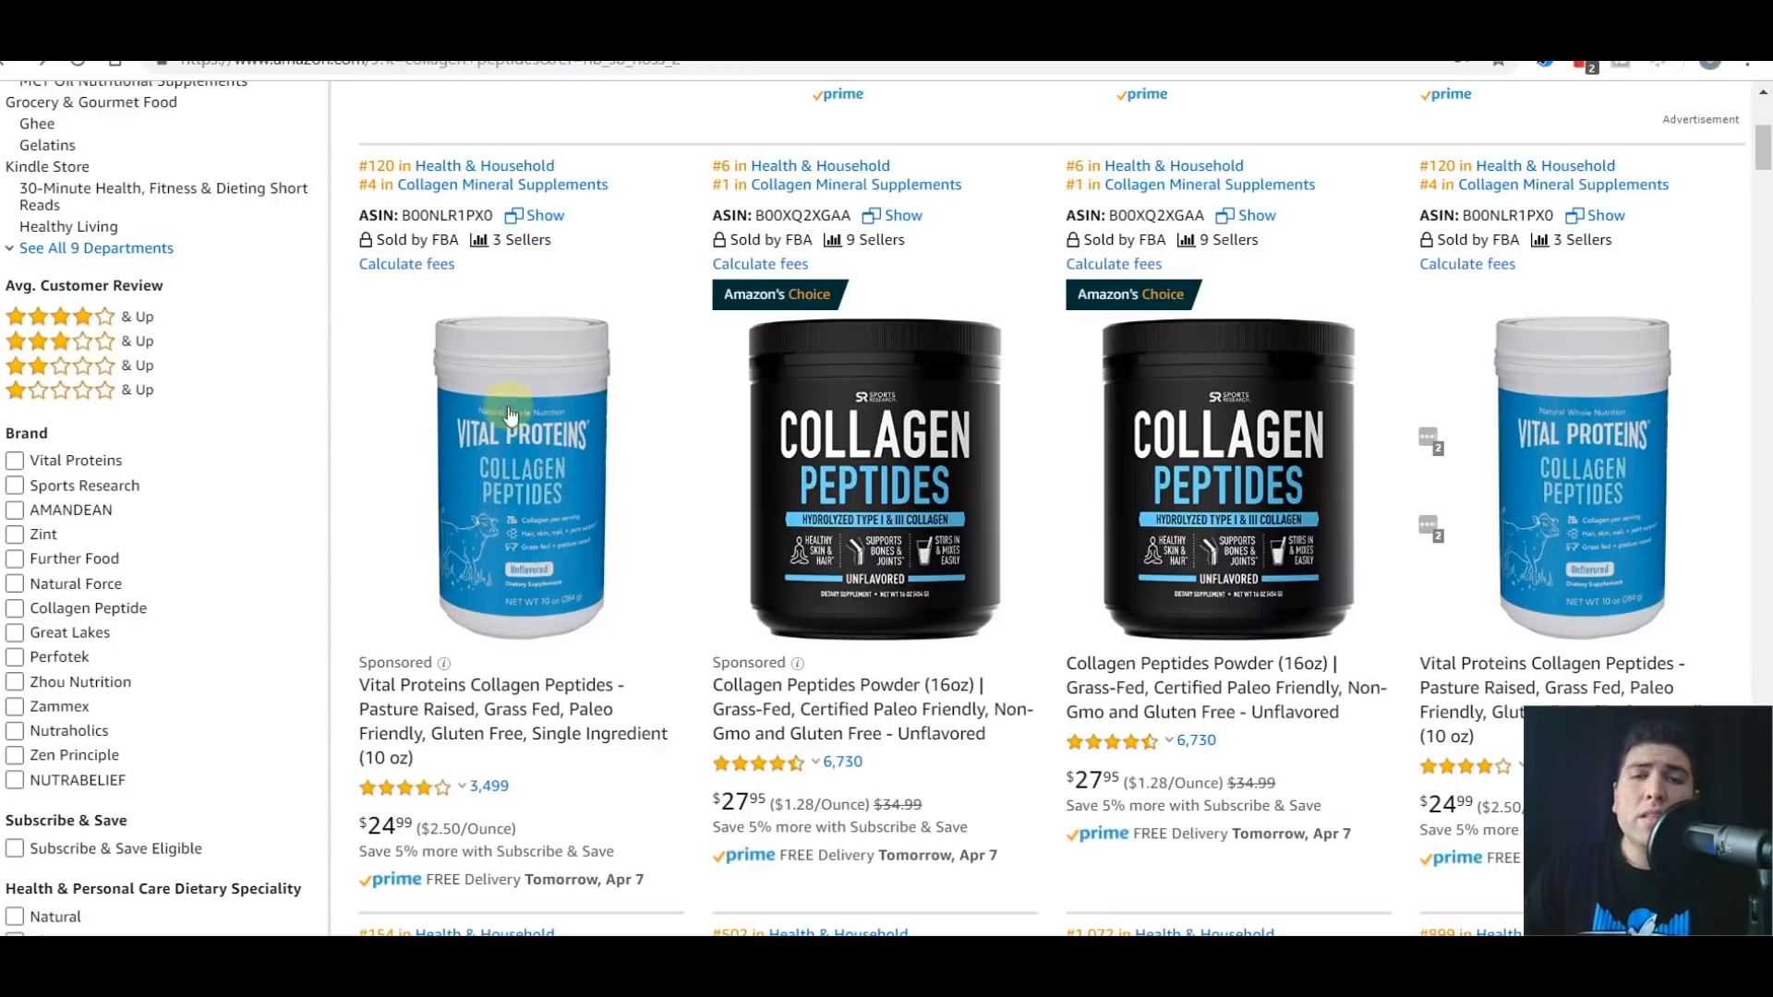
{"action": "scroll", "scroll_direction": "down", "scroll_amount": 3}
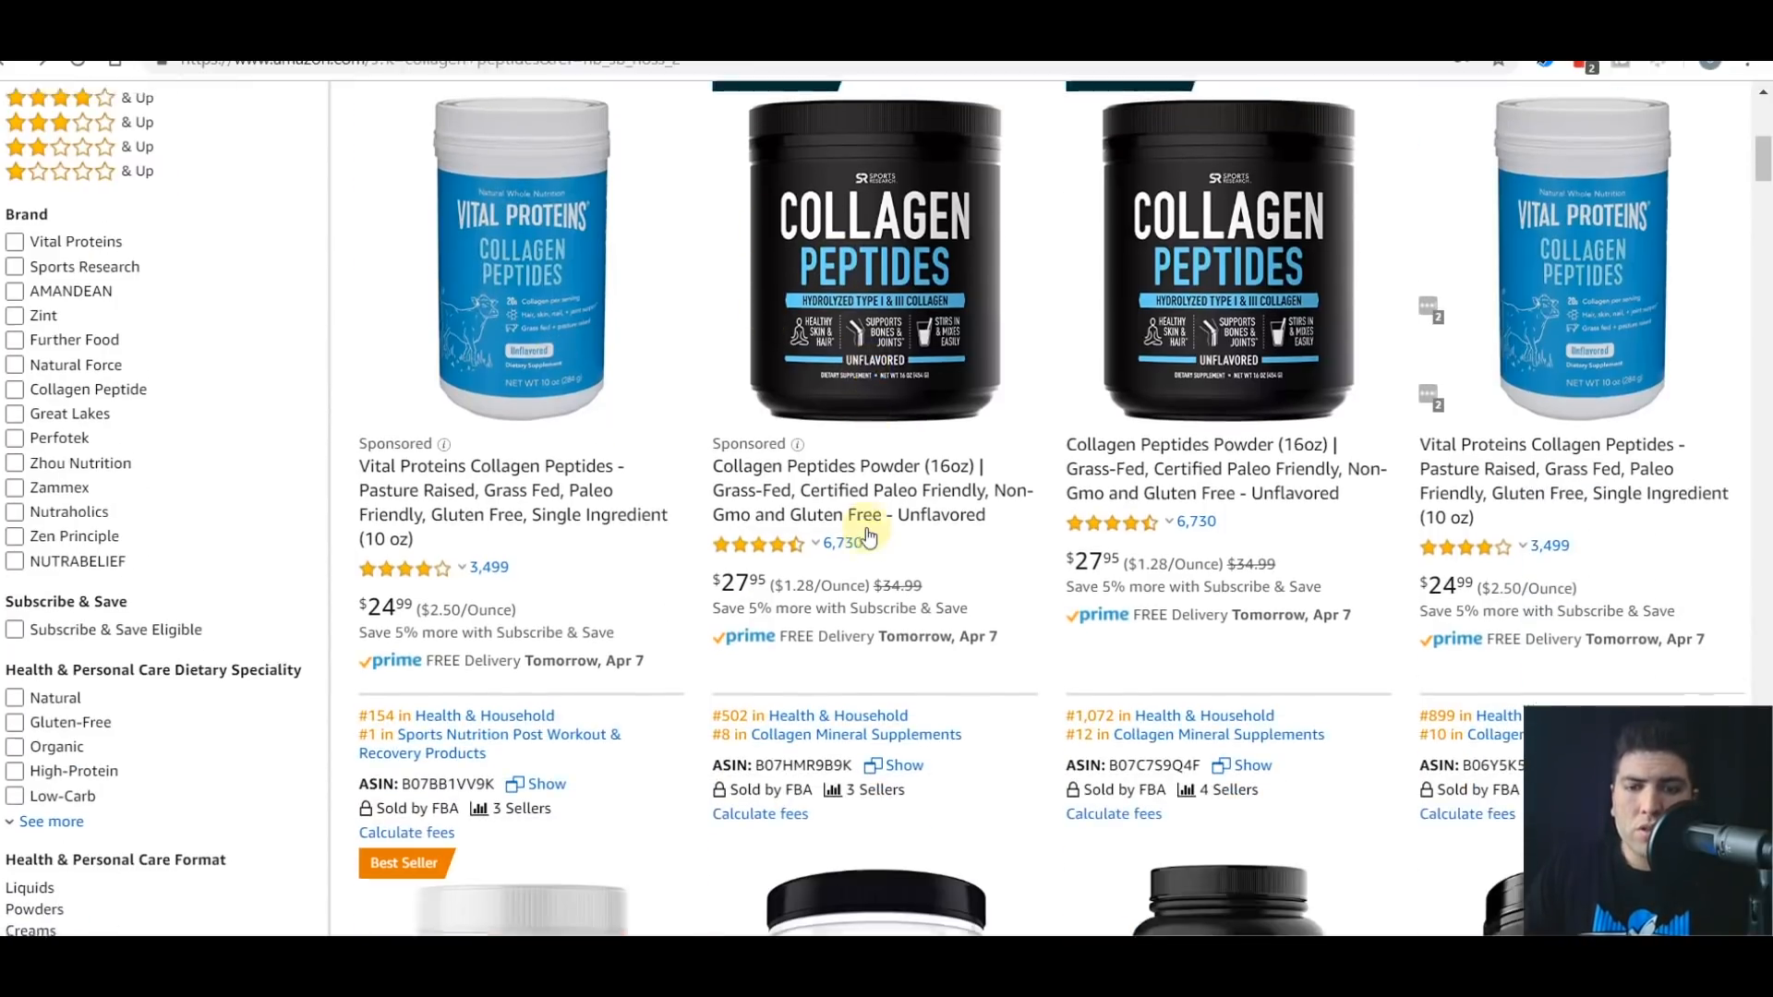
{"action": "scroll", "scroll_direction": "down", "scroll_amount": 3}
{"action": "type", "text": "spon"}
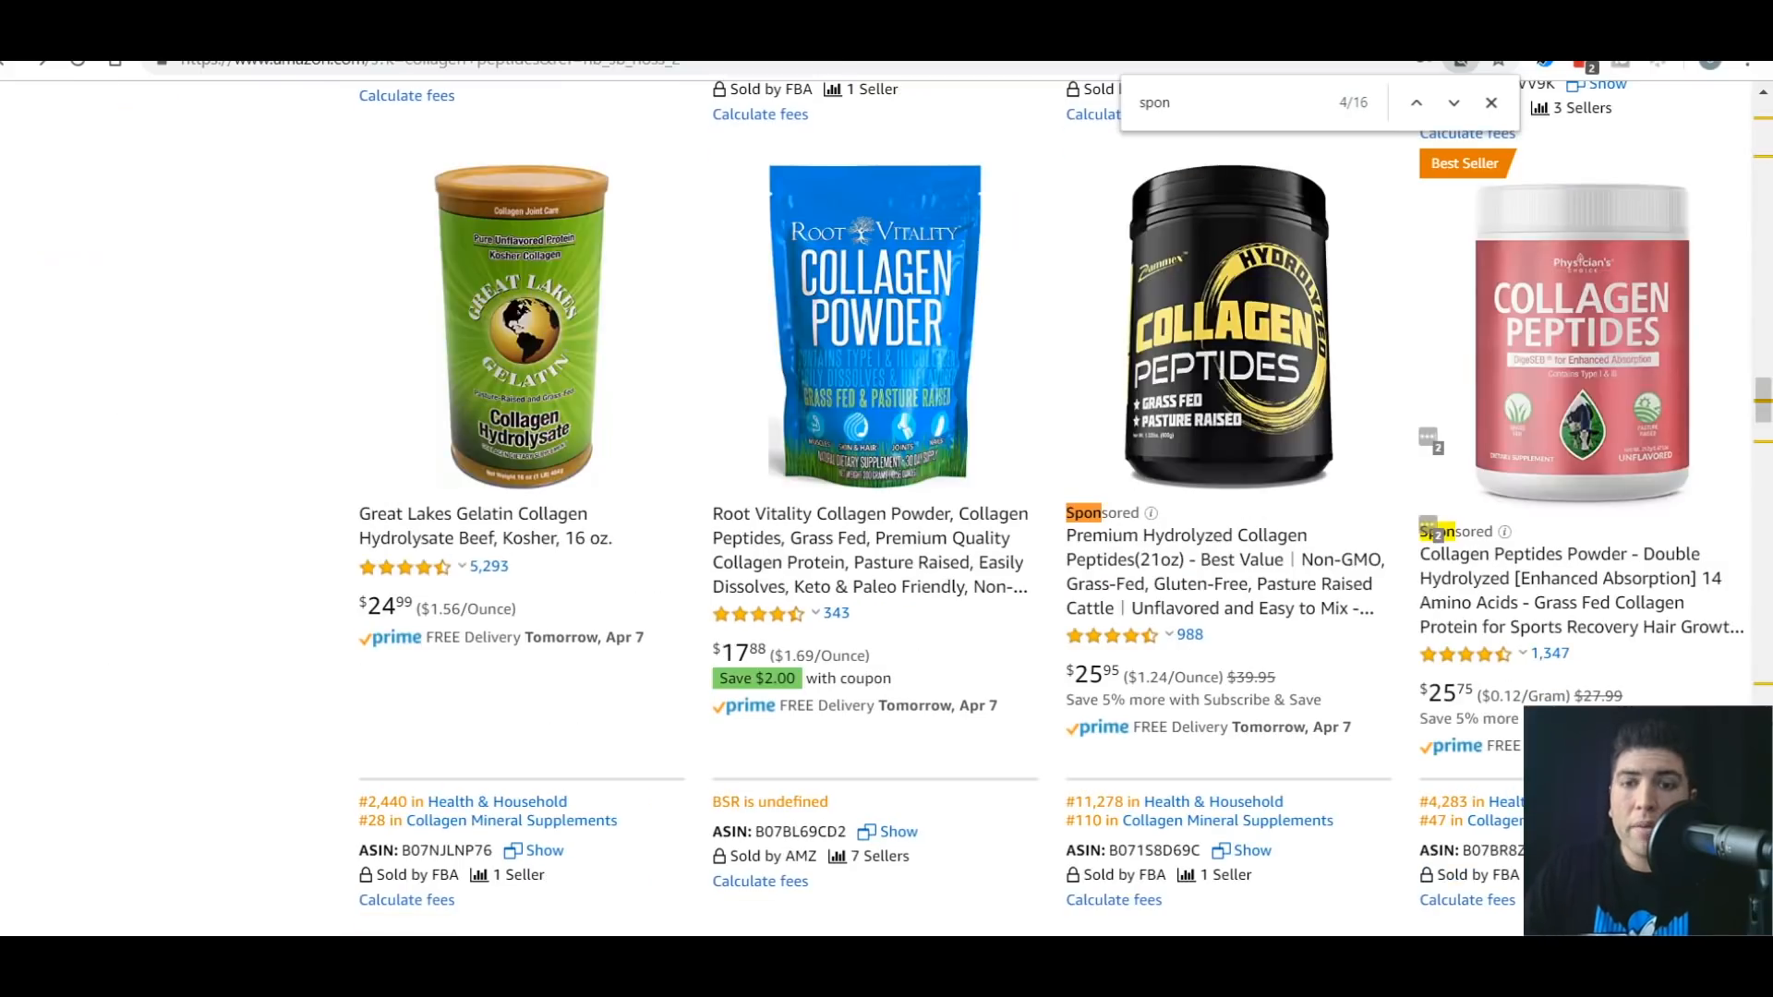
{"action": "mouse_move", "coordinate": [1557, 331]}
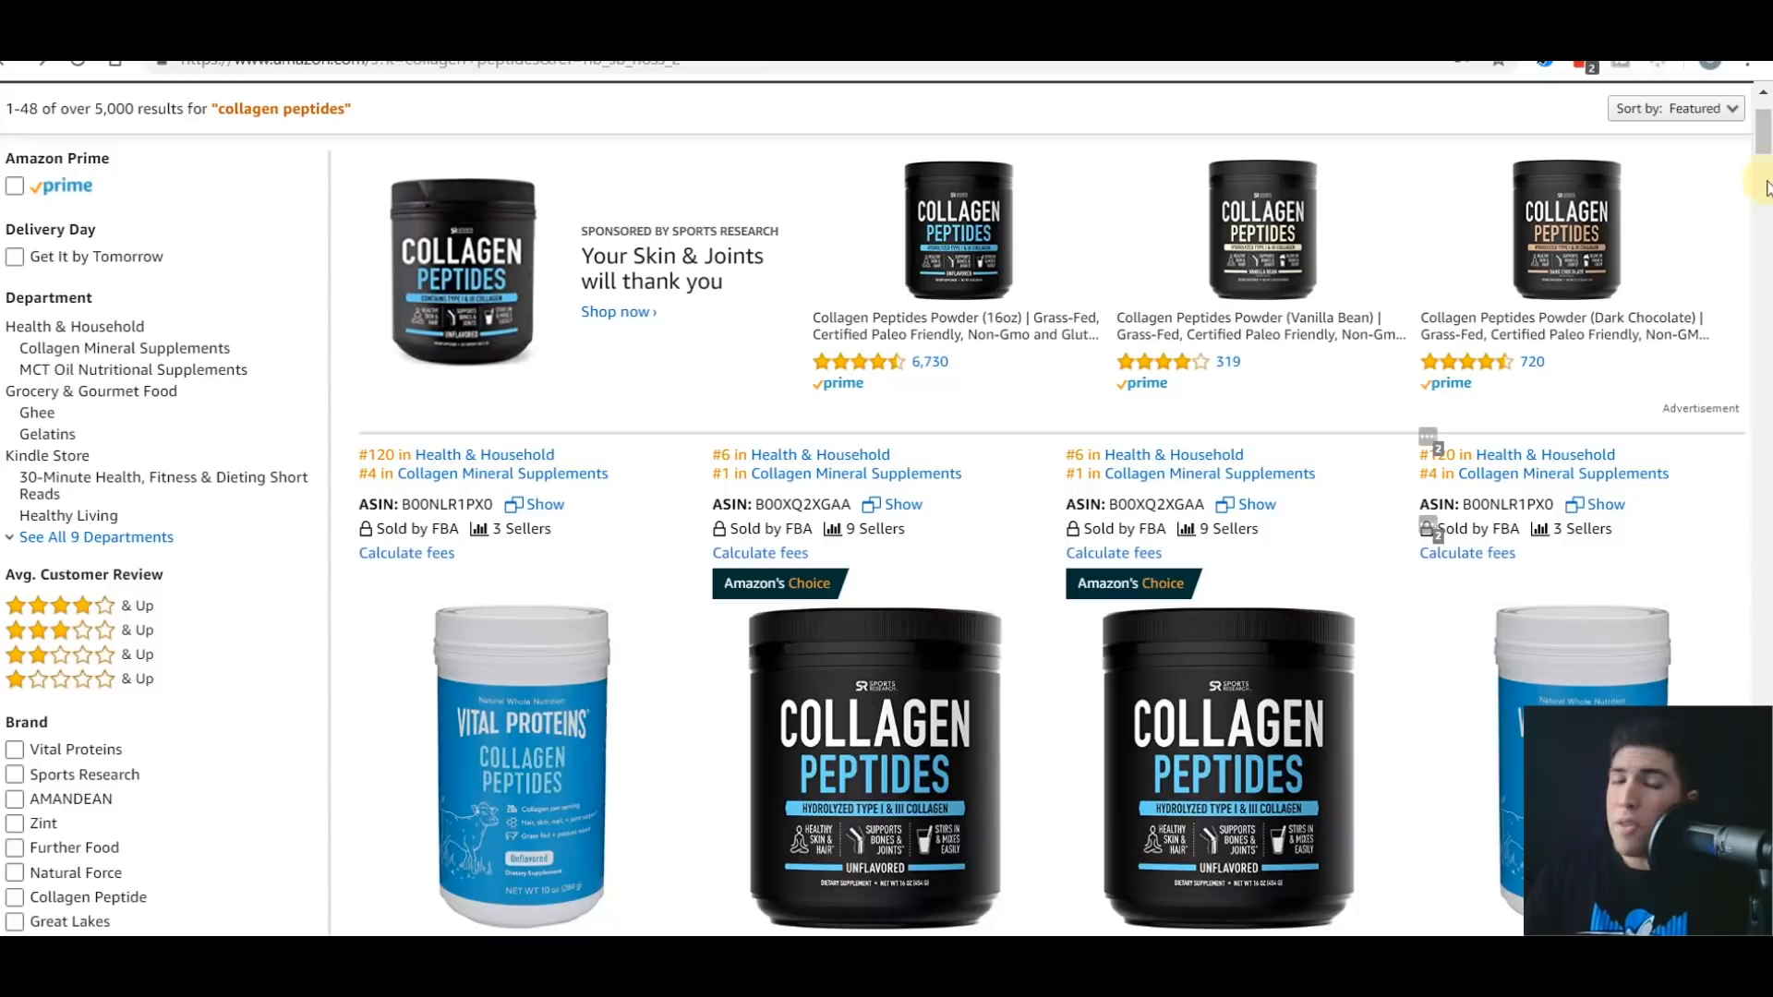
{"action": "mouse_move", "coordinate": [970, 183]}
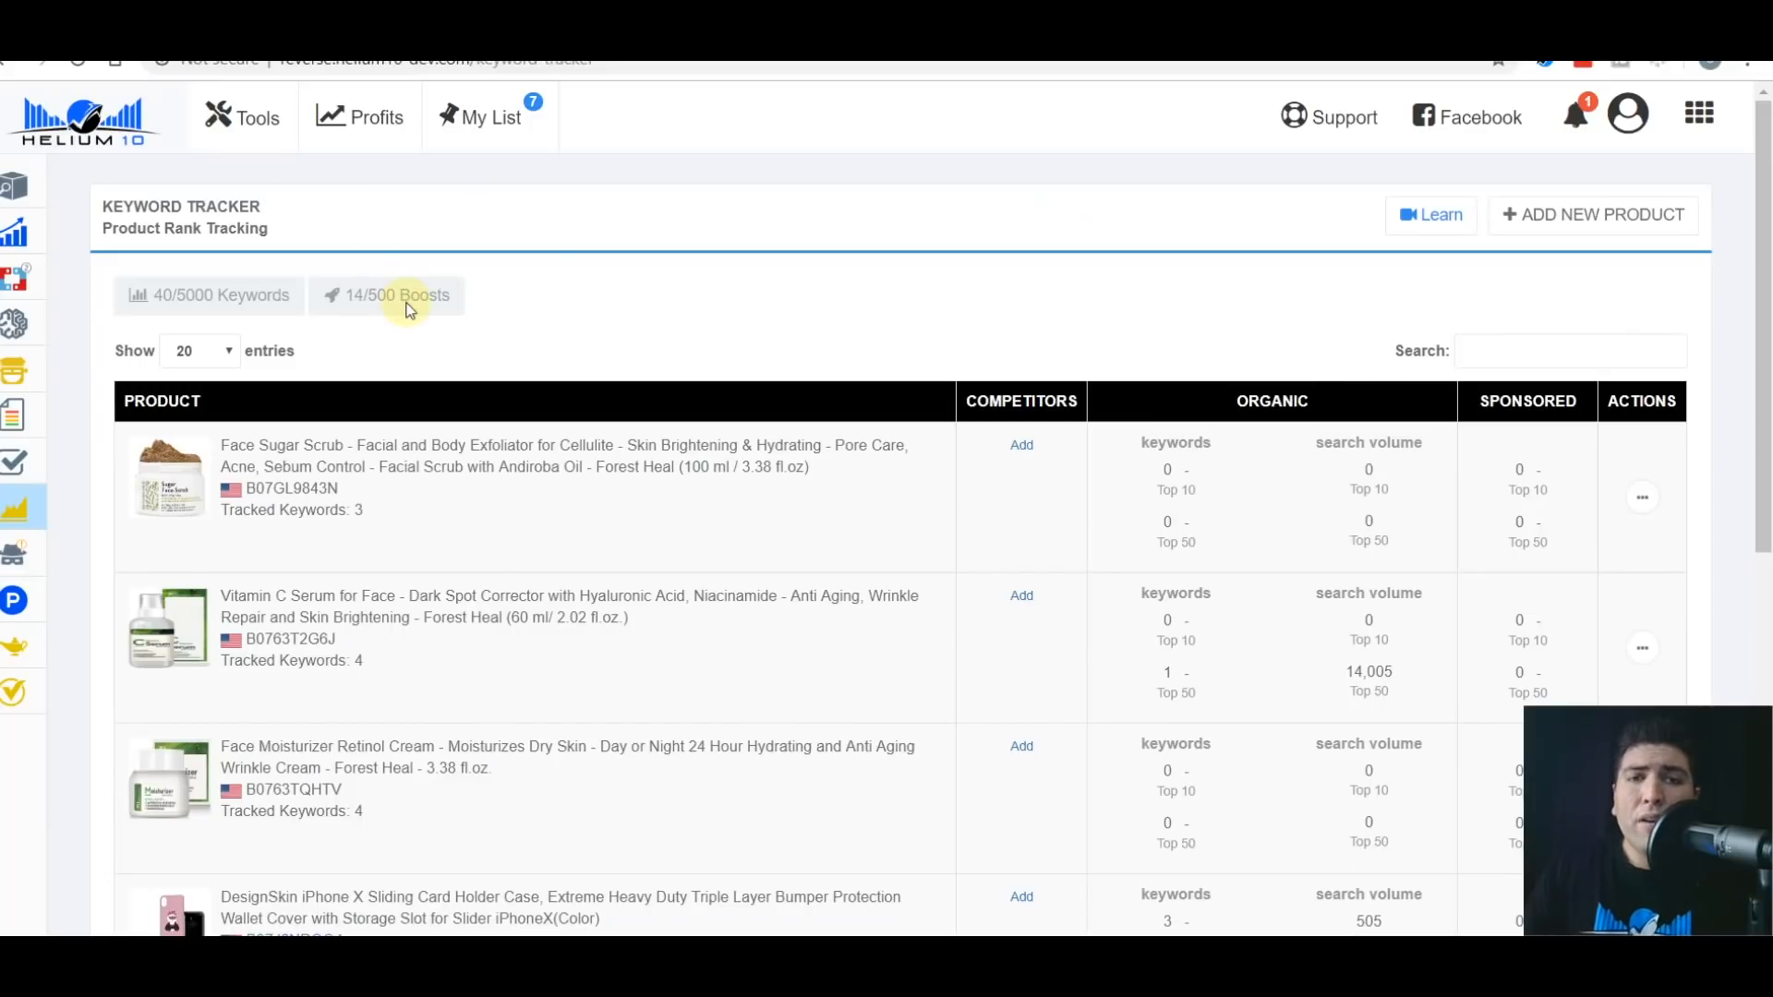
{"action": "mouse_move", "coordinate": [574, 230]}
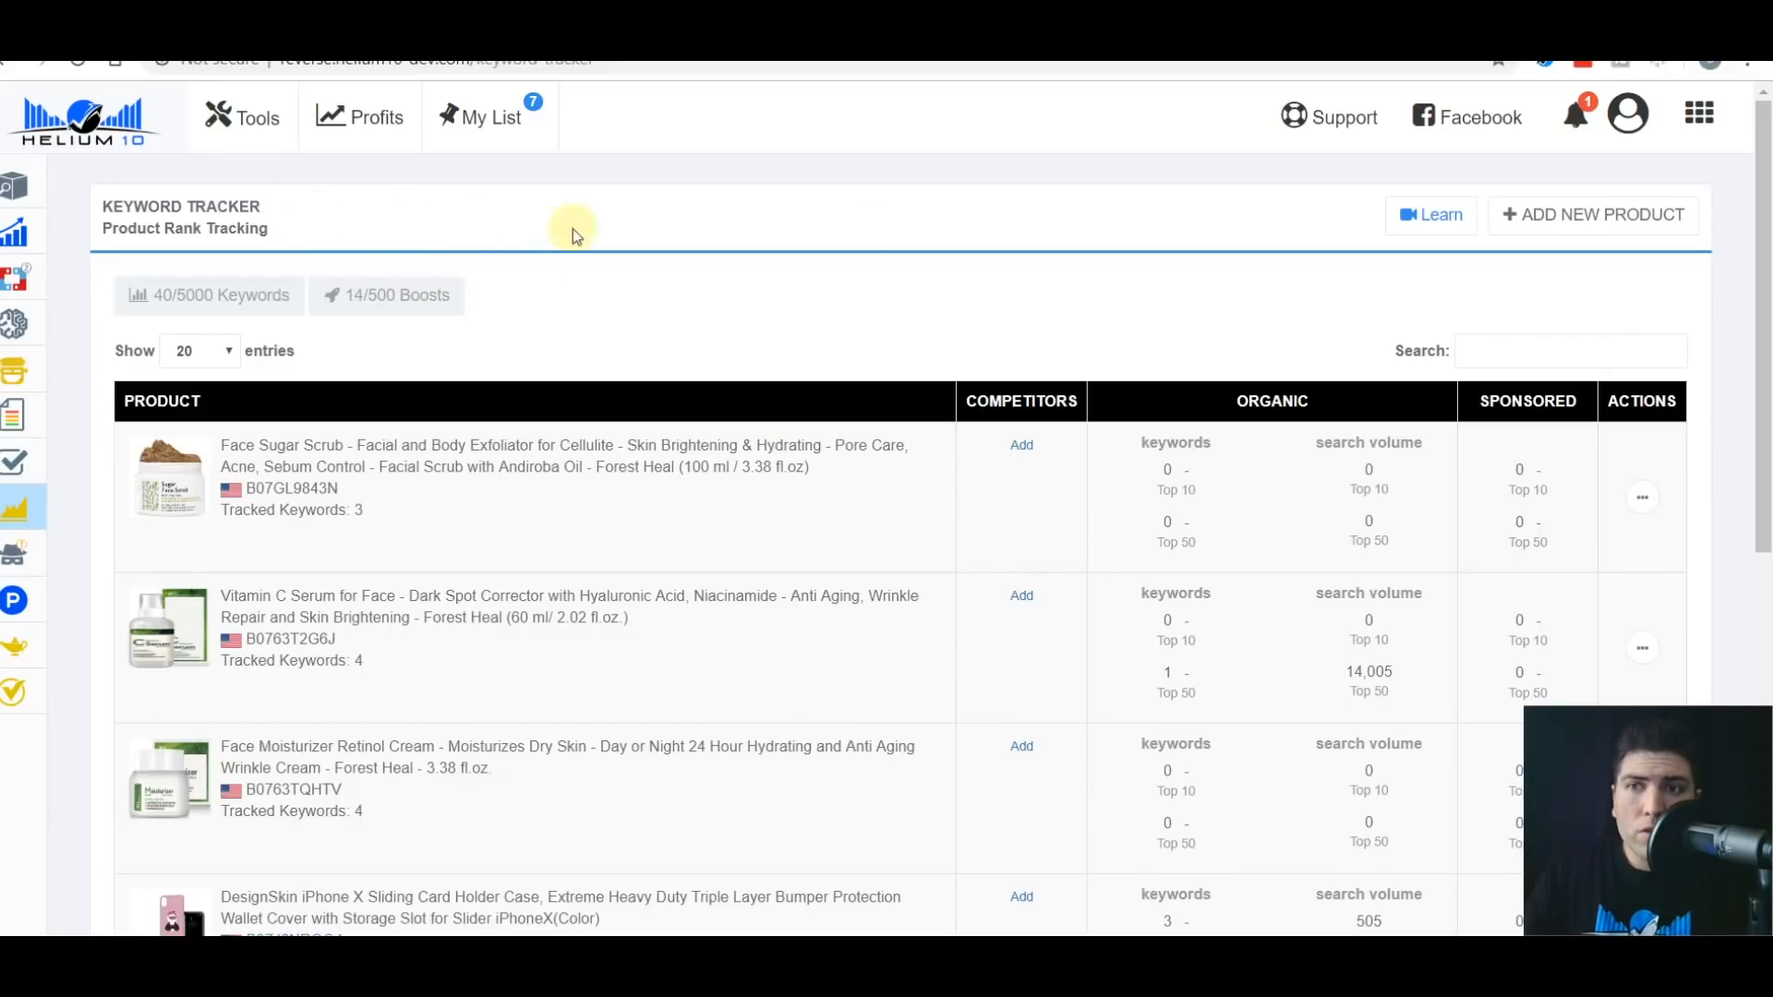
{"action": "left_click", "coordinate": [1626, 116]}
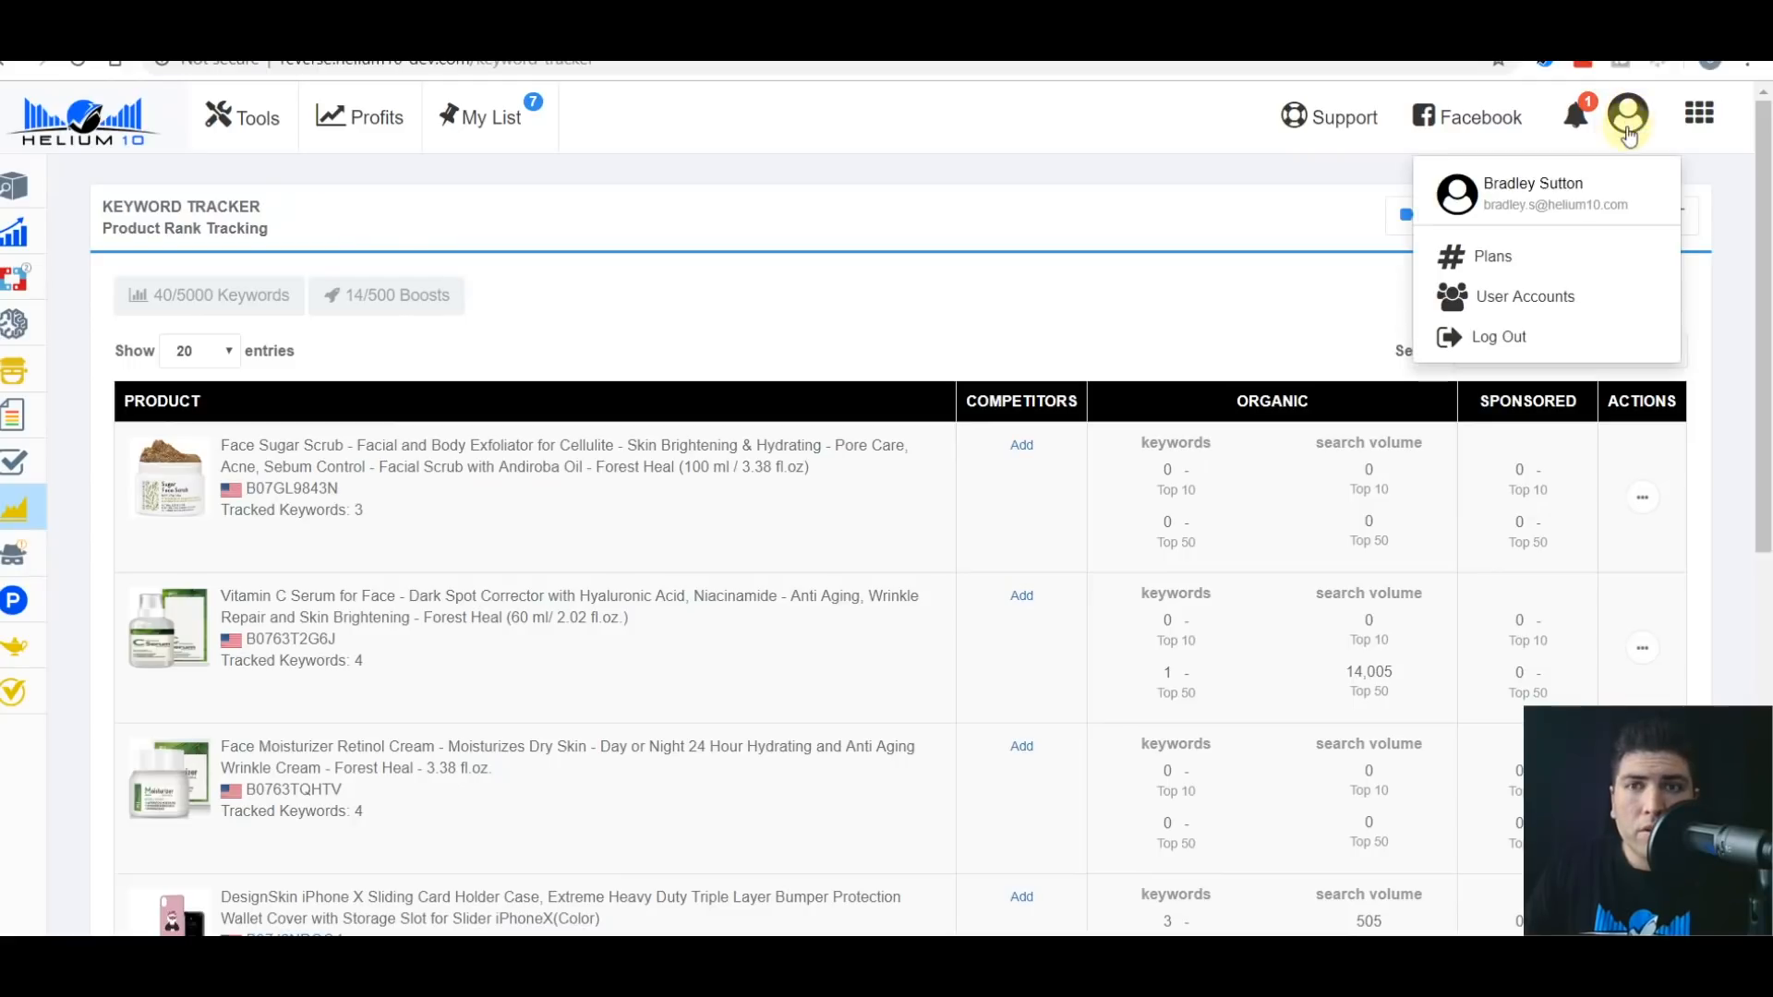
{"action": "mouse_move", "coordinate": [1509, 195]}
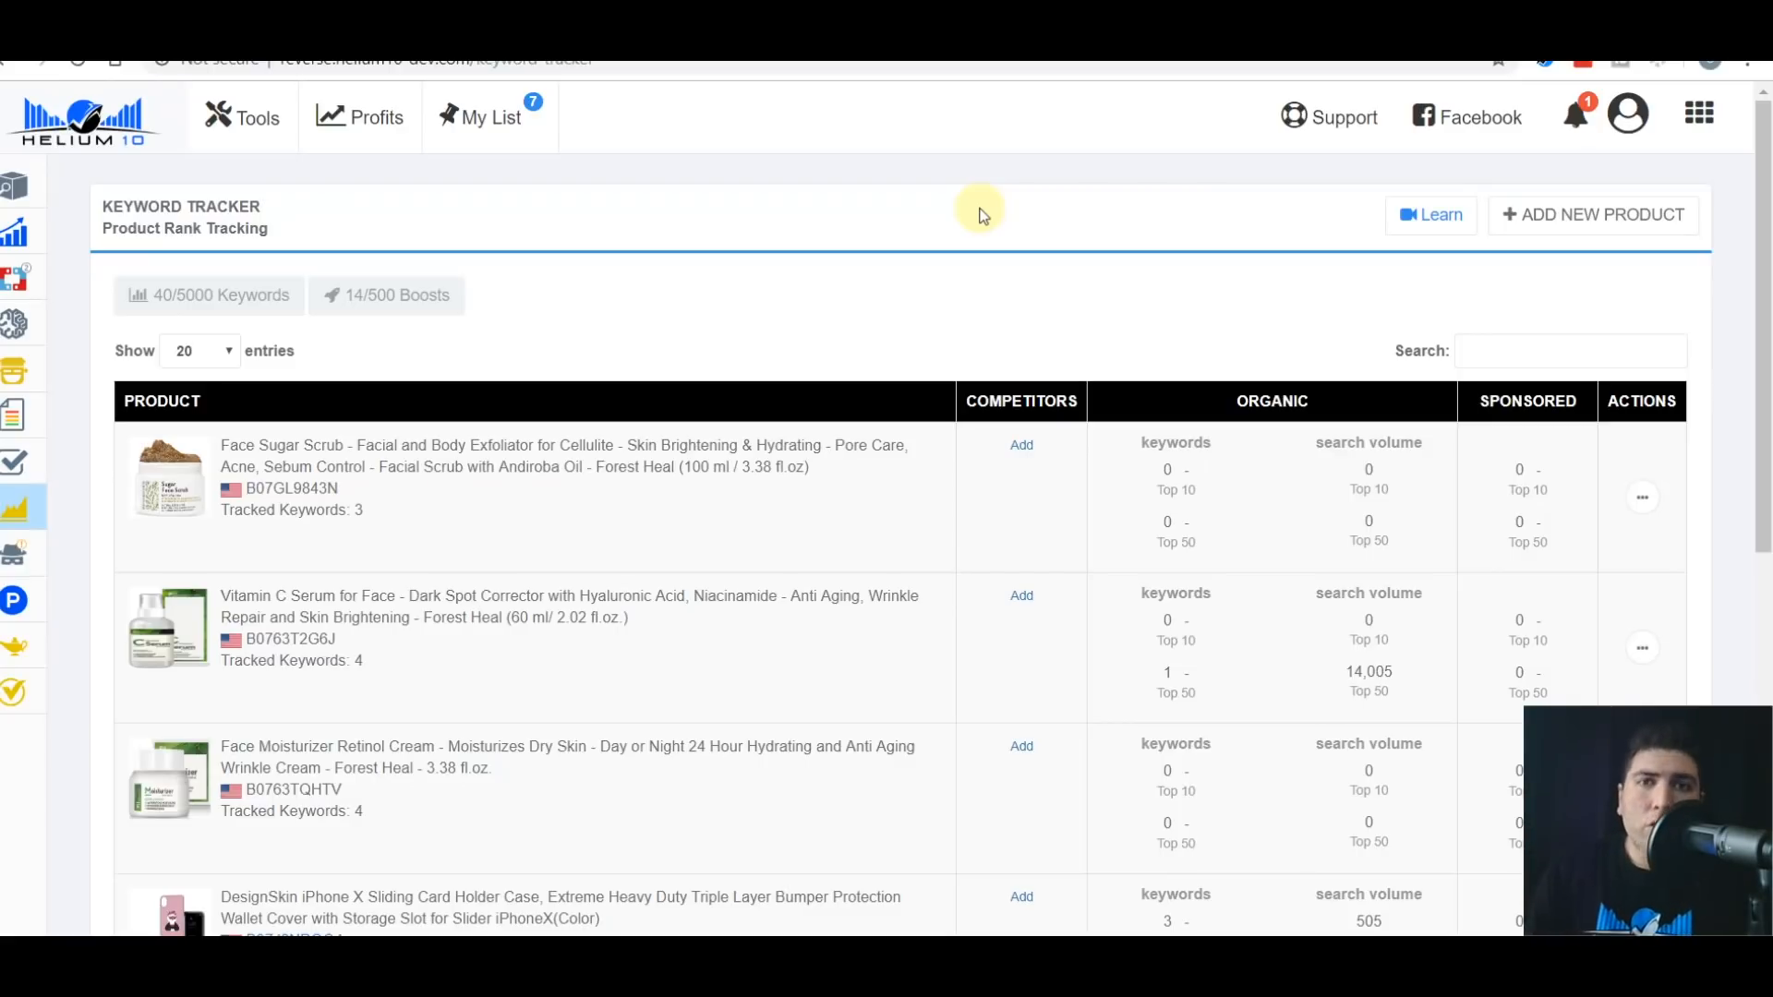
{"action": "mouse_move", "coordinate": [878, 181]}
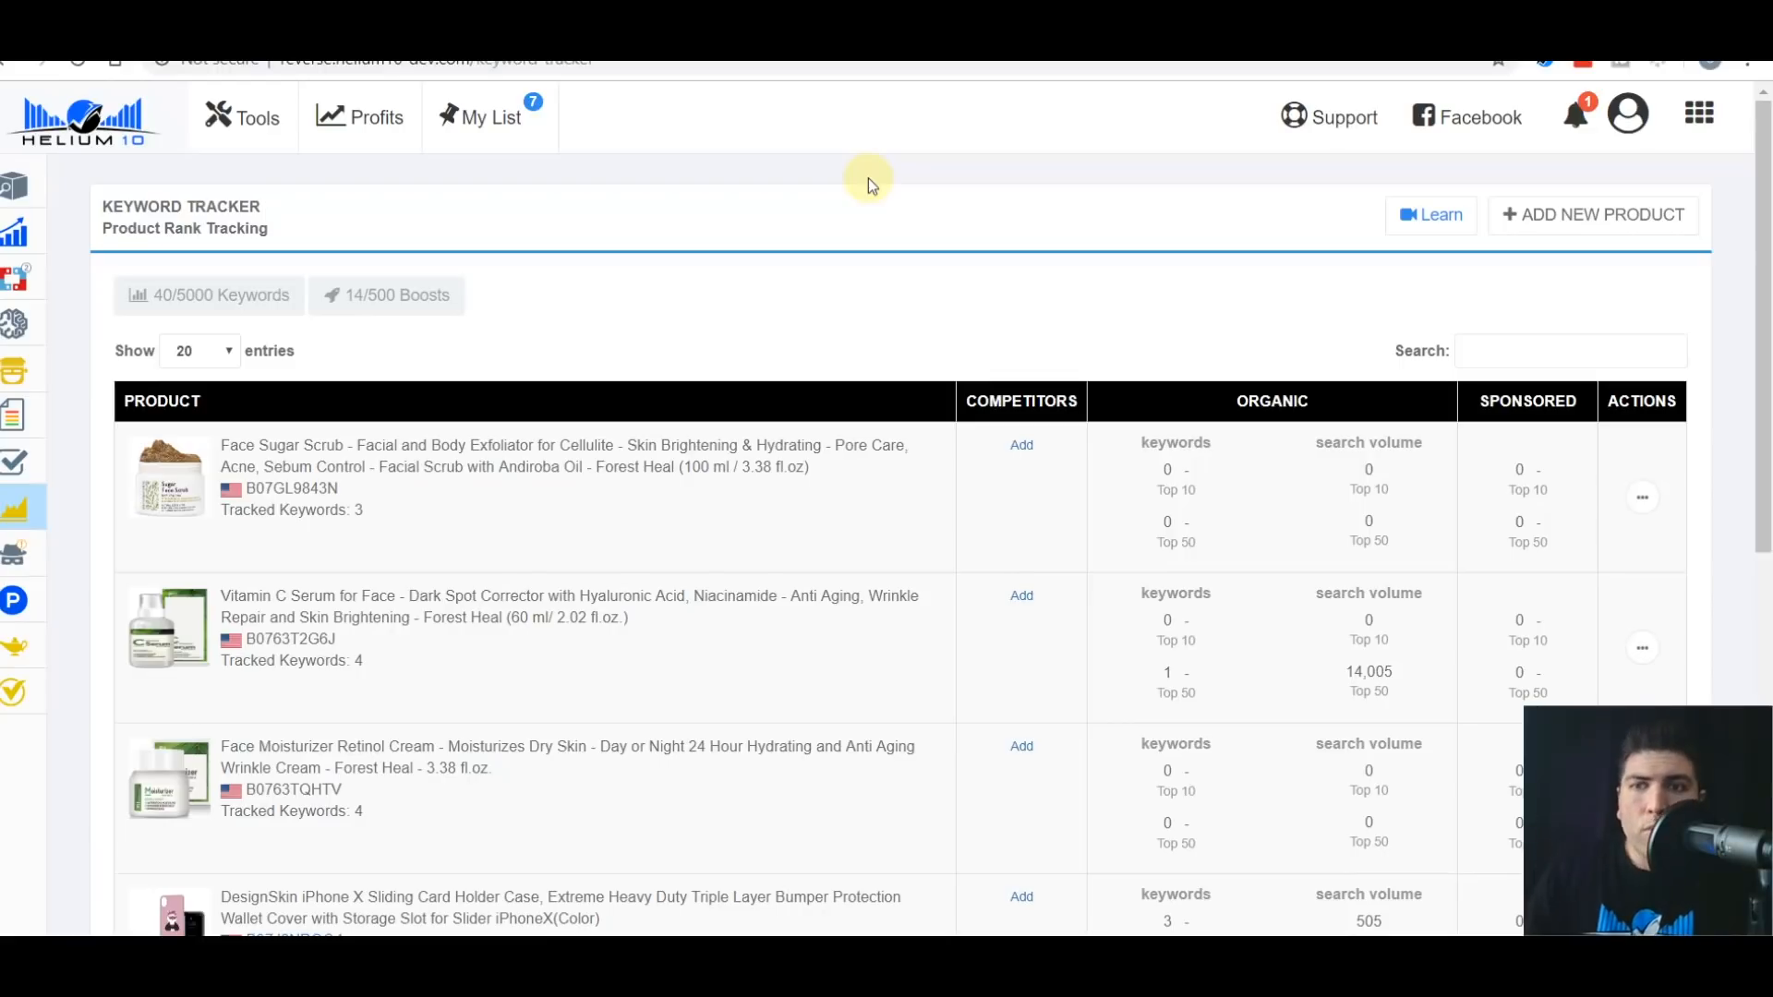
{"action": "left_click", "coordinate": [1593, 216]}
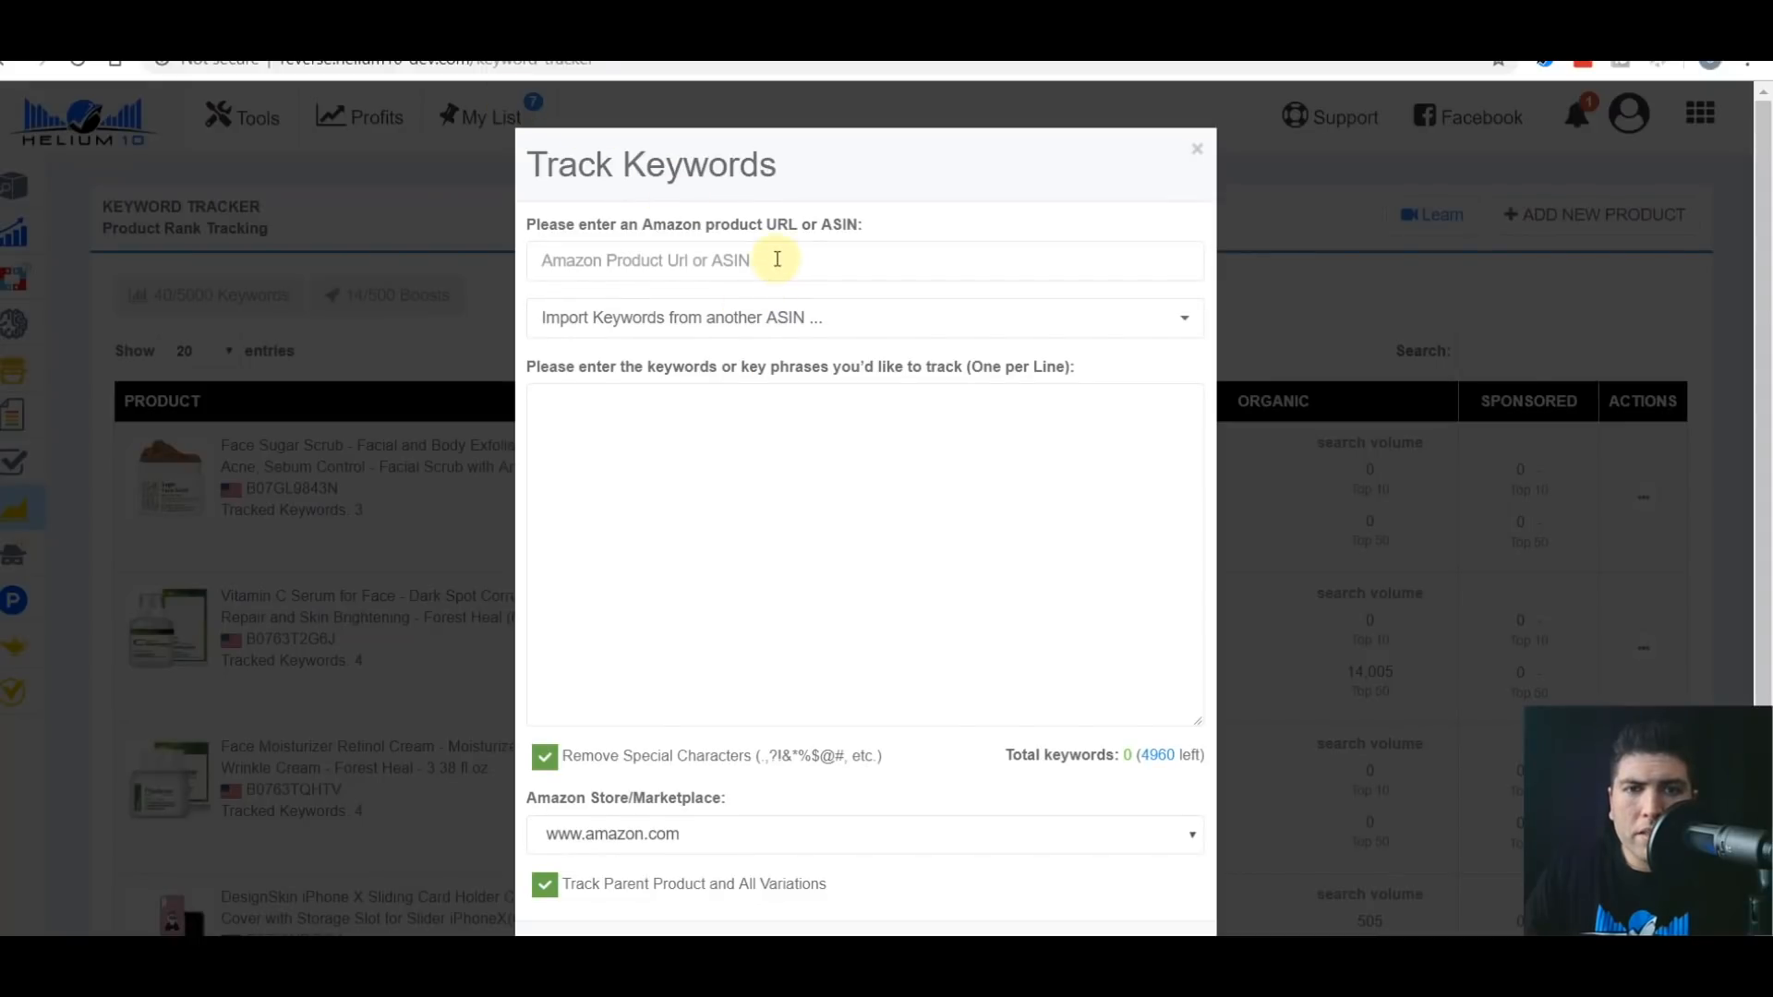
Track ASIN B0763V9FQY with keywords eye gel, eye gel cream and anti wrinkle moisturizer.
{"action": "type", "text": "B0763V9FQY"}
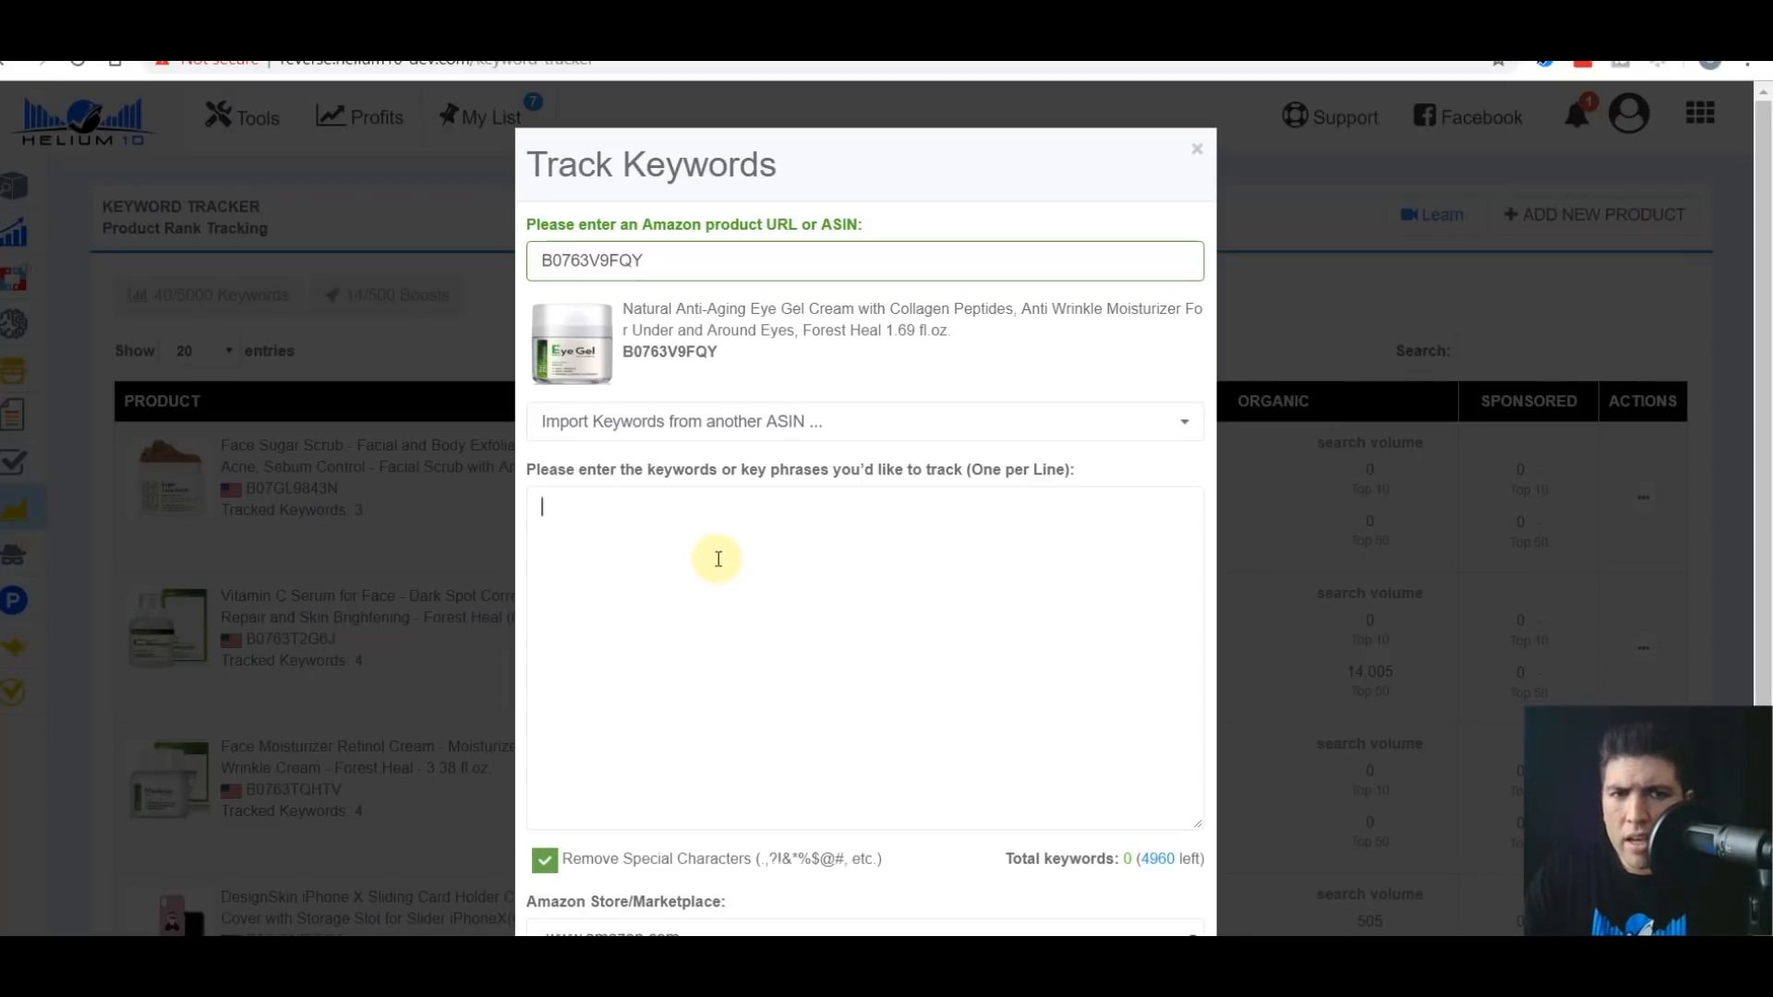
{"action": "type", "text": "eye gel"}
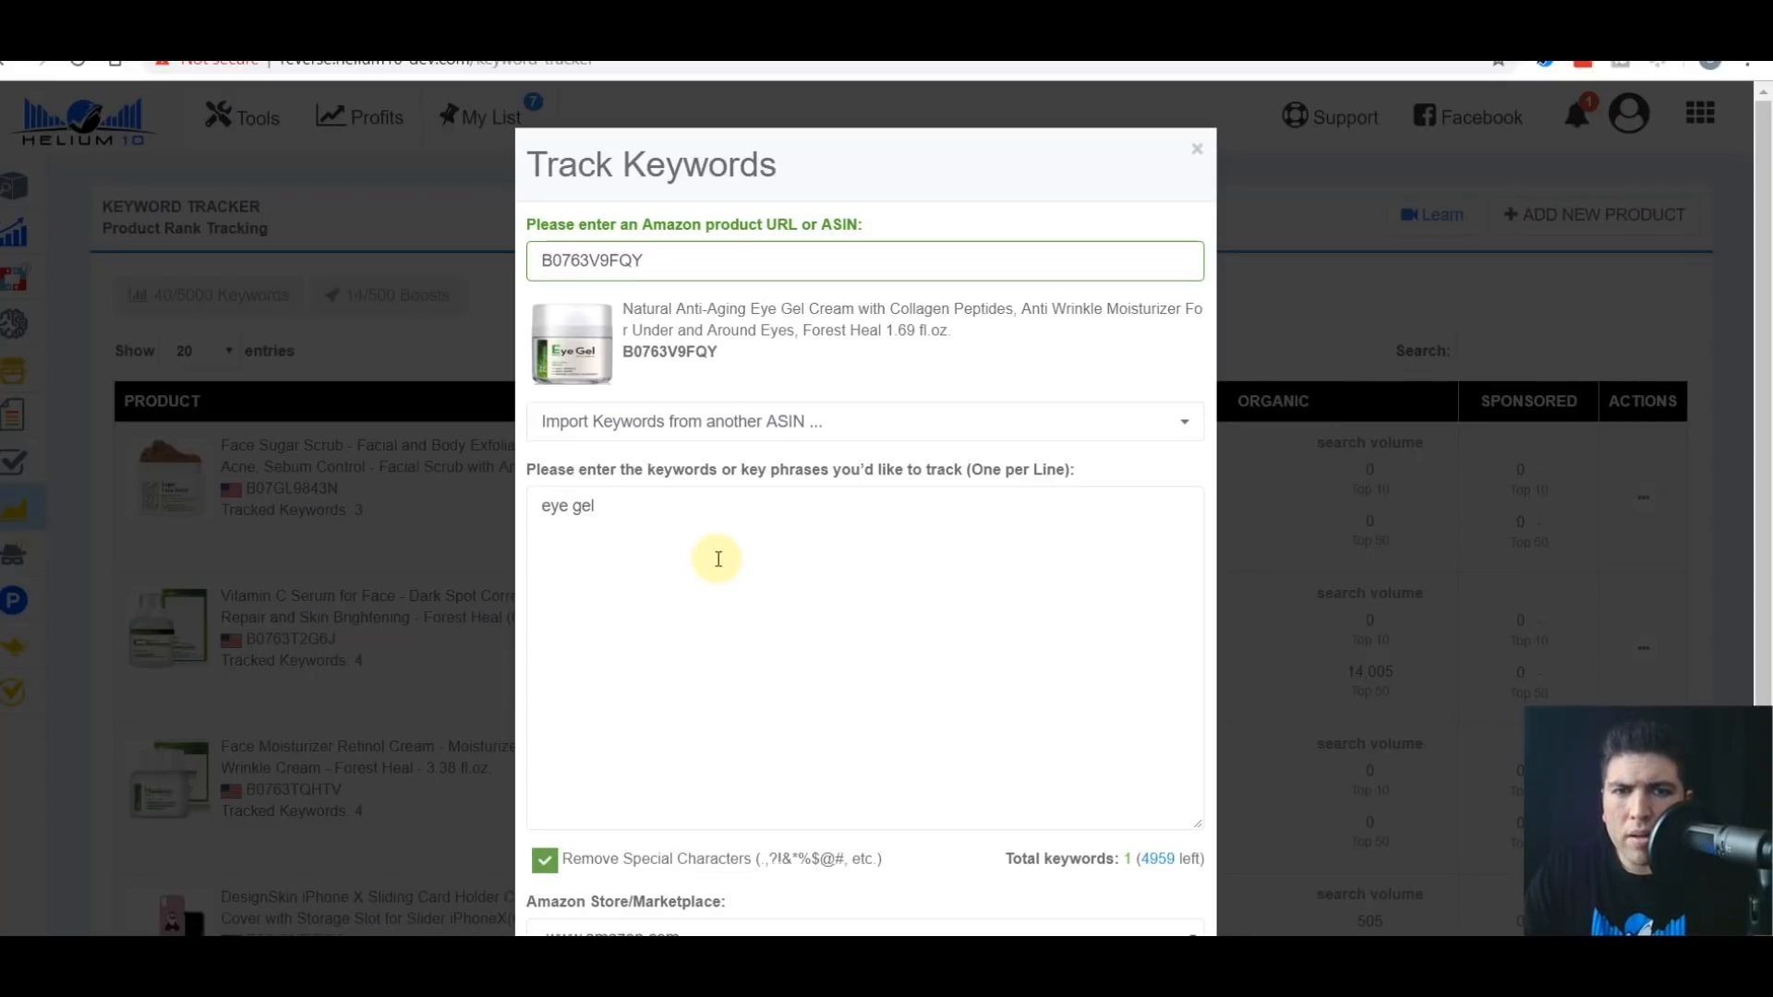
{"action": "type", "text": "eye gel cream"}
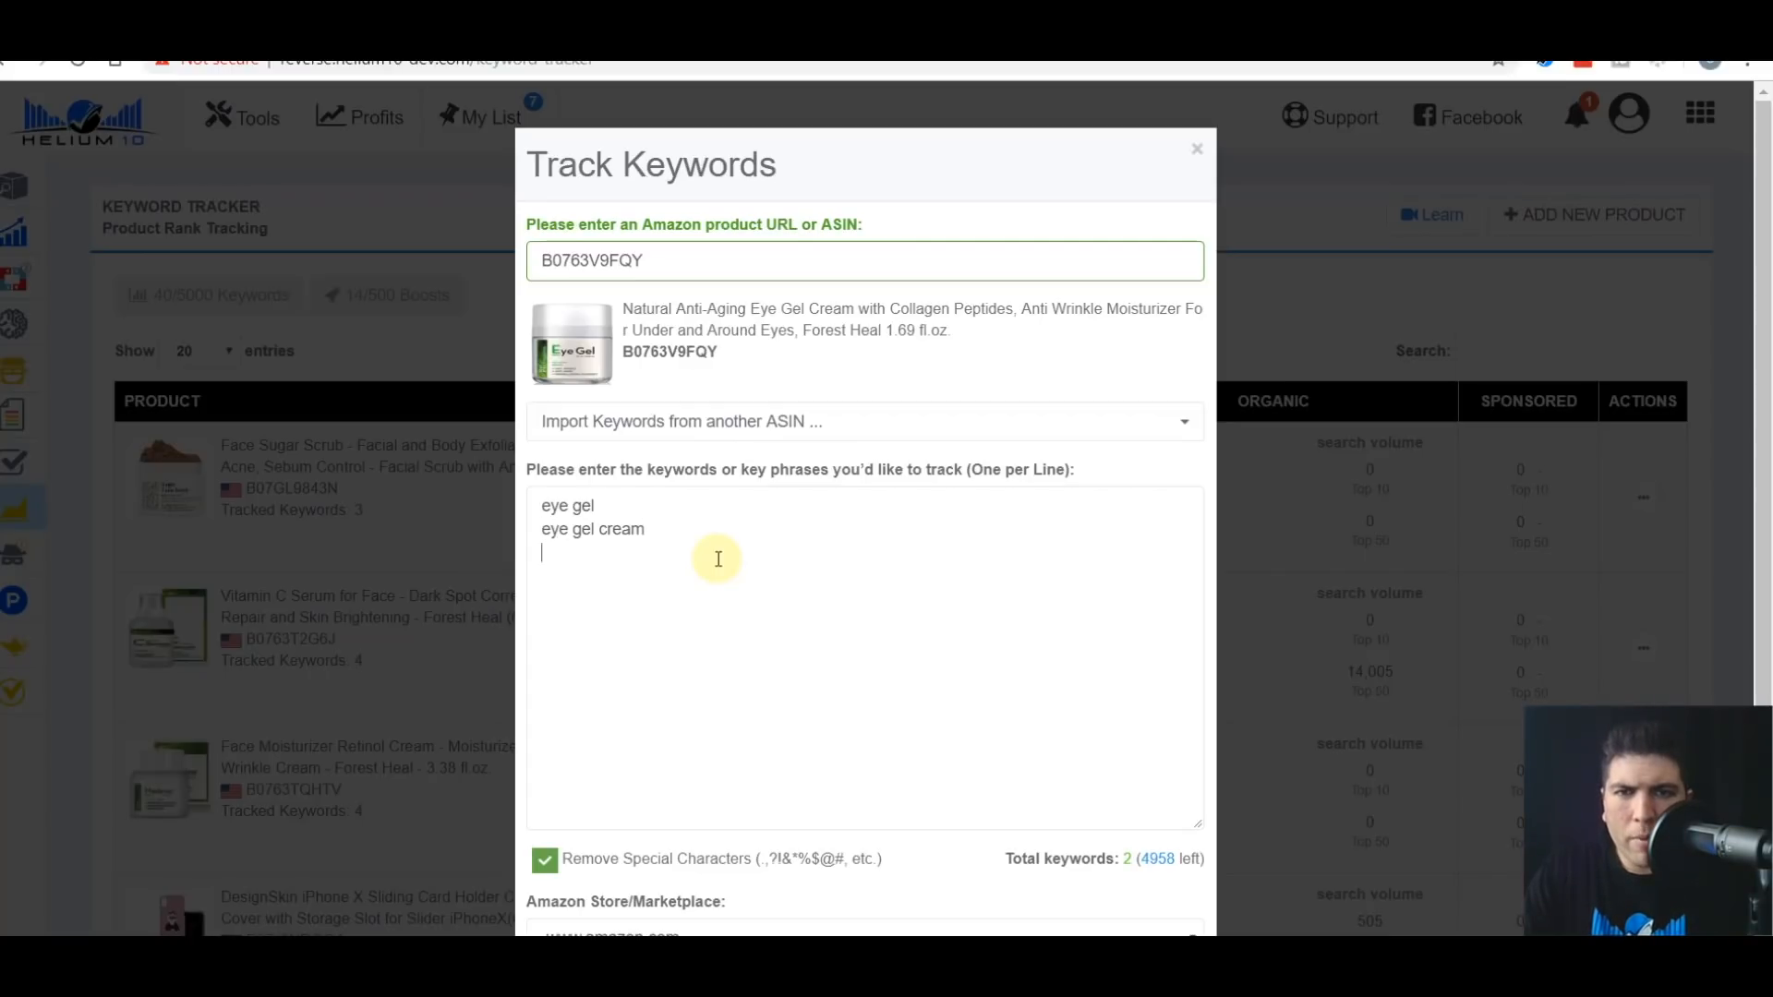
{"action": "type", "text": "anti wrinkle"}
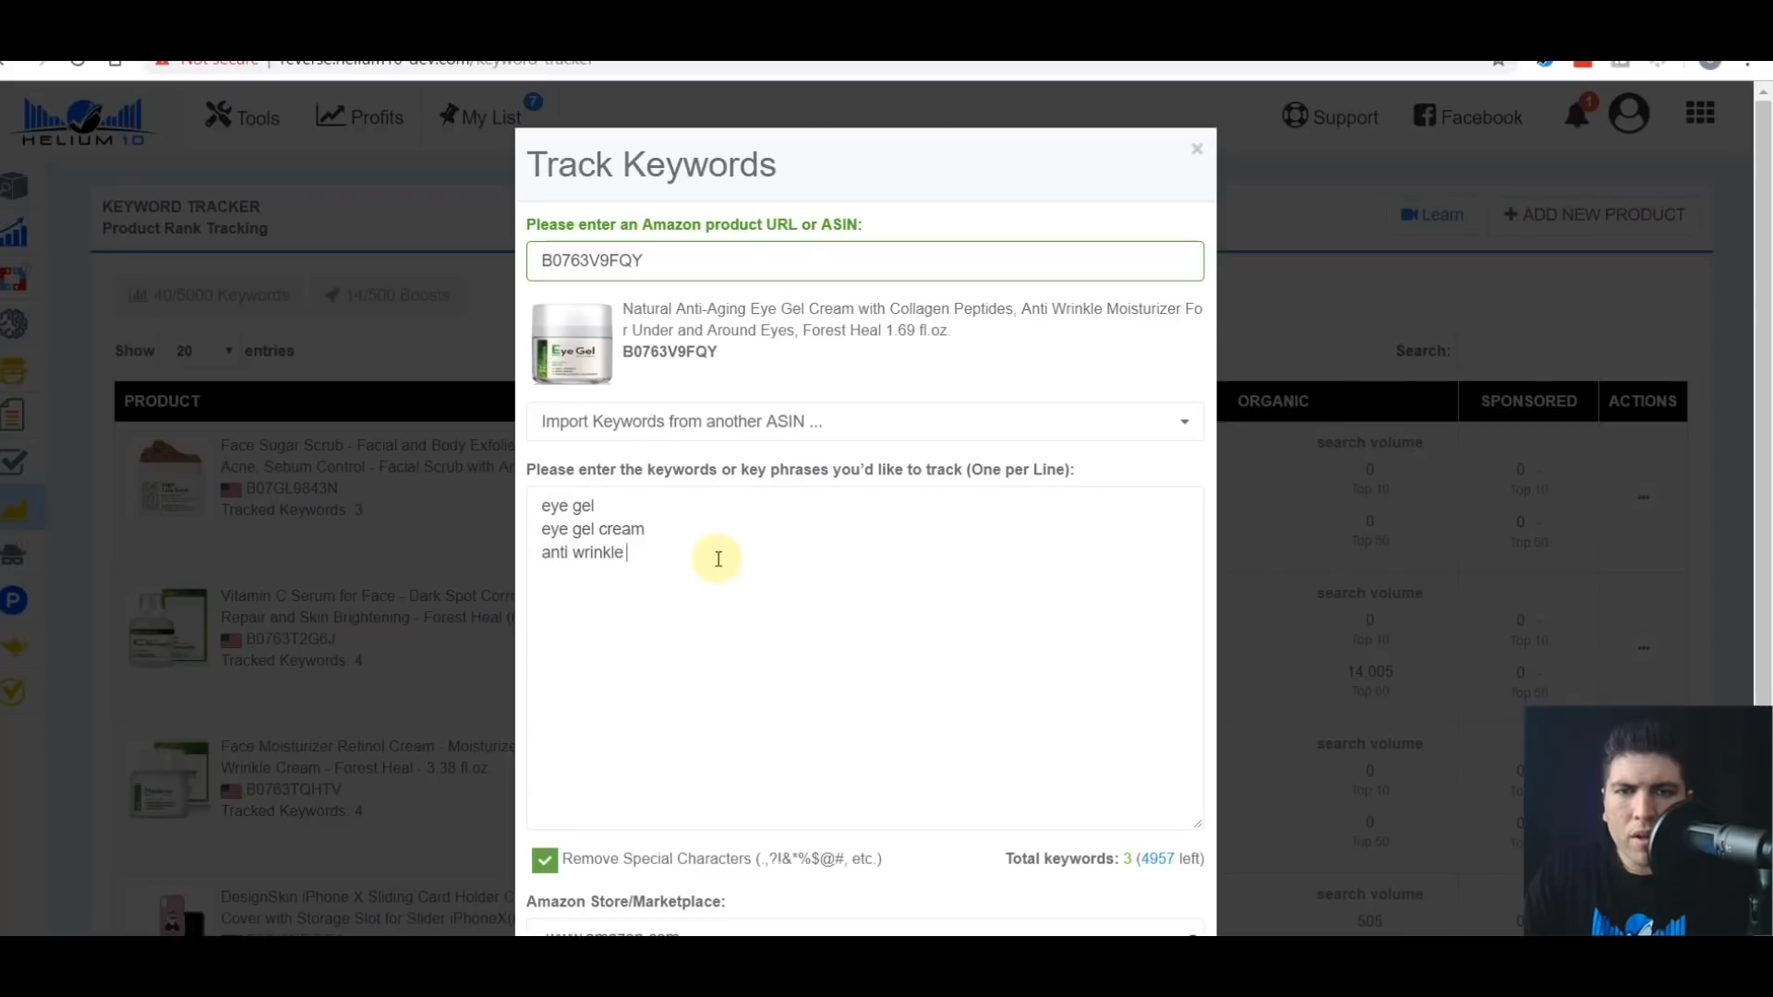
{"action": "type", "text": "moisturizer"}
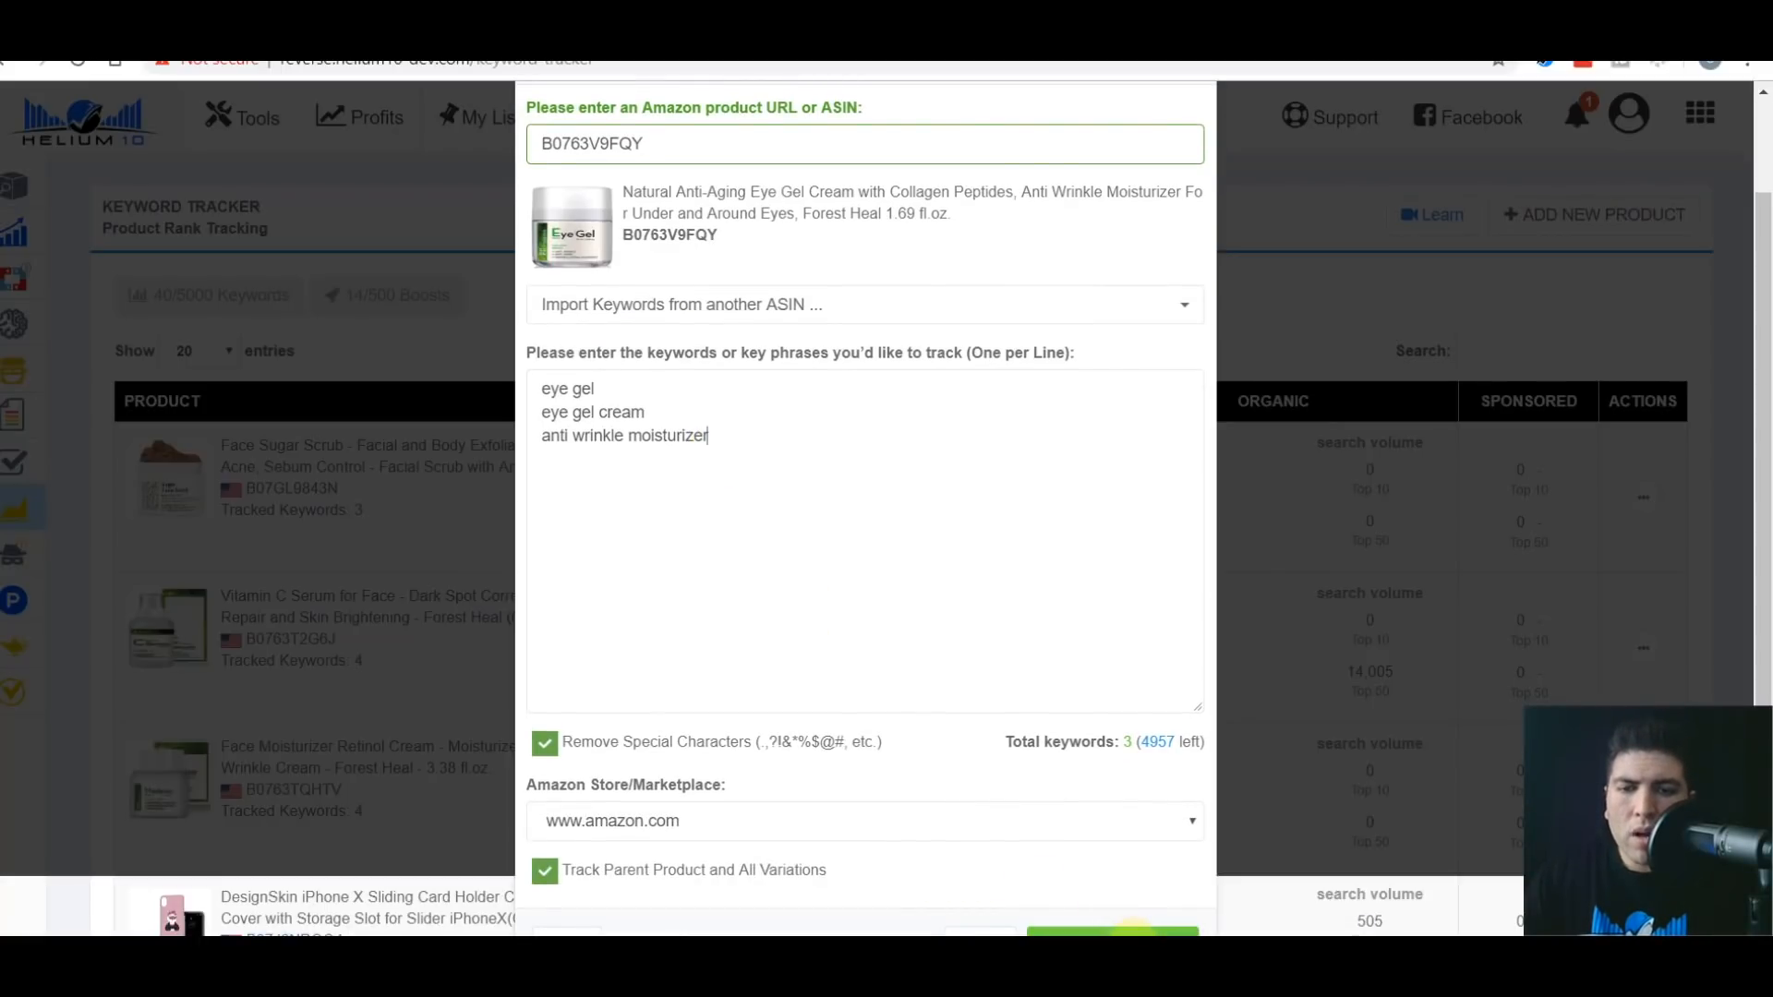
{"action": "left_click", "coordinate": [1112, 930]}
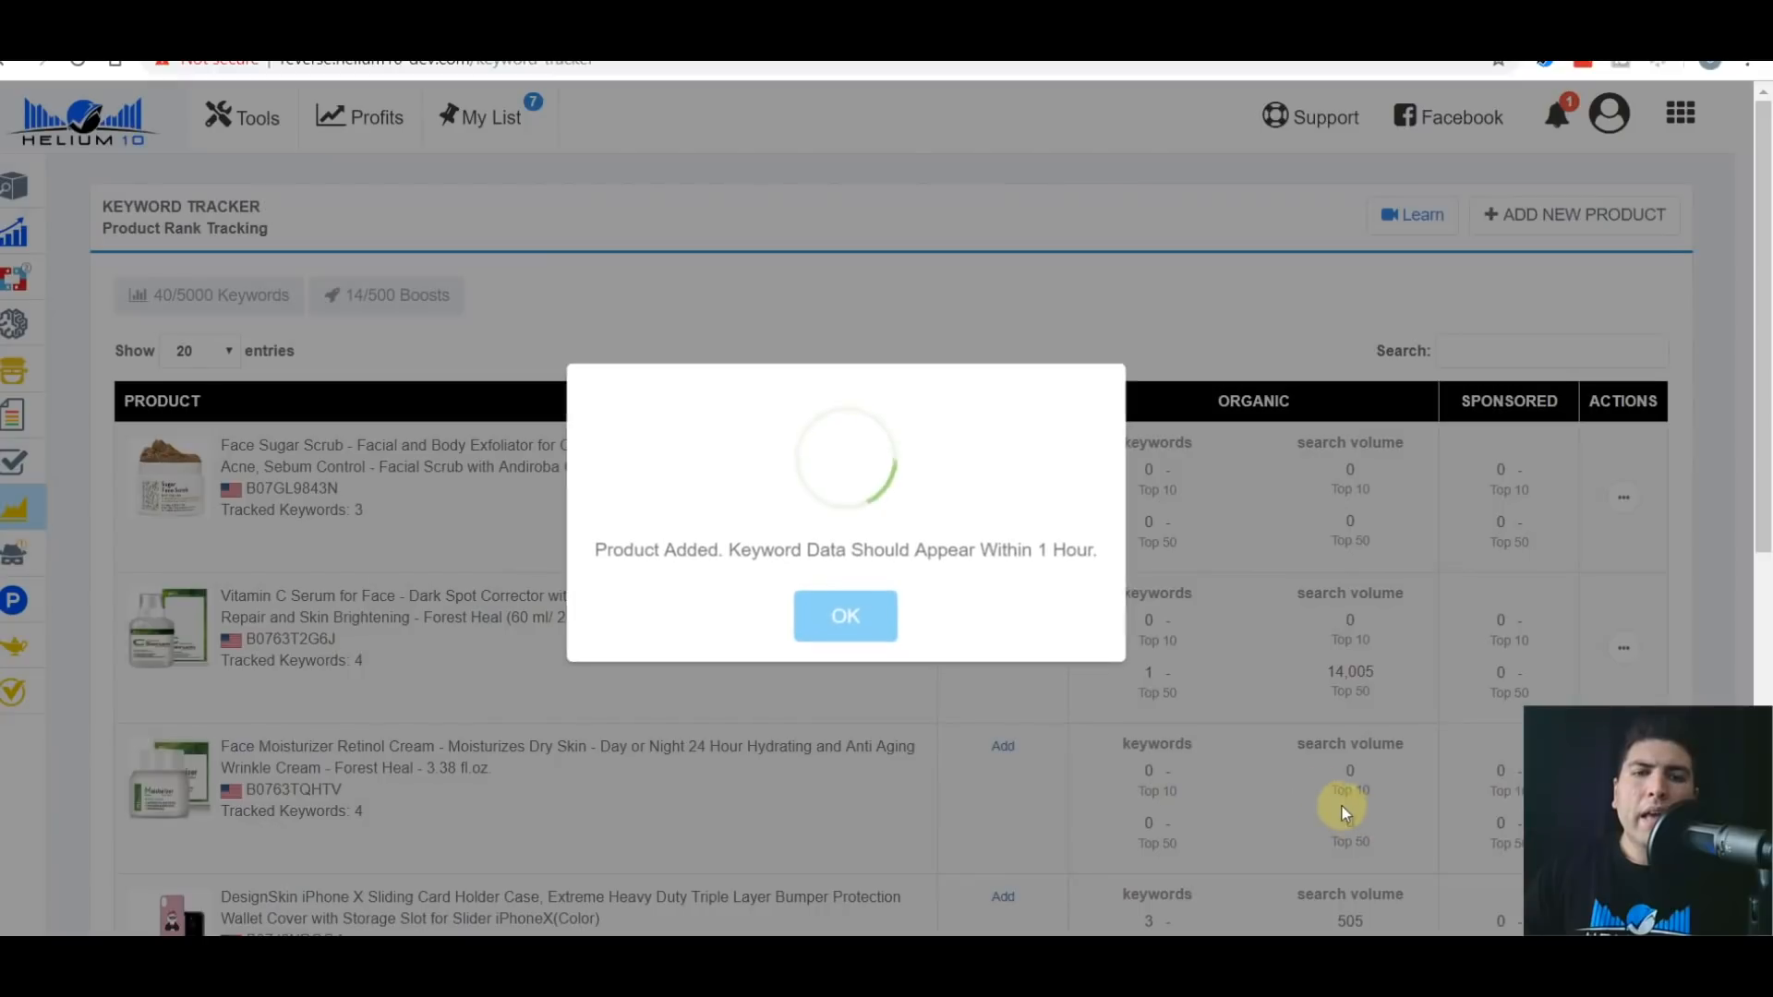
Dismiss the product-added confirmation and review the maple syrup keyword and search volume counts.
{"action": "left_click", "coordinate": [845, 615]}
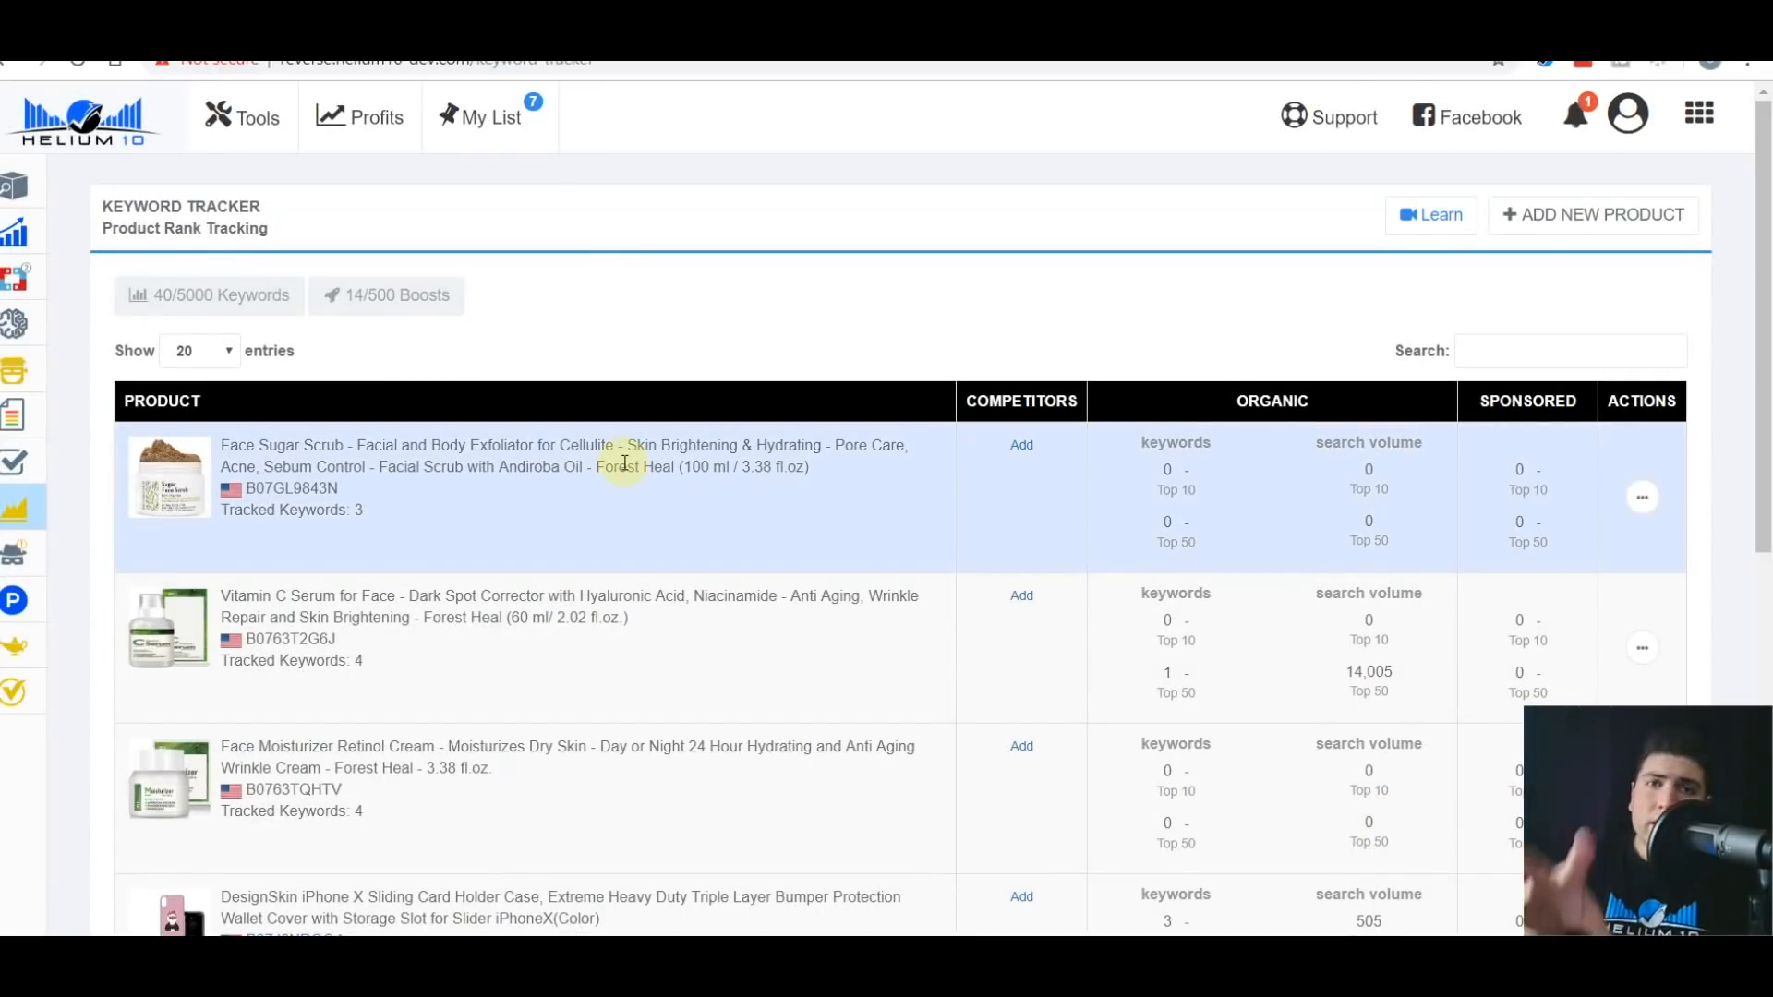
{"action": "scroll", "scroll_direction": "down", "scroll_amount": 3}
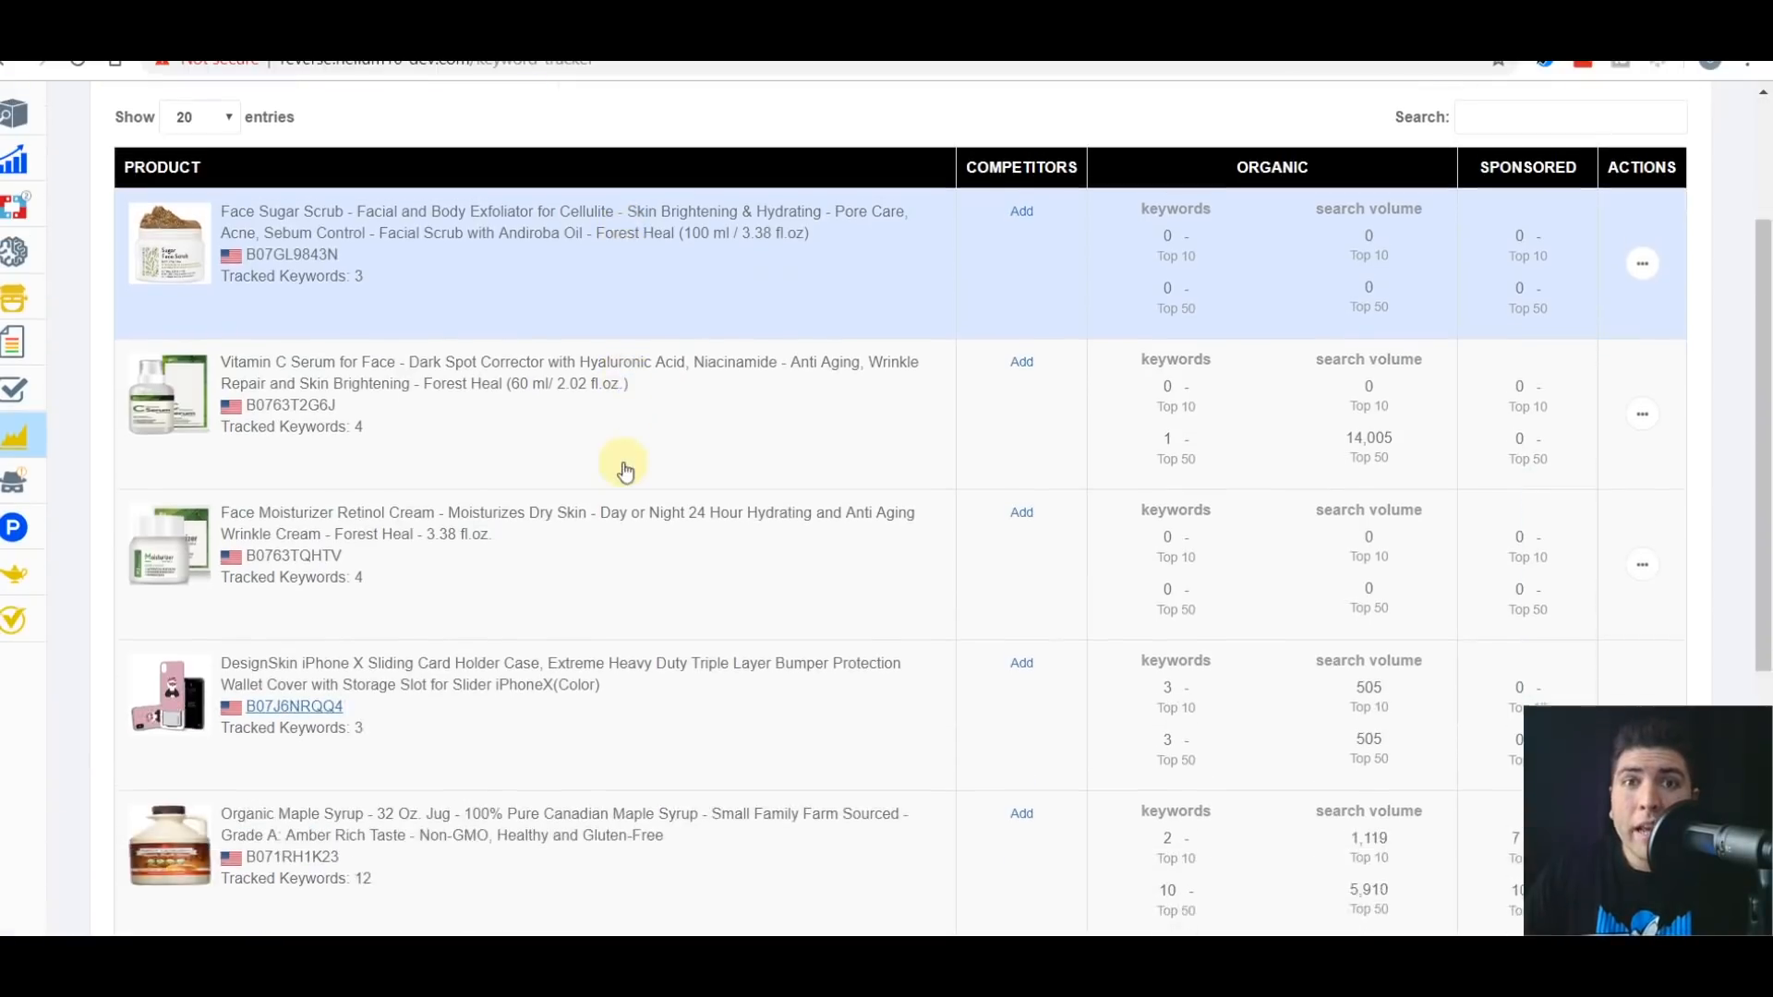
{"action": "scroll", "scroll_direction": "down", "scroll_amount": 3}
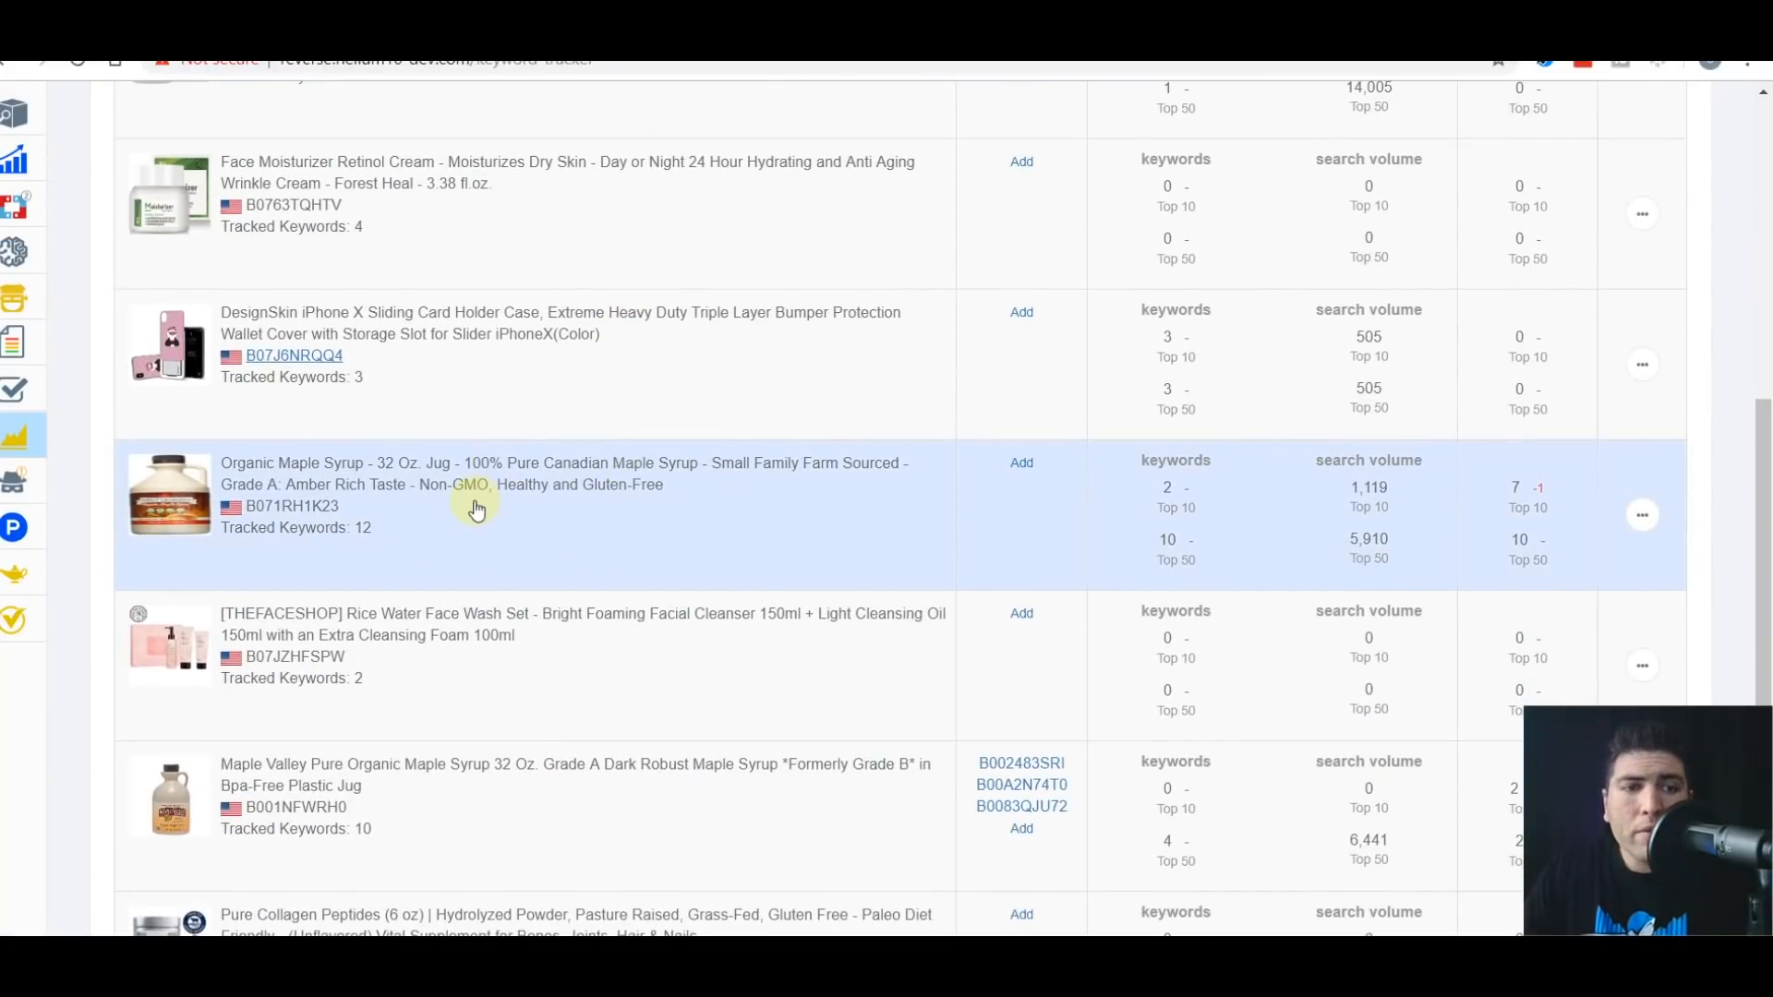
{"action": "left_click", "coordinate": [474, 494]}
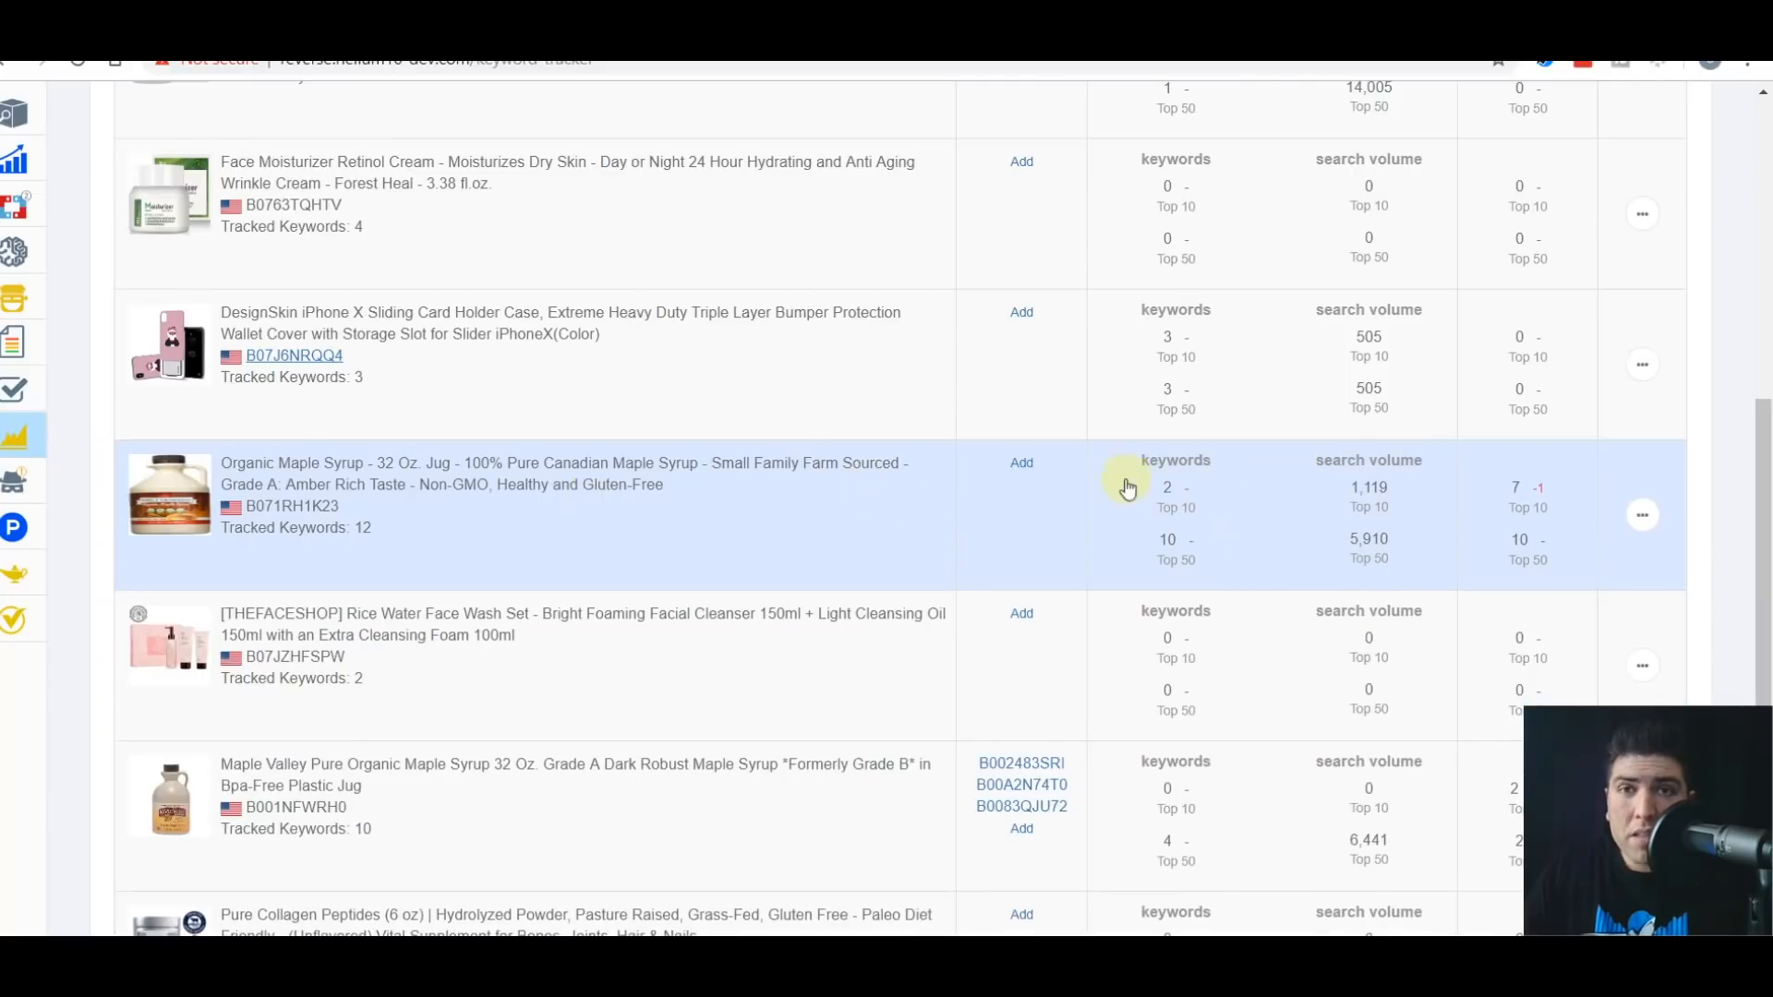
{"action": "mouse_move", "coordinate": [1195, 501]}
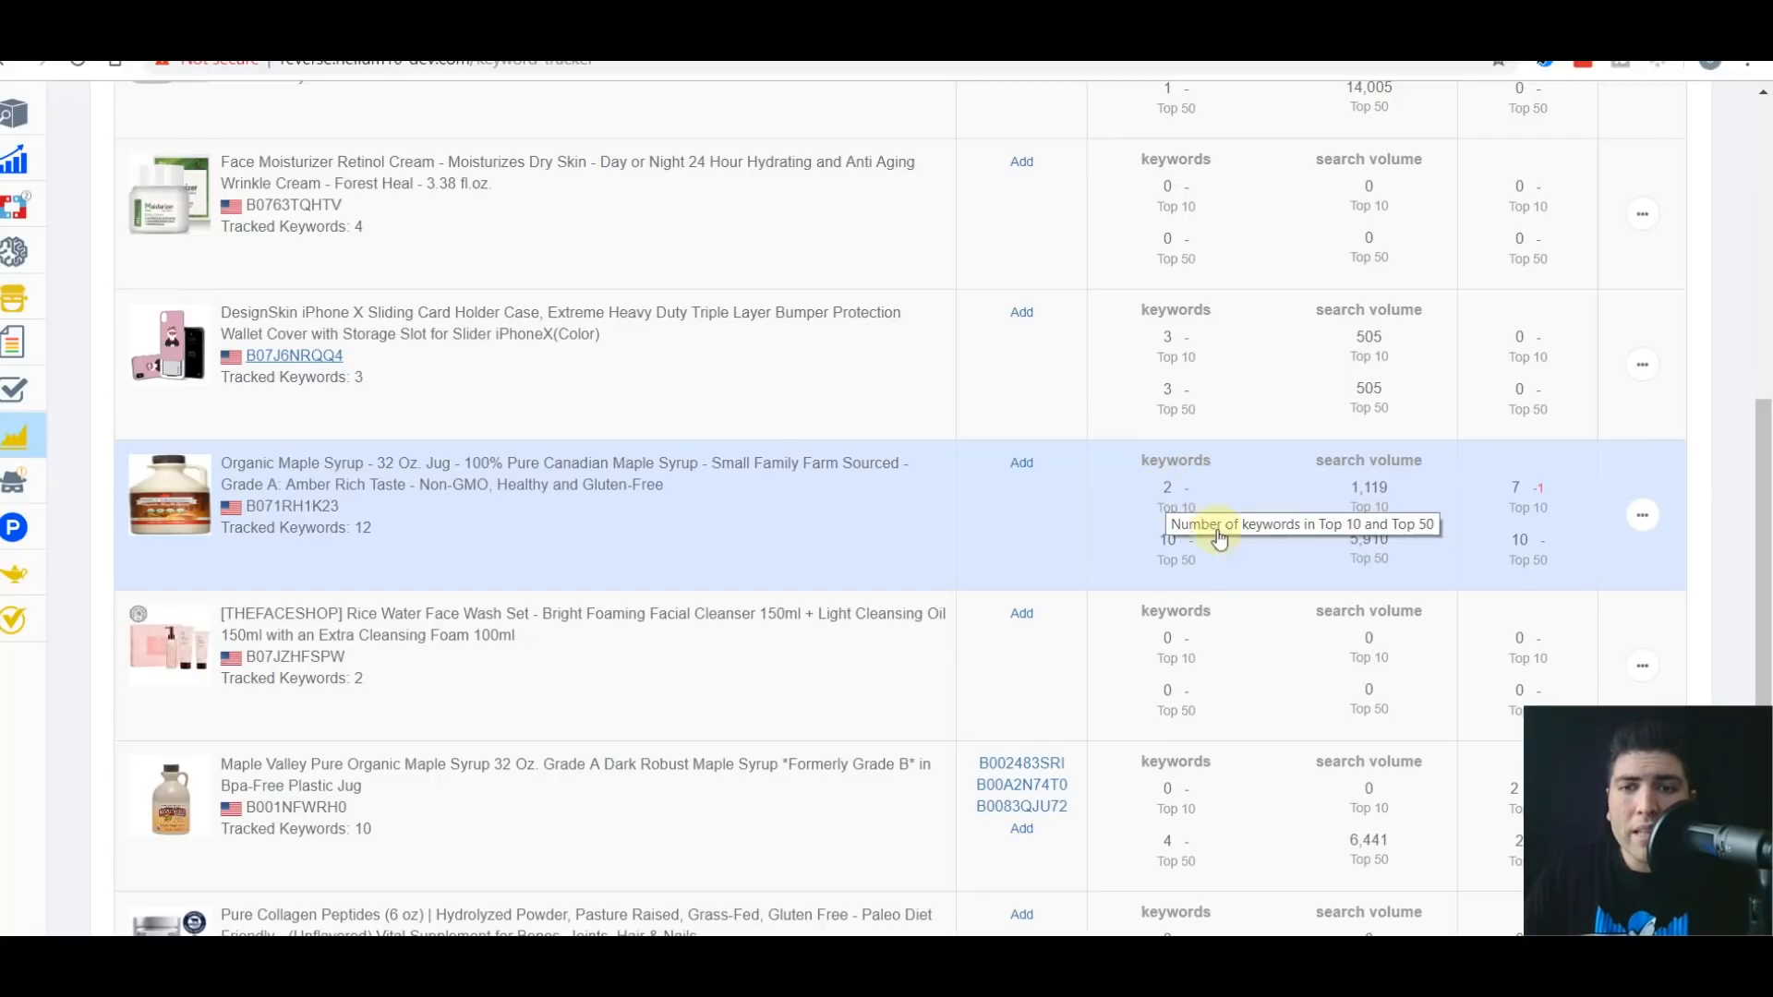
{"action": "mouse_move", "coordinate": [1199, 513]}
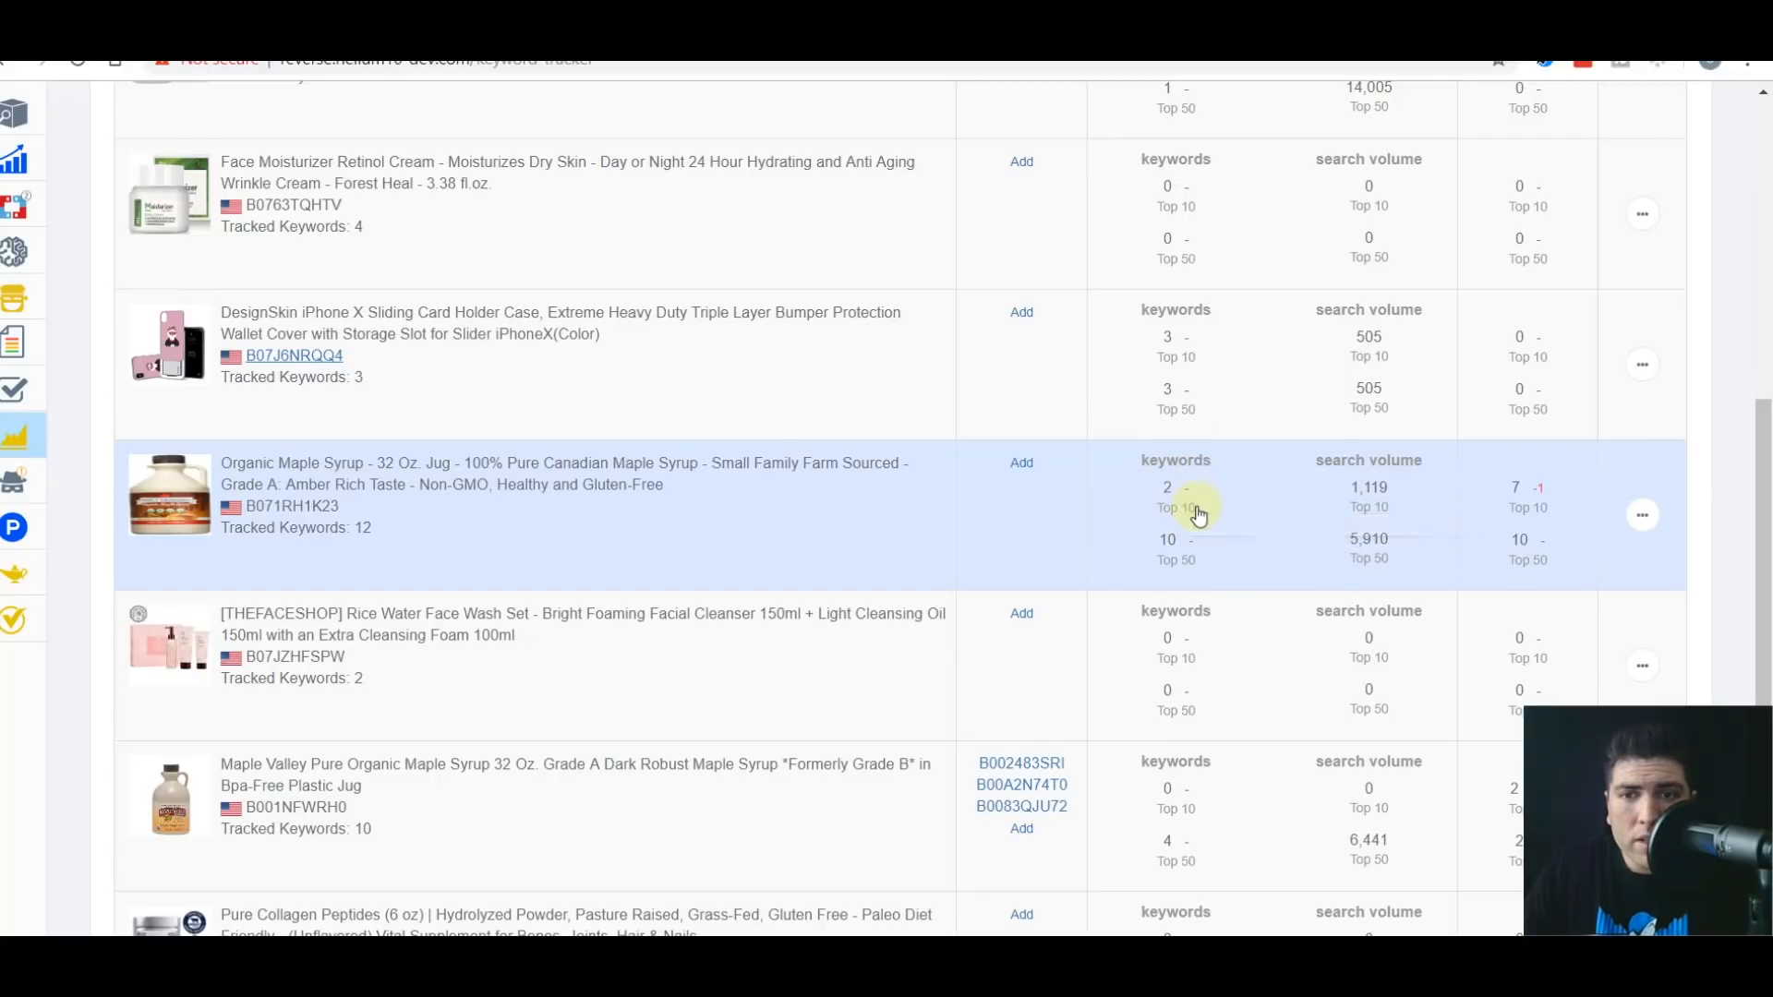
{"action": "mouse_move", "coordinate": [1172, 549]}
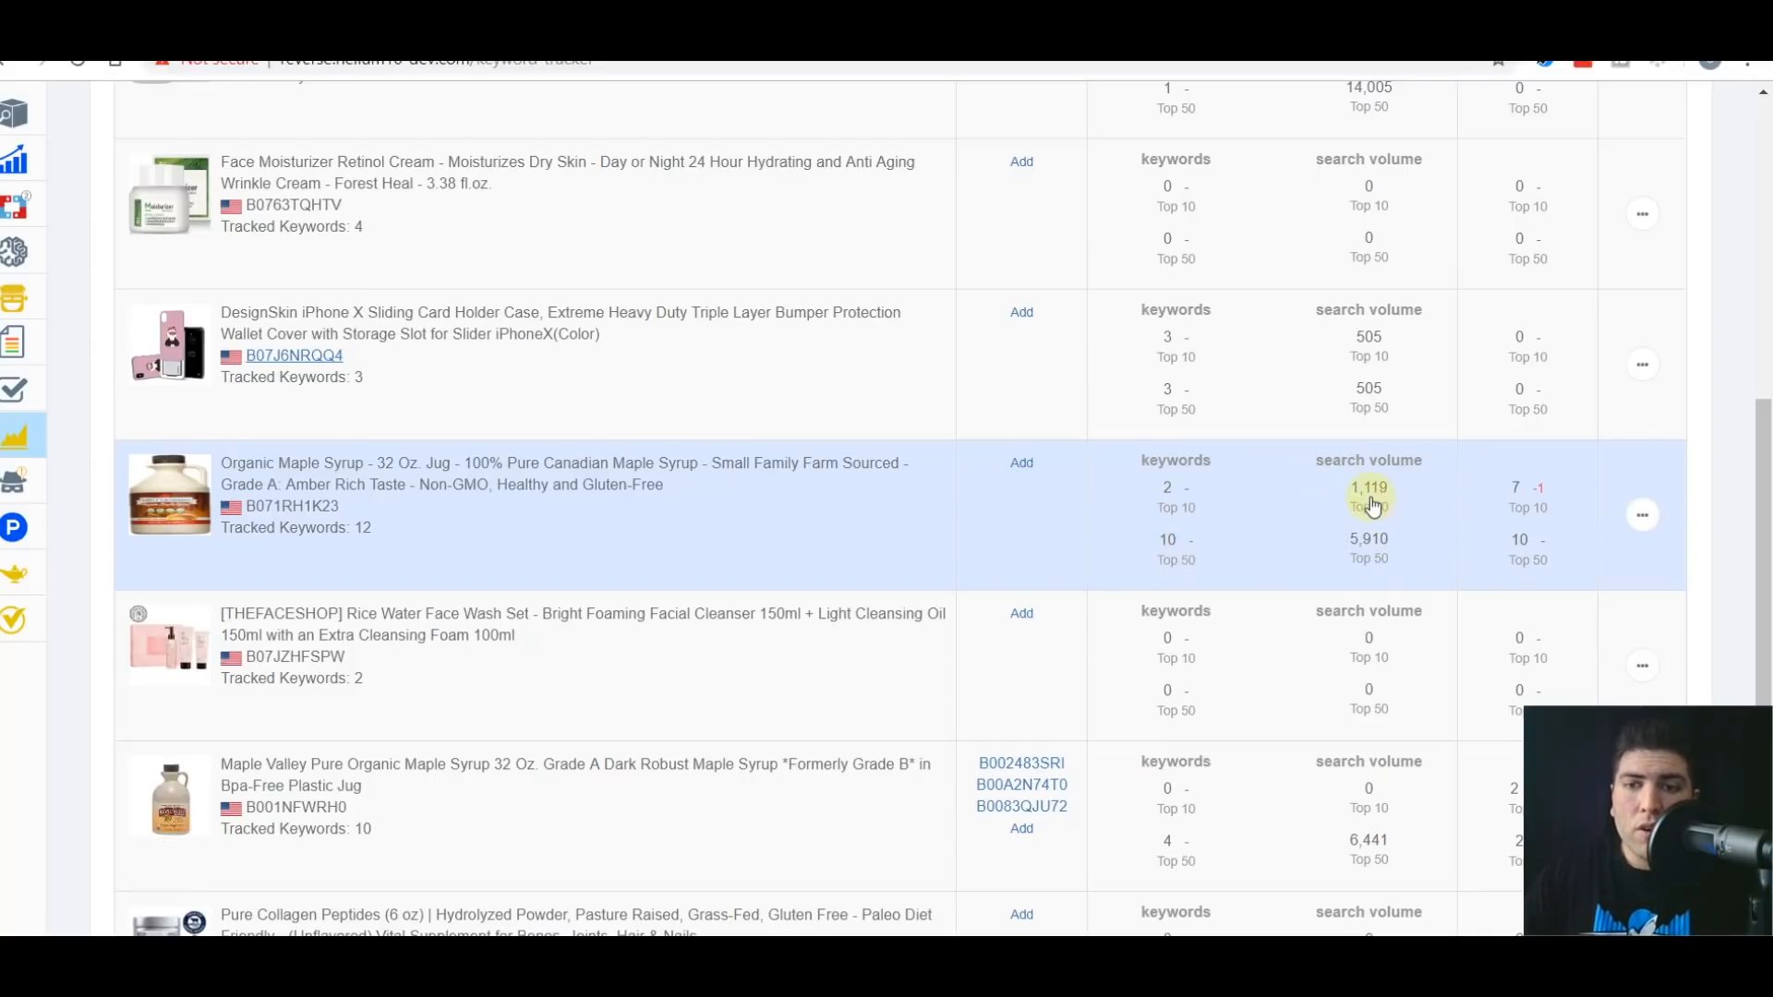
{"action": "mouse_move", "coordinate": [1369, 497]}
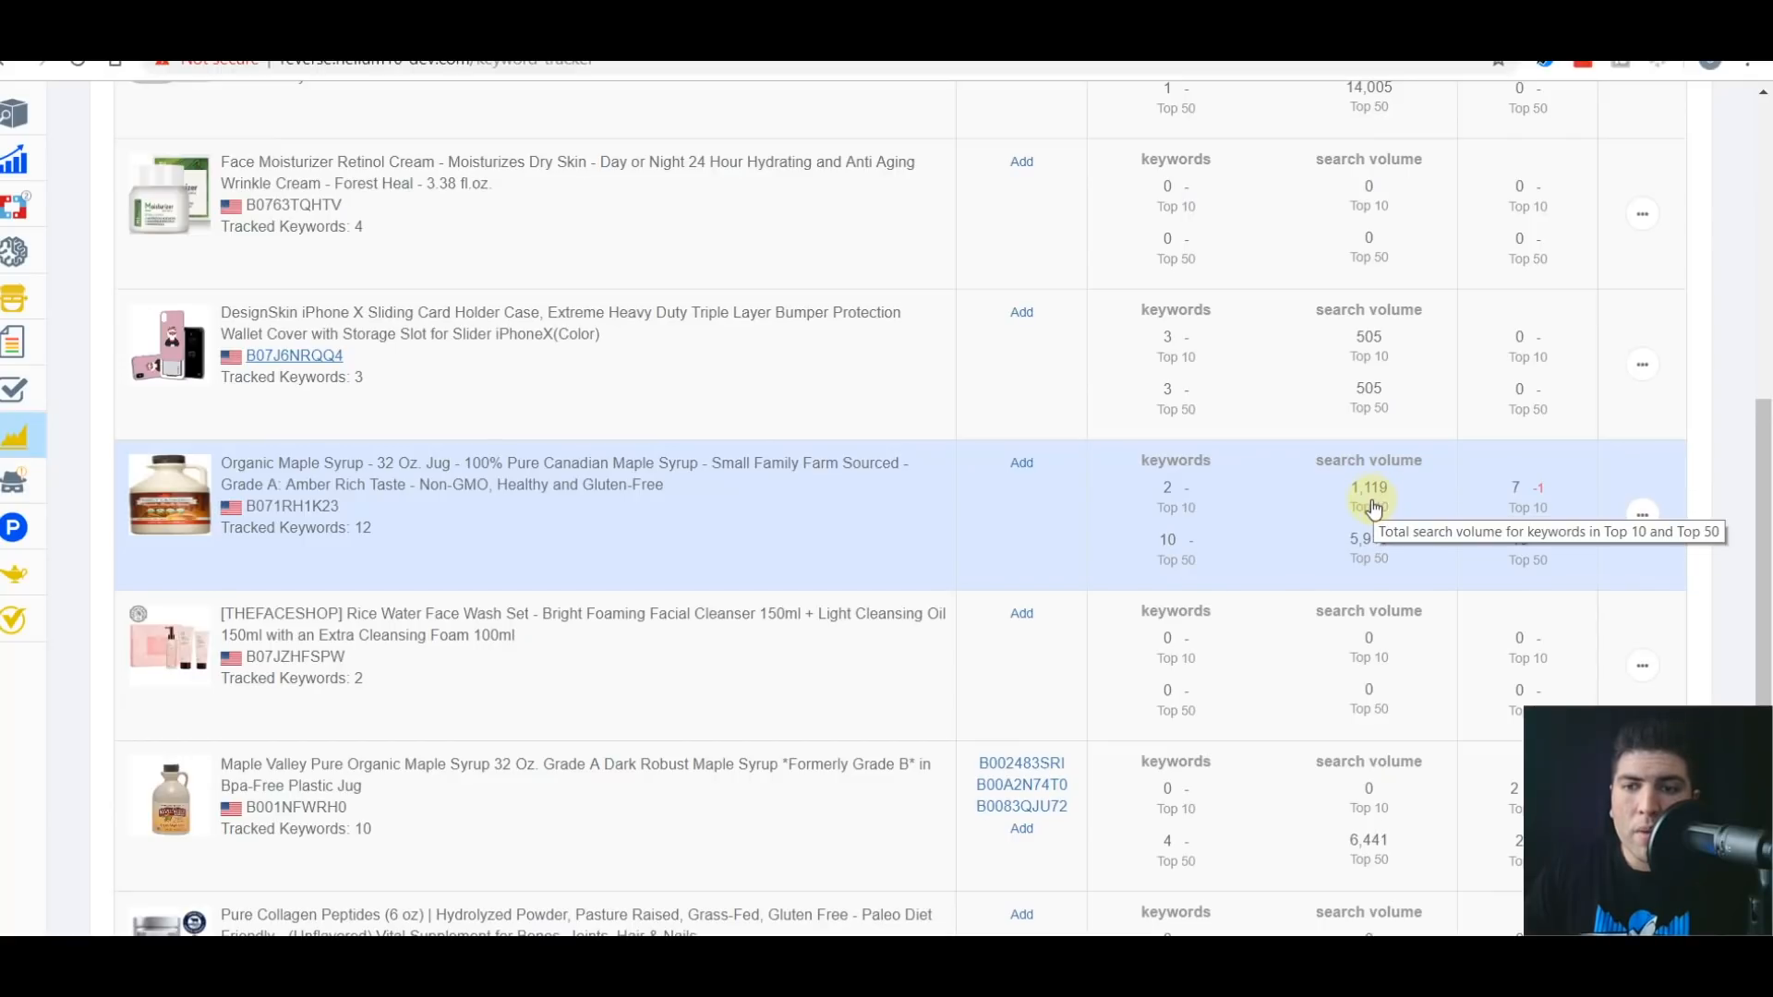
{"action": "mouse_move", "coordinate": [1216, 540]}
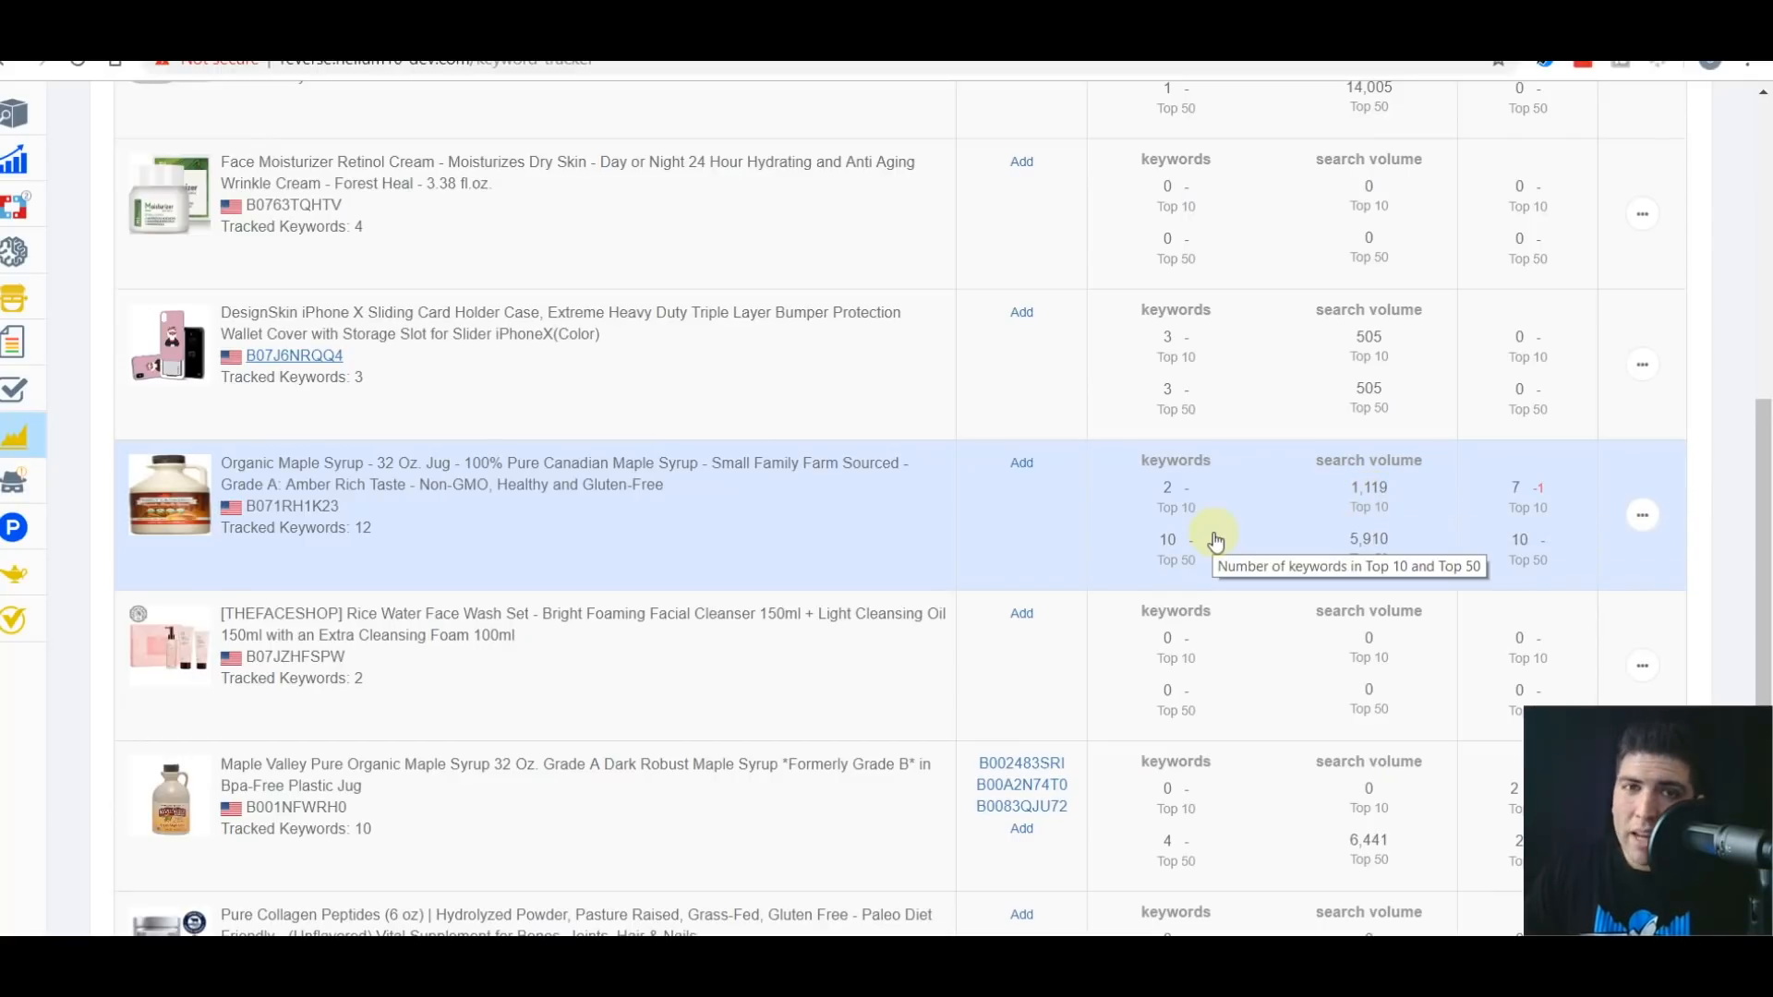
{"action": "mouse_move", "coordinate": [1170, 487]}
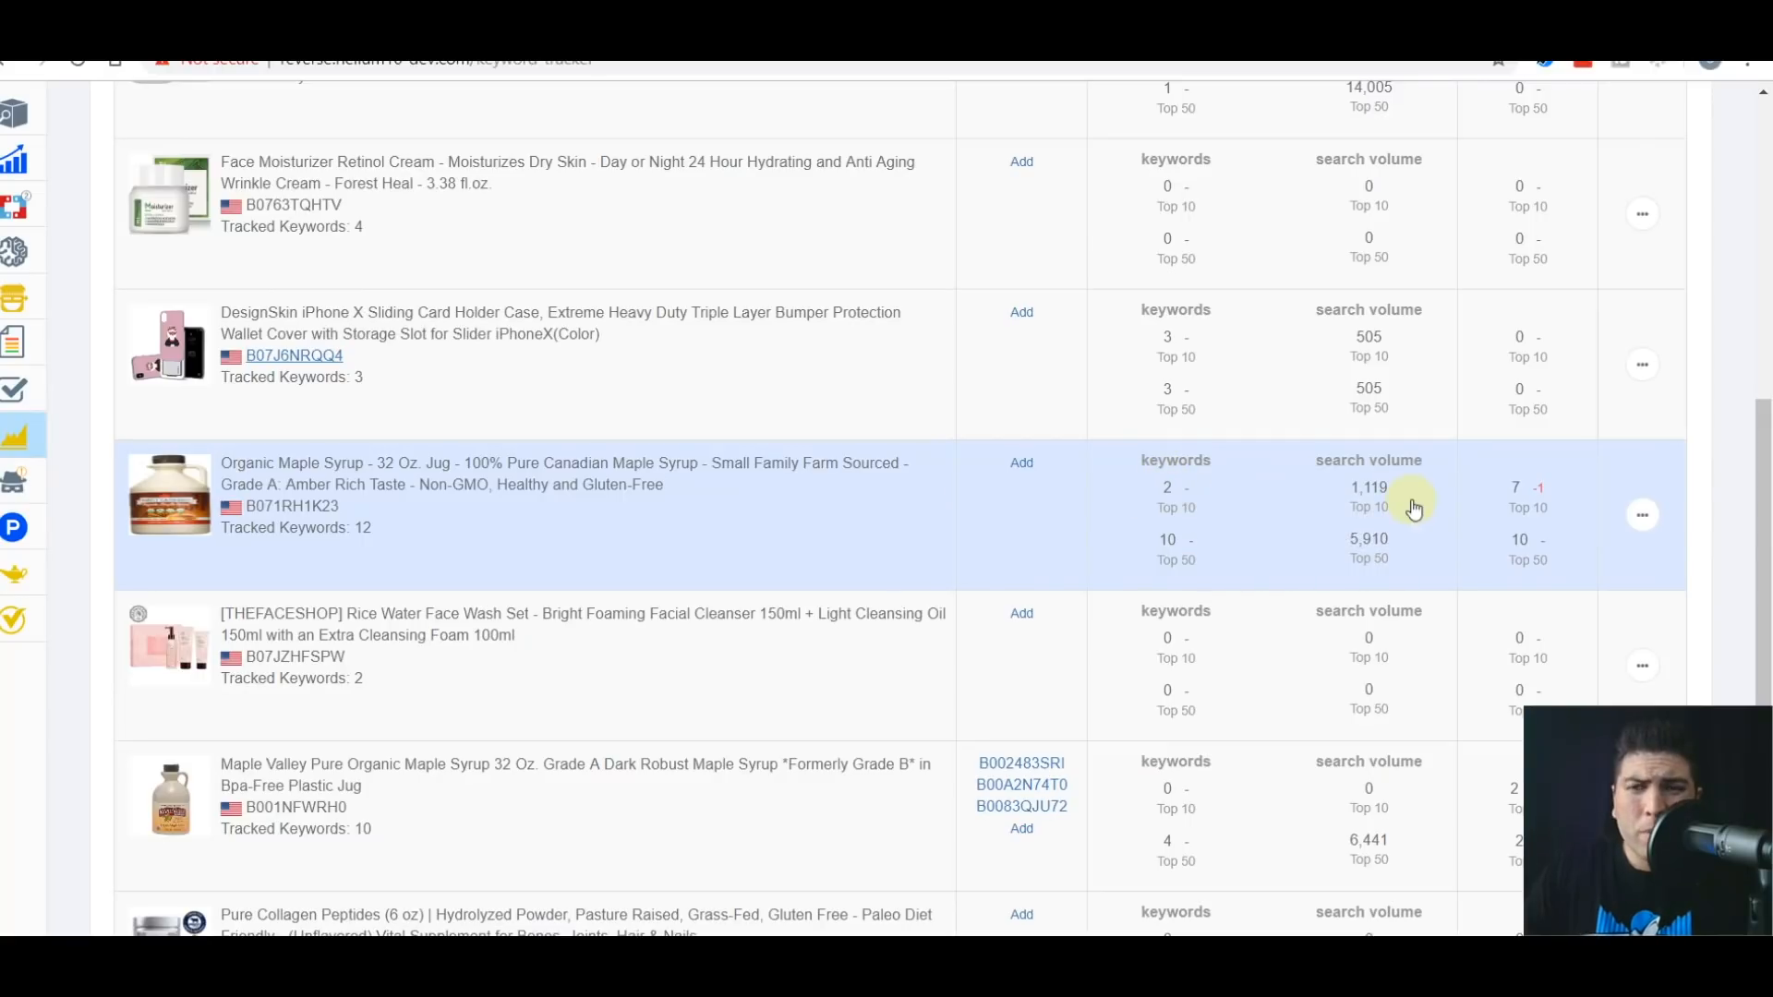
{"action": "mouse_move", "coordinate": [1356, 498]}
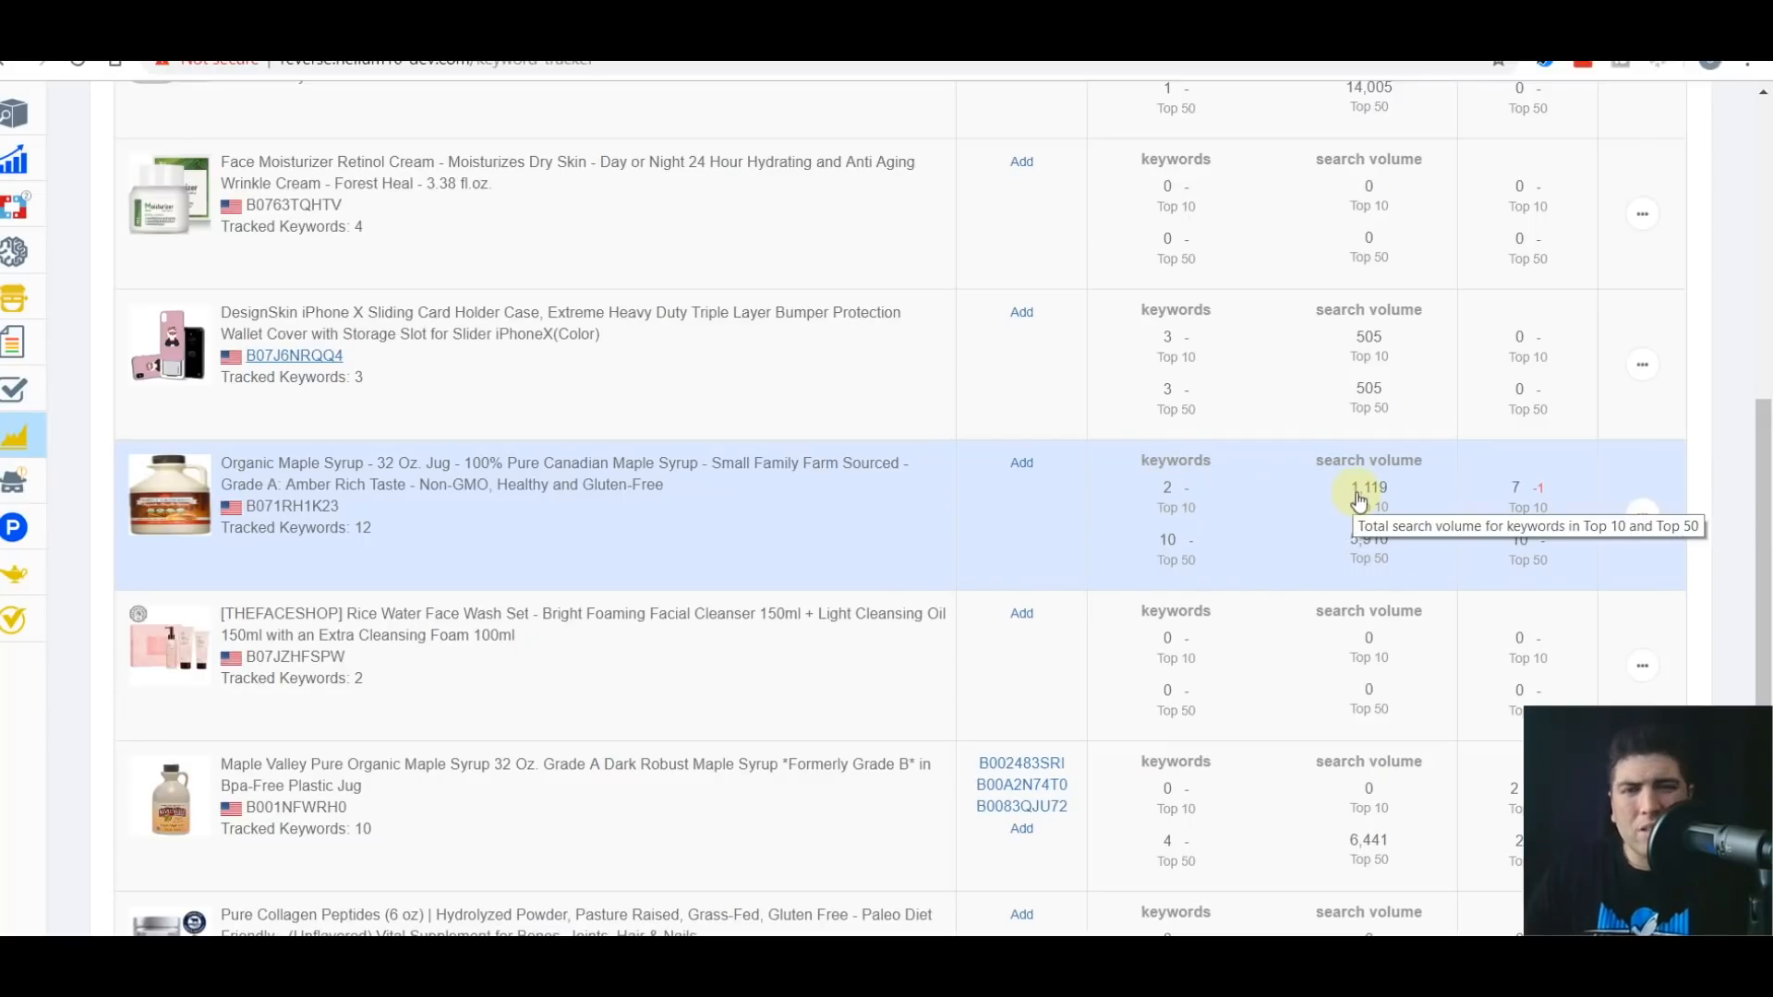
{"action": "mouse_move", "coordinate": [1370, 521]}
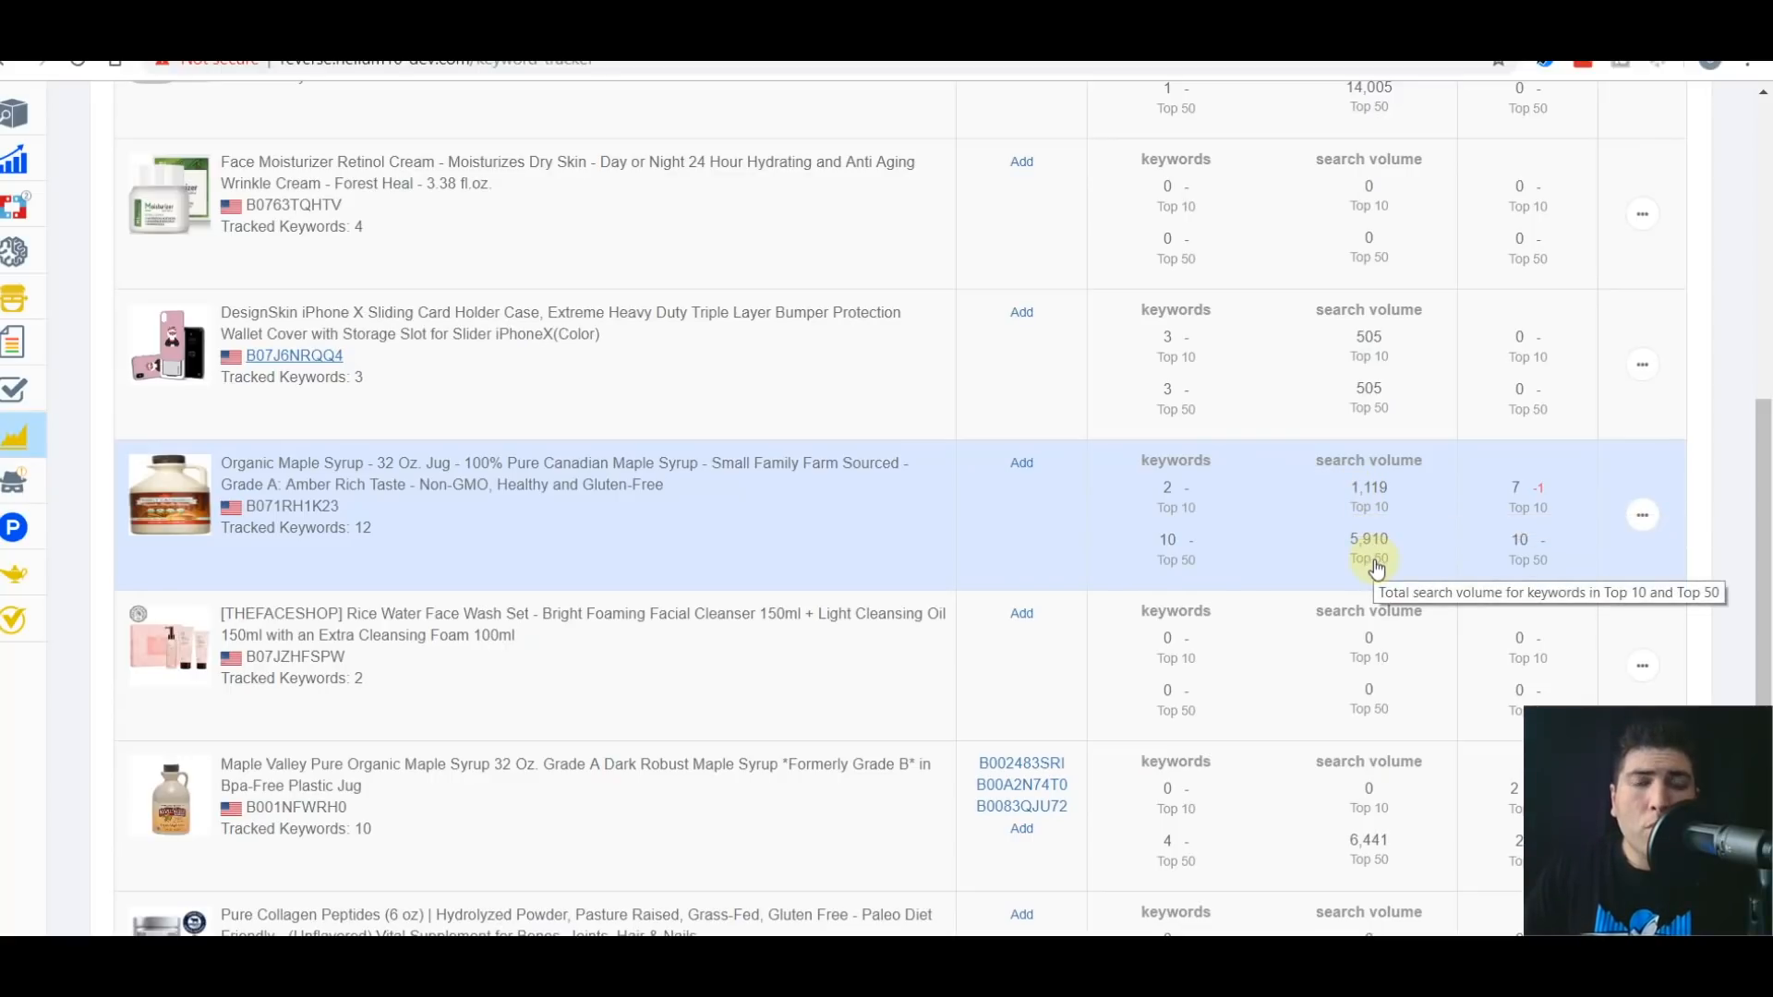
{"action": "mouse_move", "coordinate": [1269, 537]}
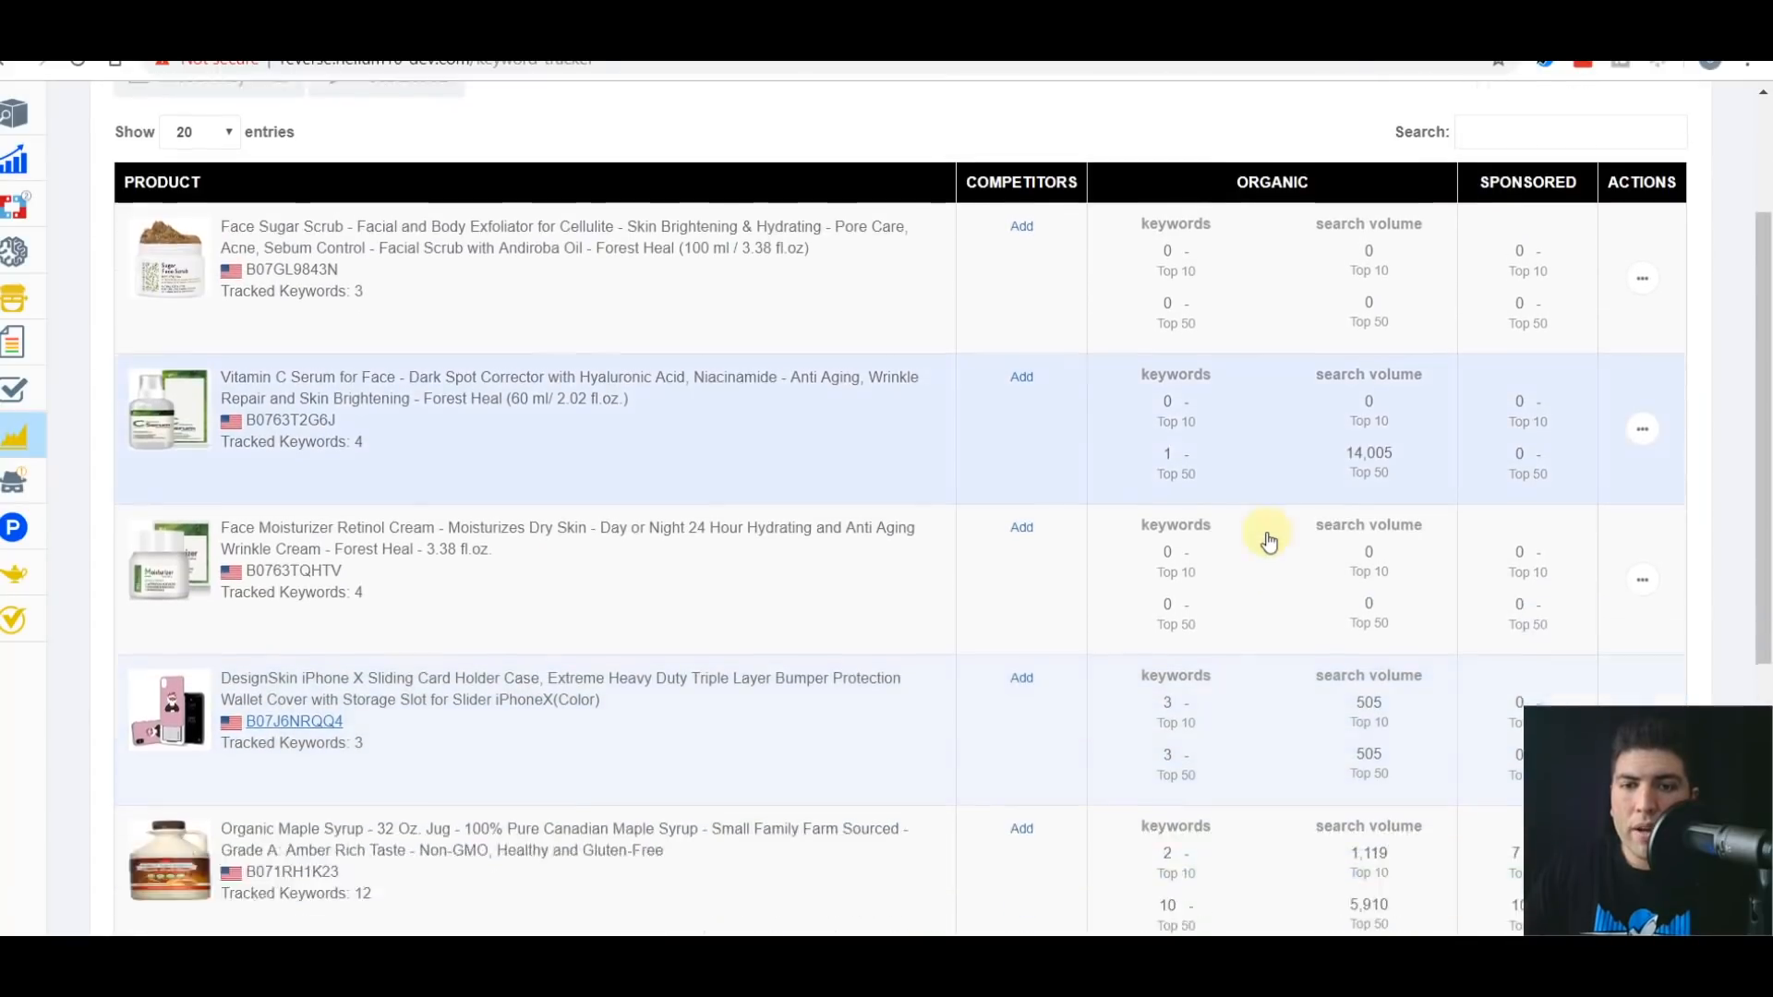
Scroll the tracked products list down to the Organic Maple Syrup row.
{"action": "scroll", "scroll_direction": "down", "scroll_amount": 3}
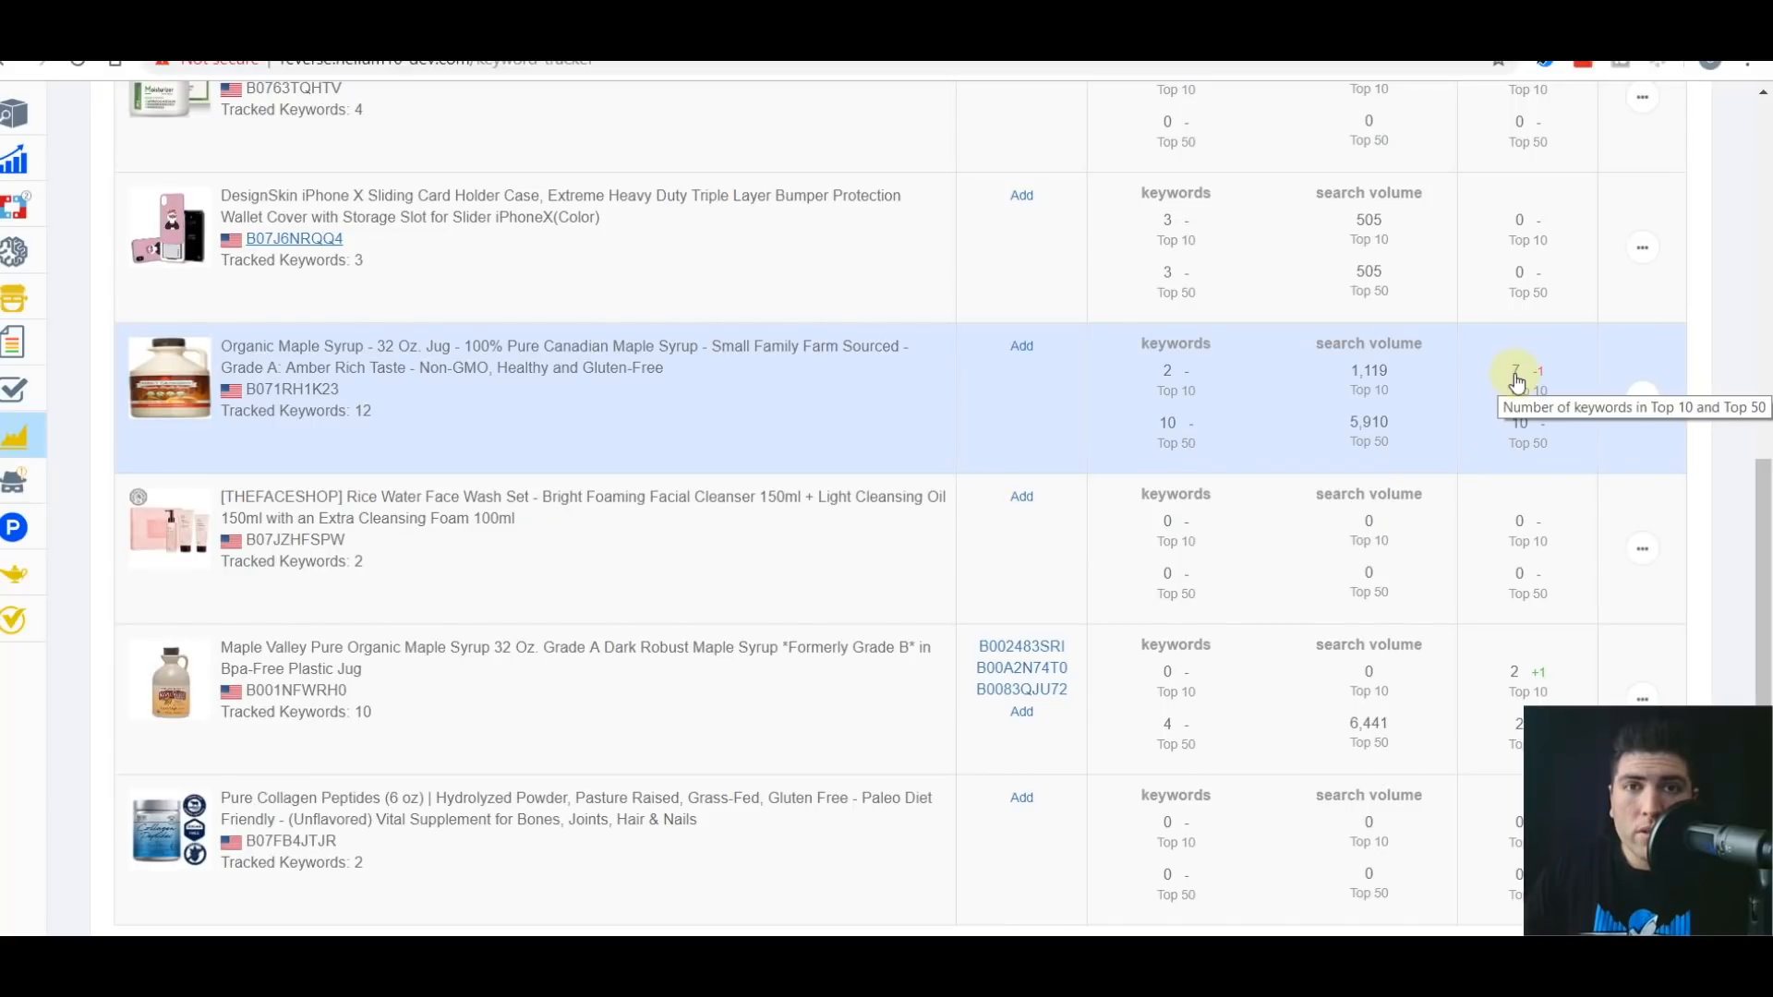
{"action": "mouse_move", "coordinate": [1181, 362]}
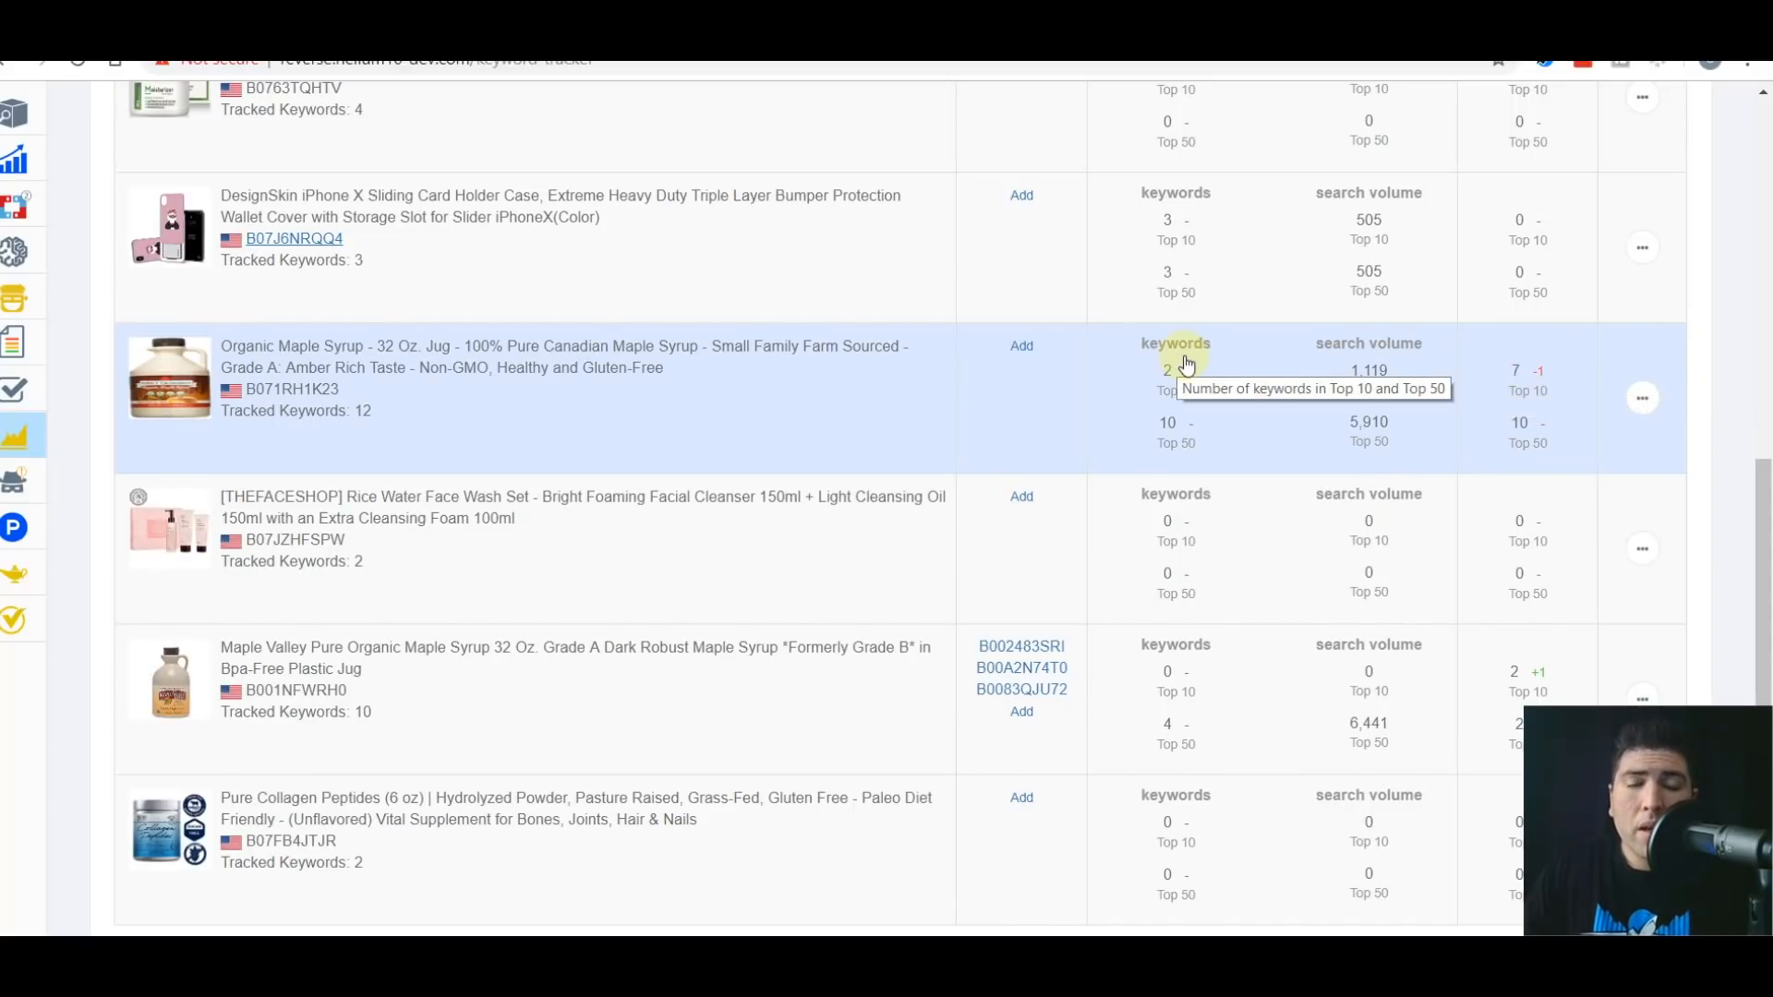
{"action": "mouse_move", "coordinate": [1490, 405]}
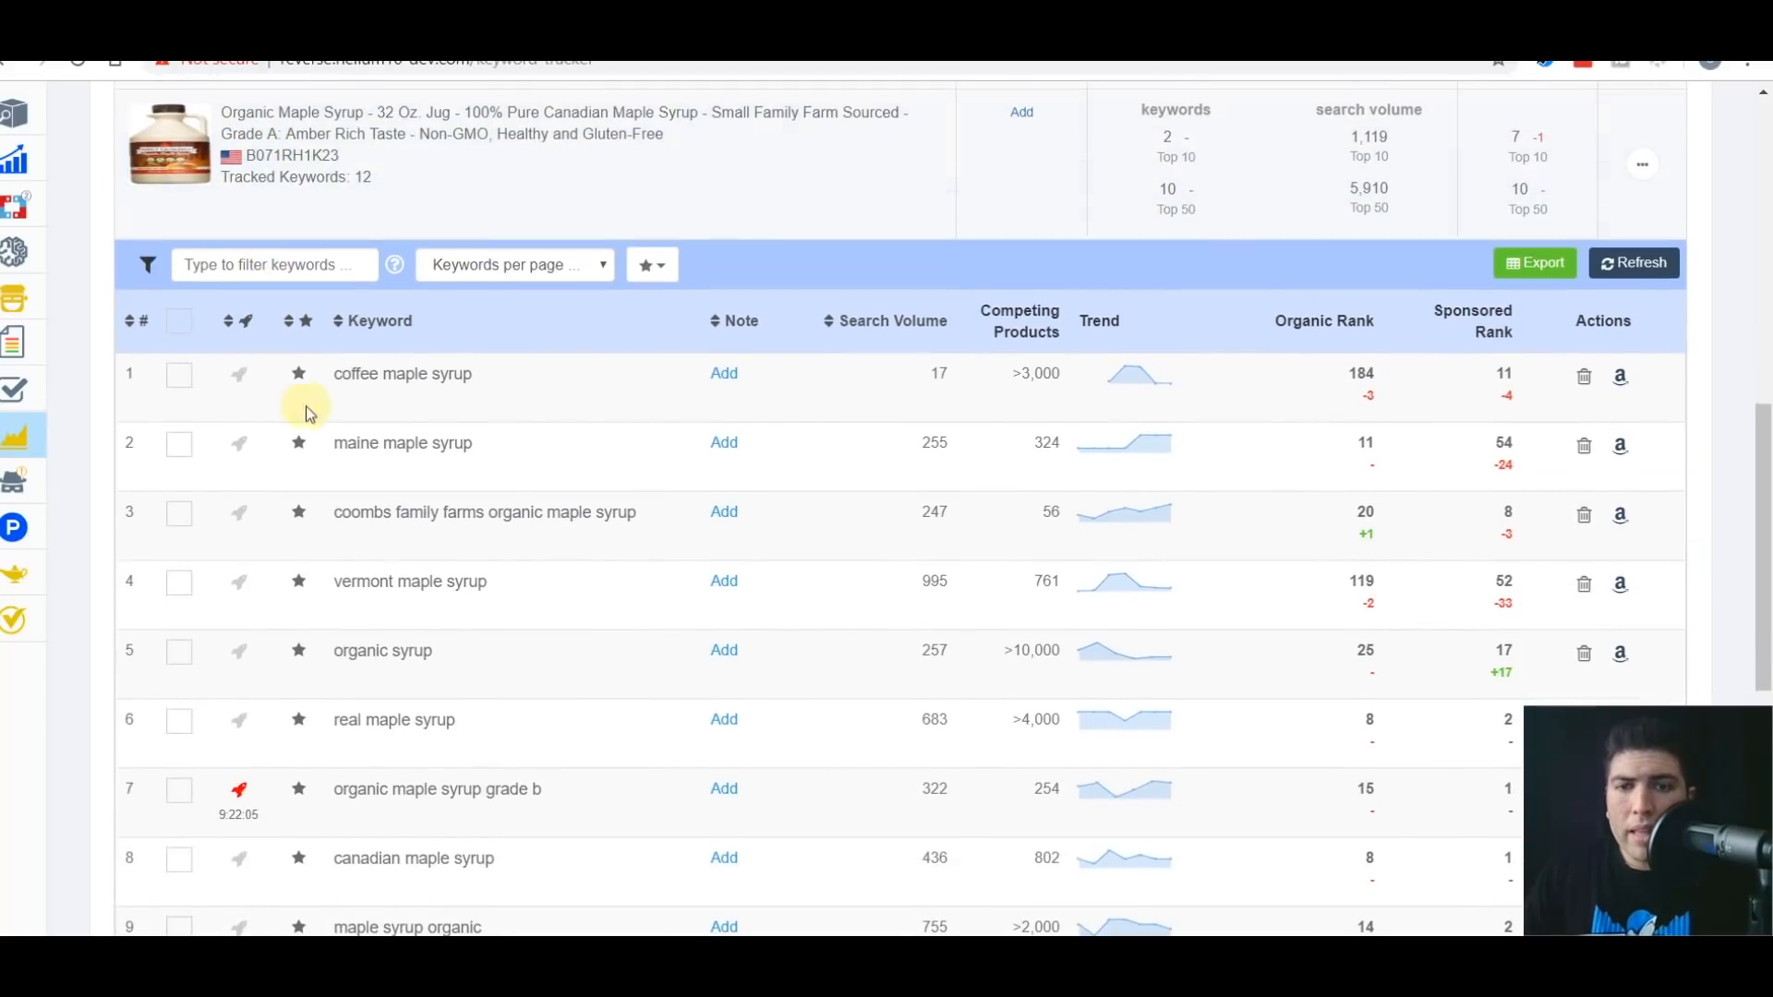
{"action": "scroll", "scroll_direction": "down", "scroll_amount": 3}
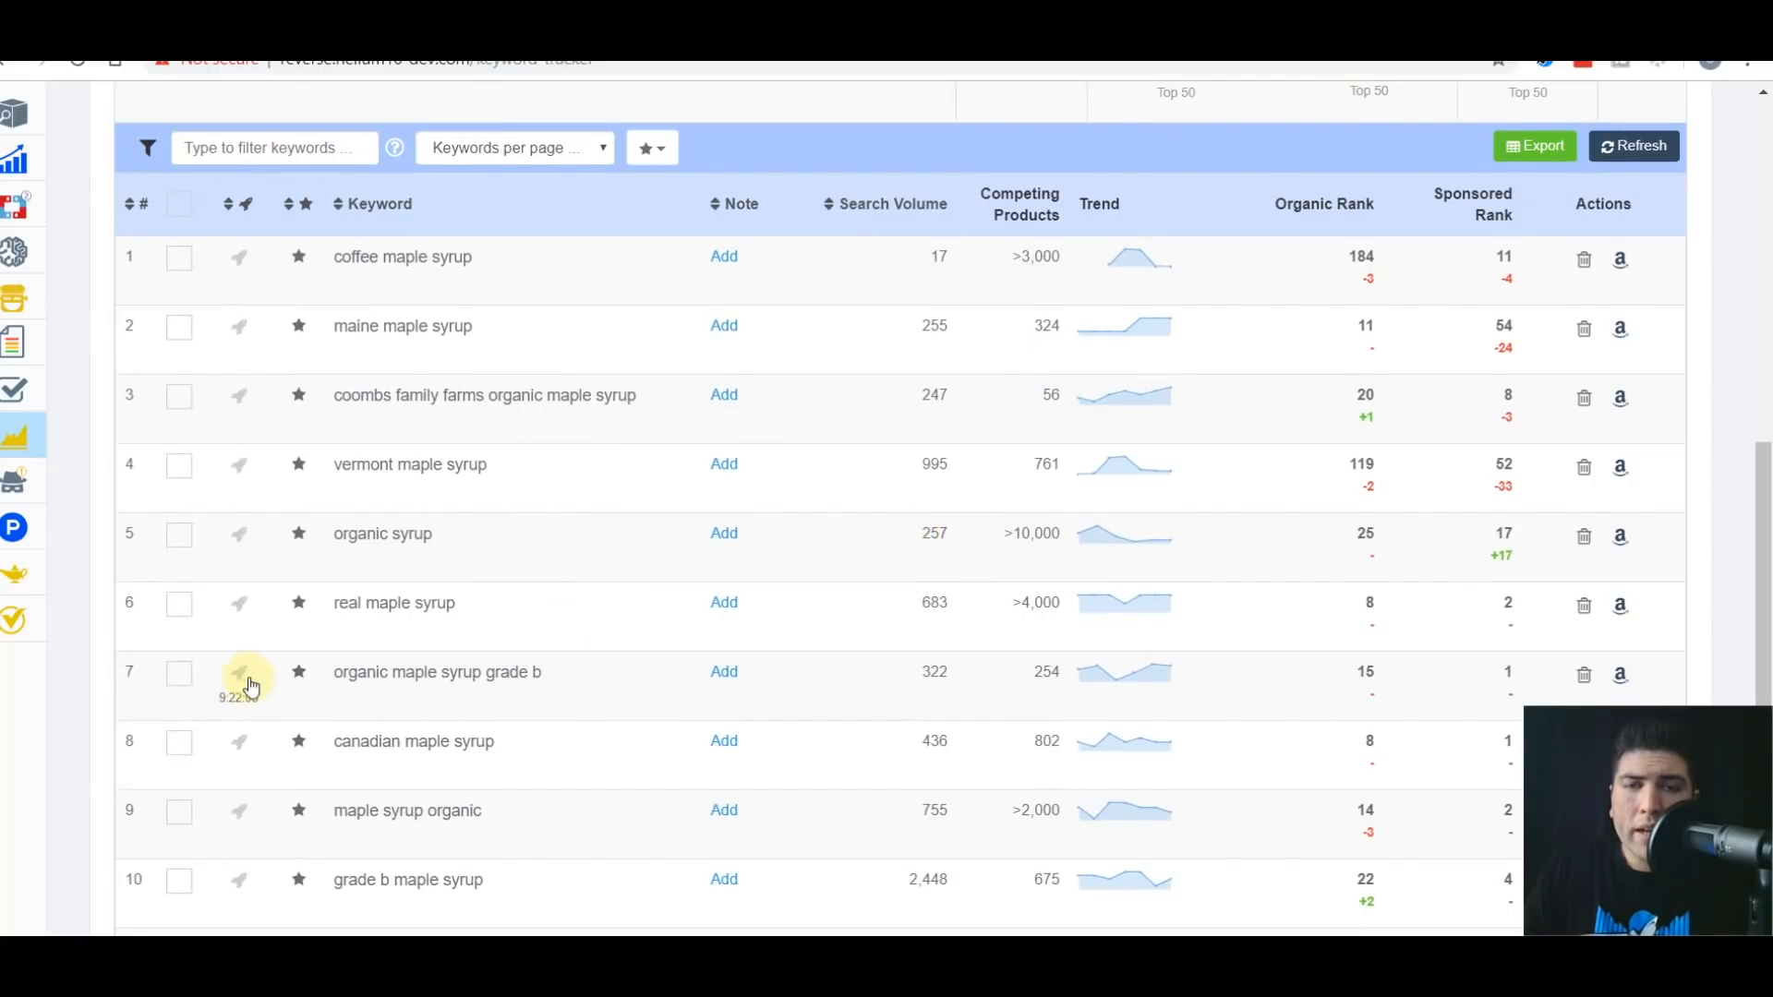
{"action": "left_click", "coordinate": [239, 671]}
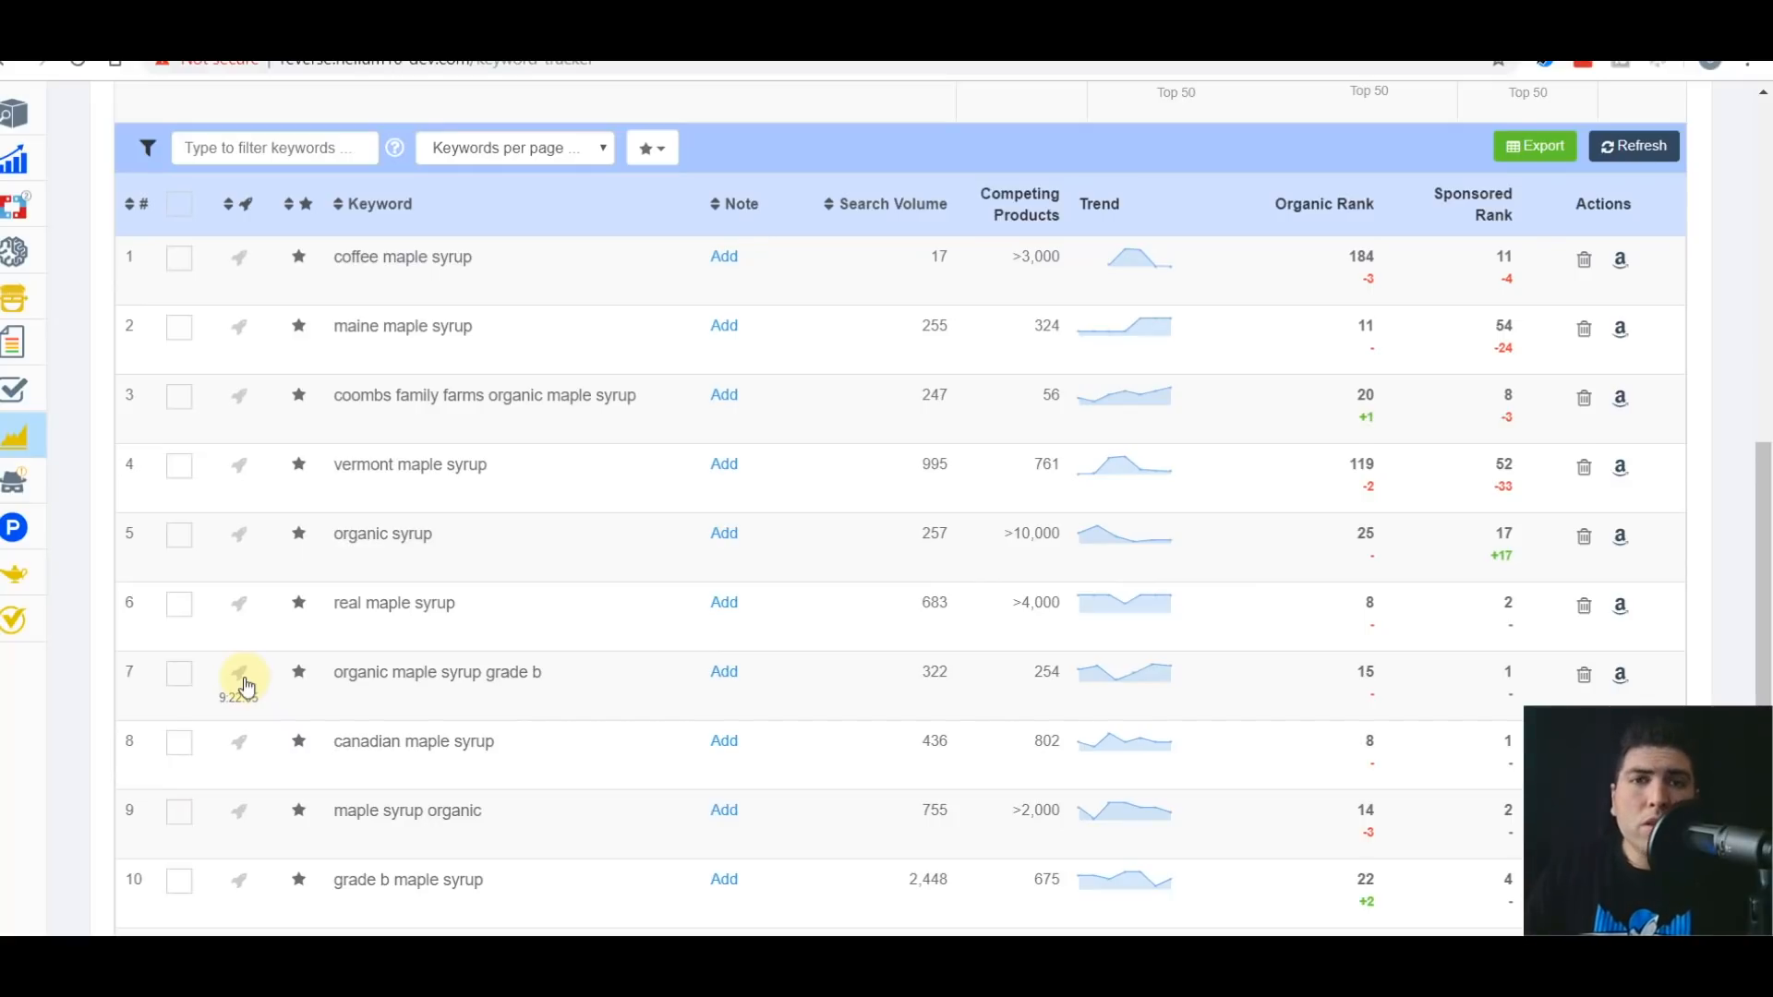
{"action": "left_click", "coordinate": [238, 671]}
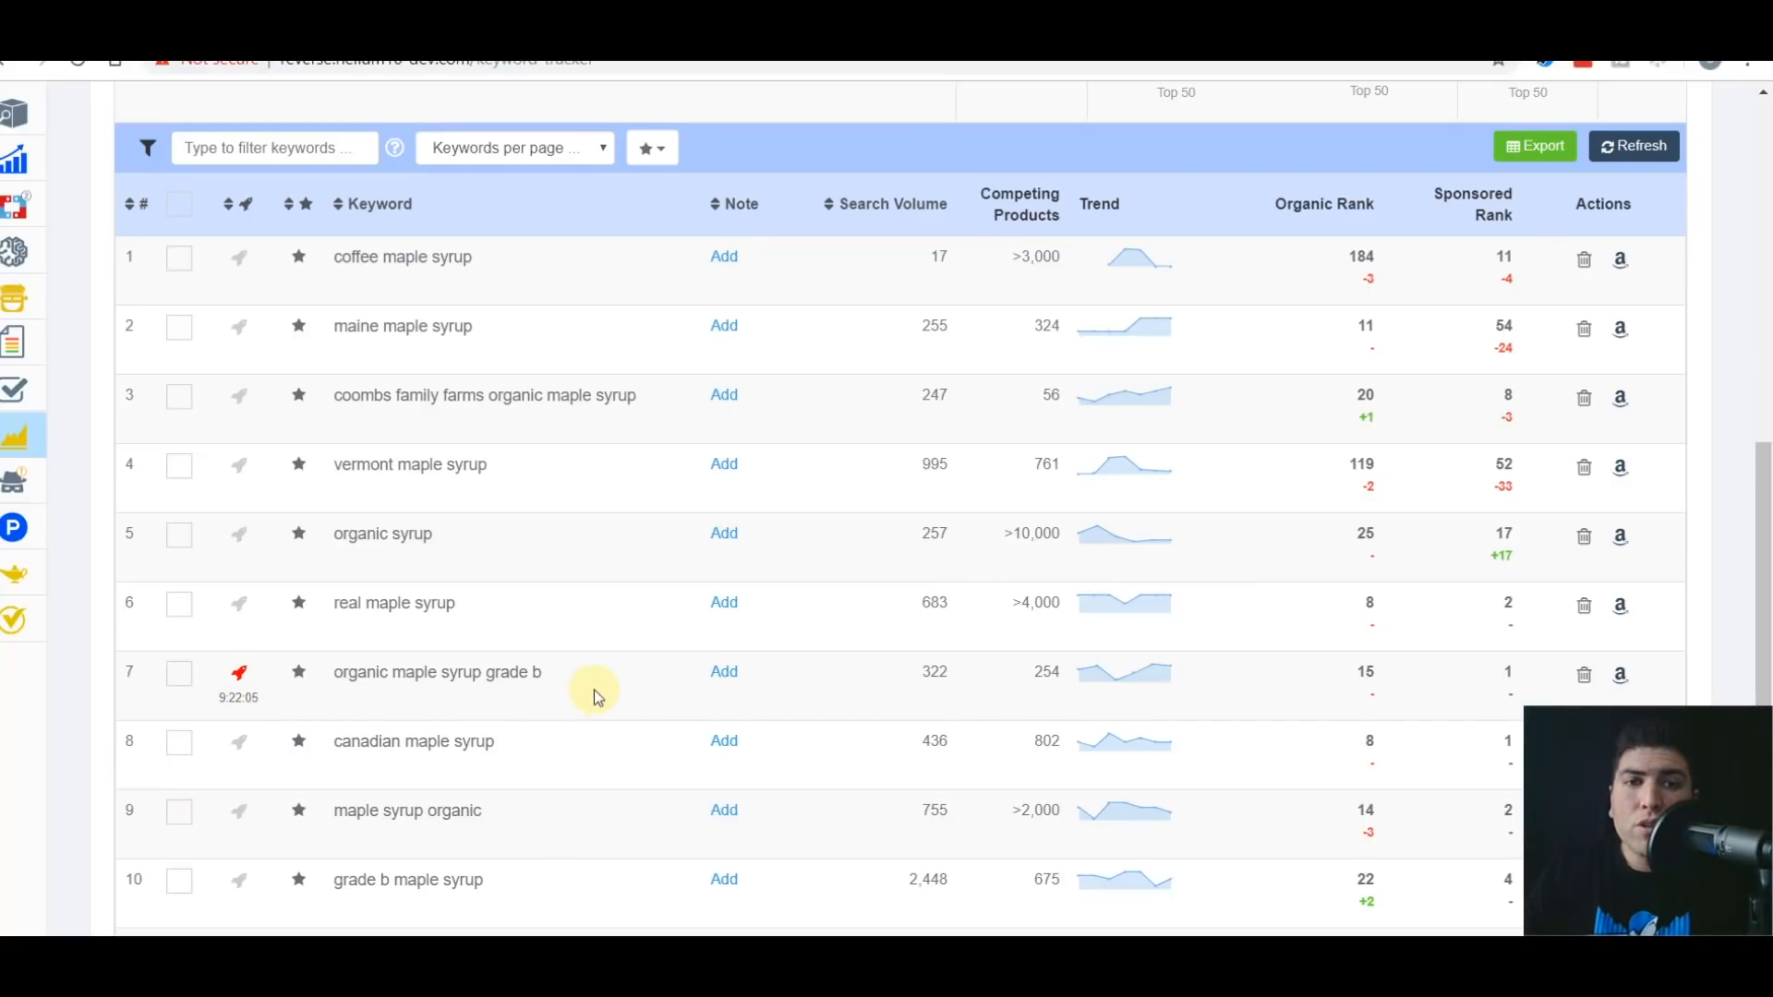
{"action": "mouse_move", "coordinate": [724, 671]}
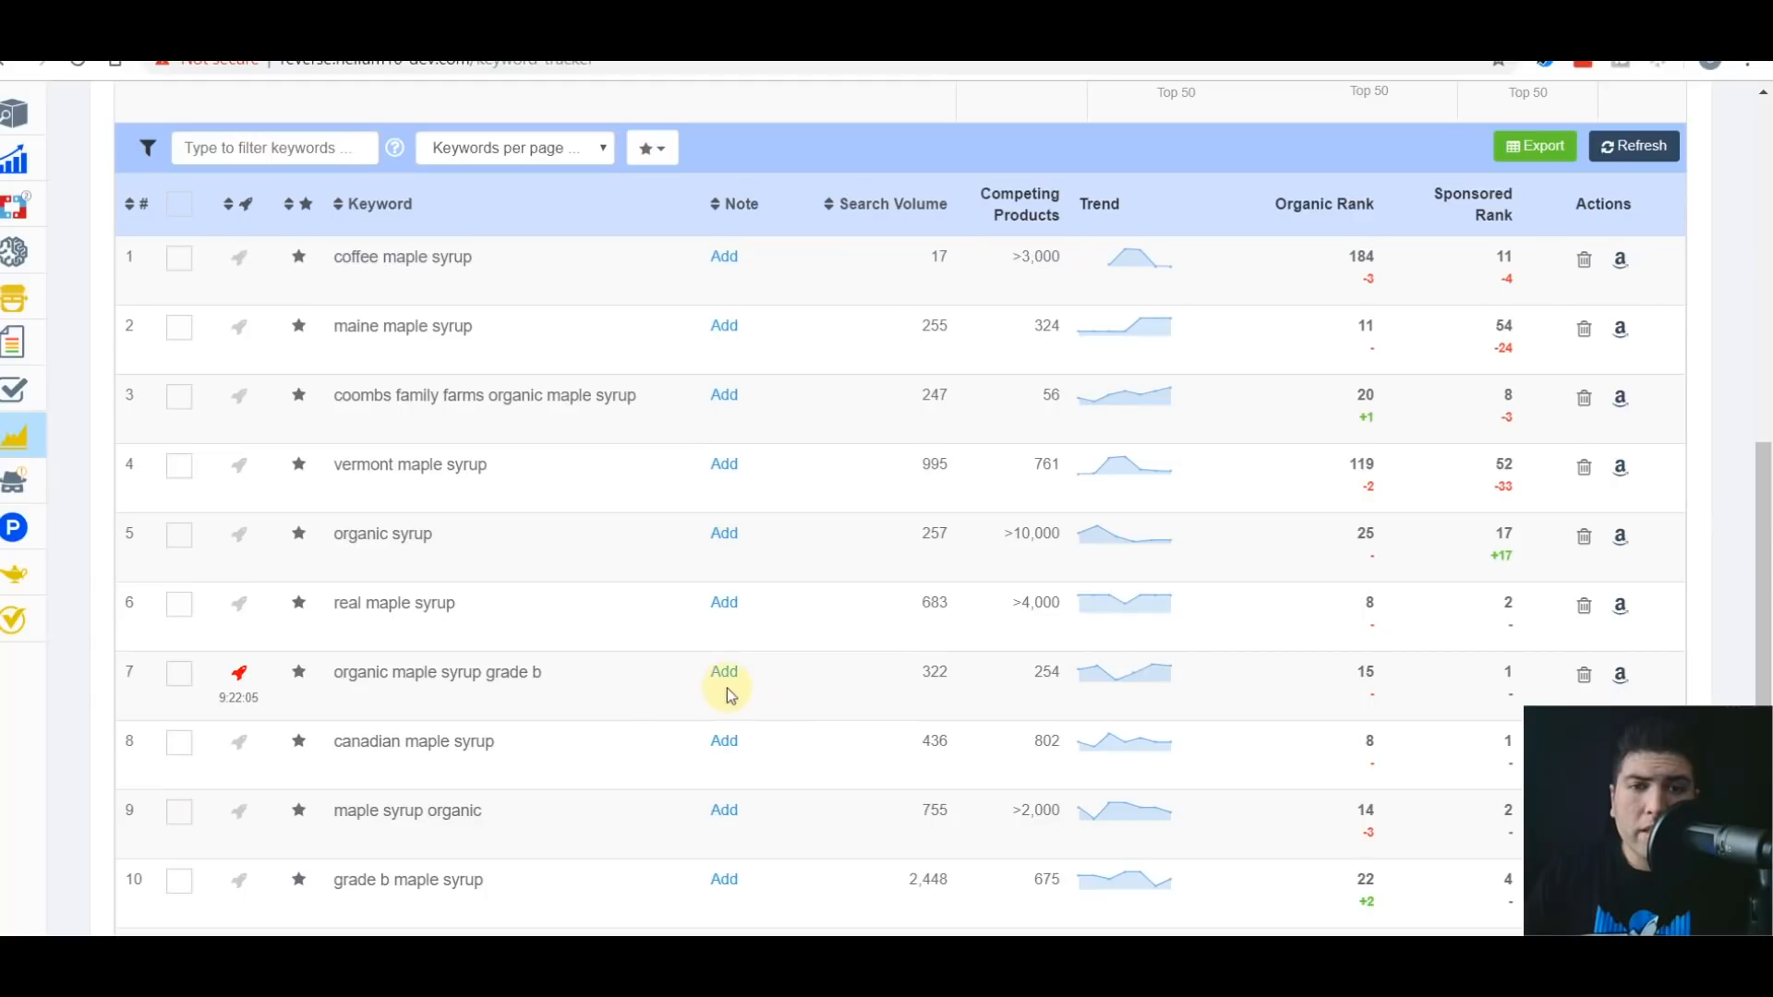
{"action": "mouse_move", "coordinate": [312, 659]}
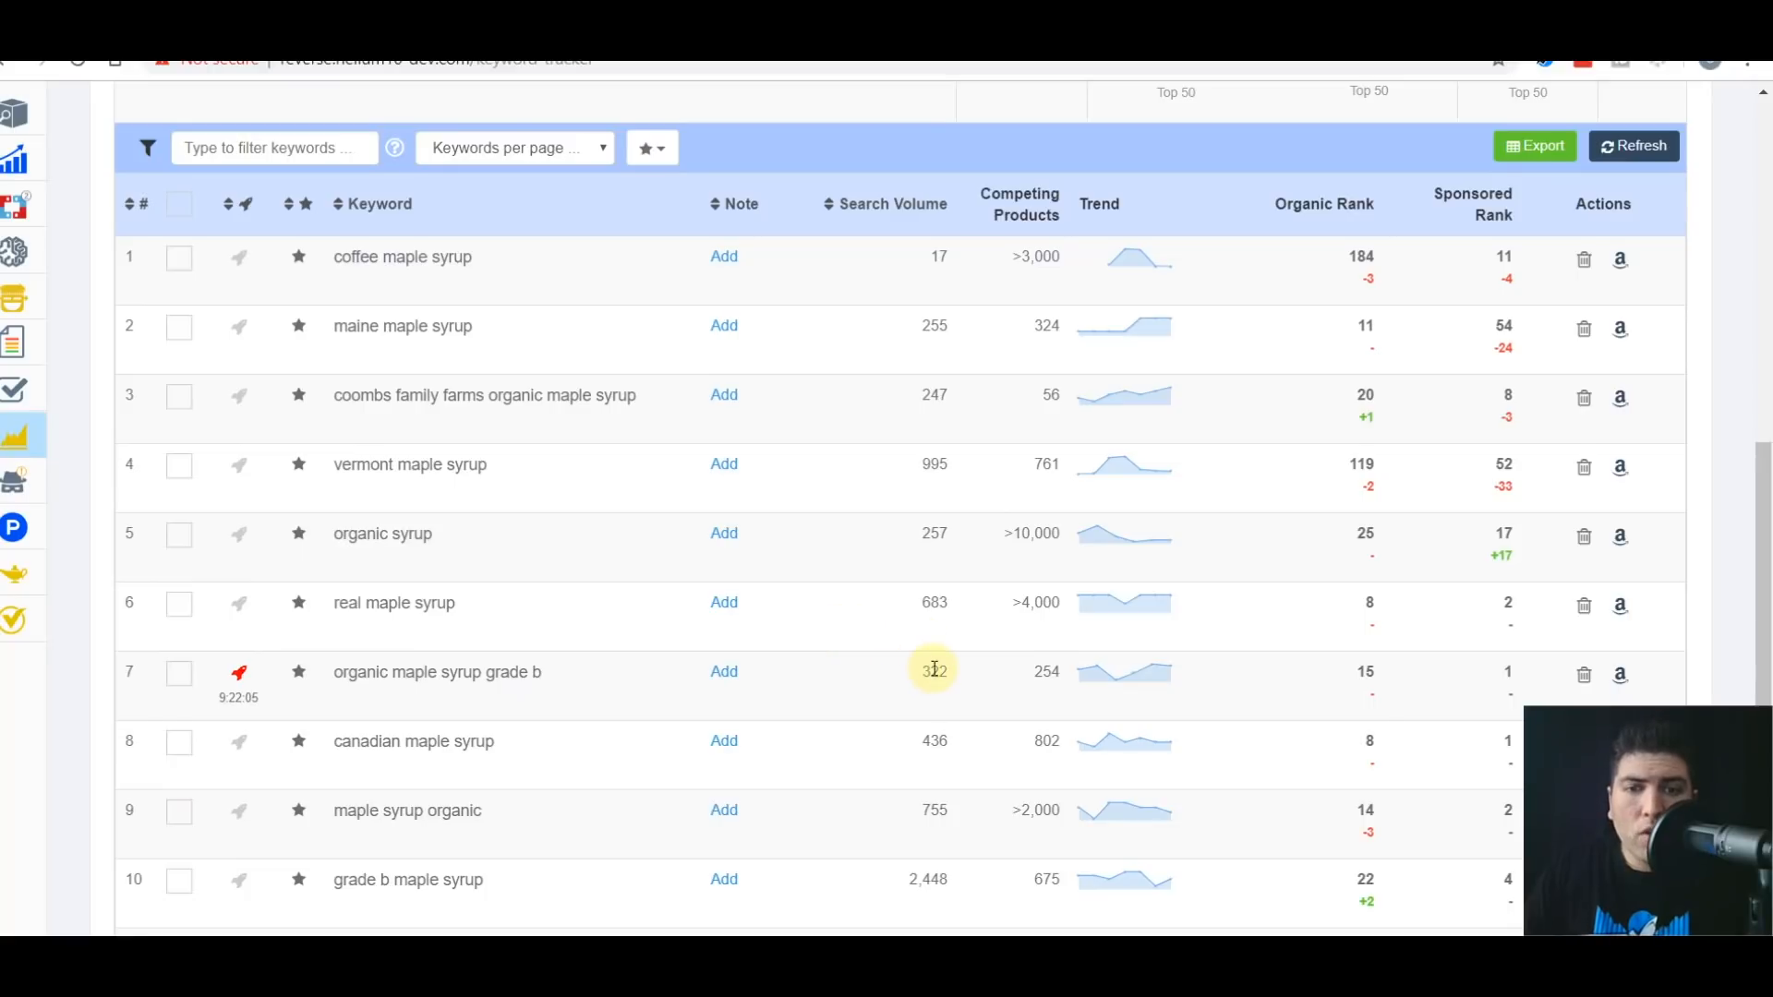
{"action": "mouse_move", "coordinate": [933, 671]}
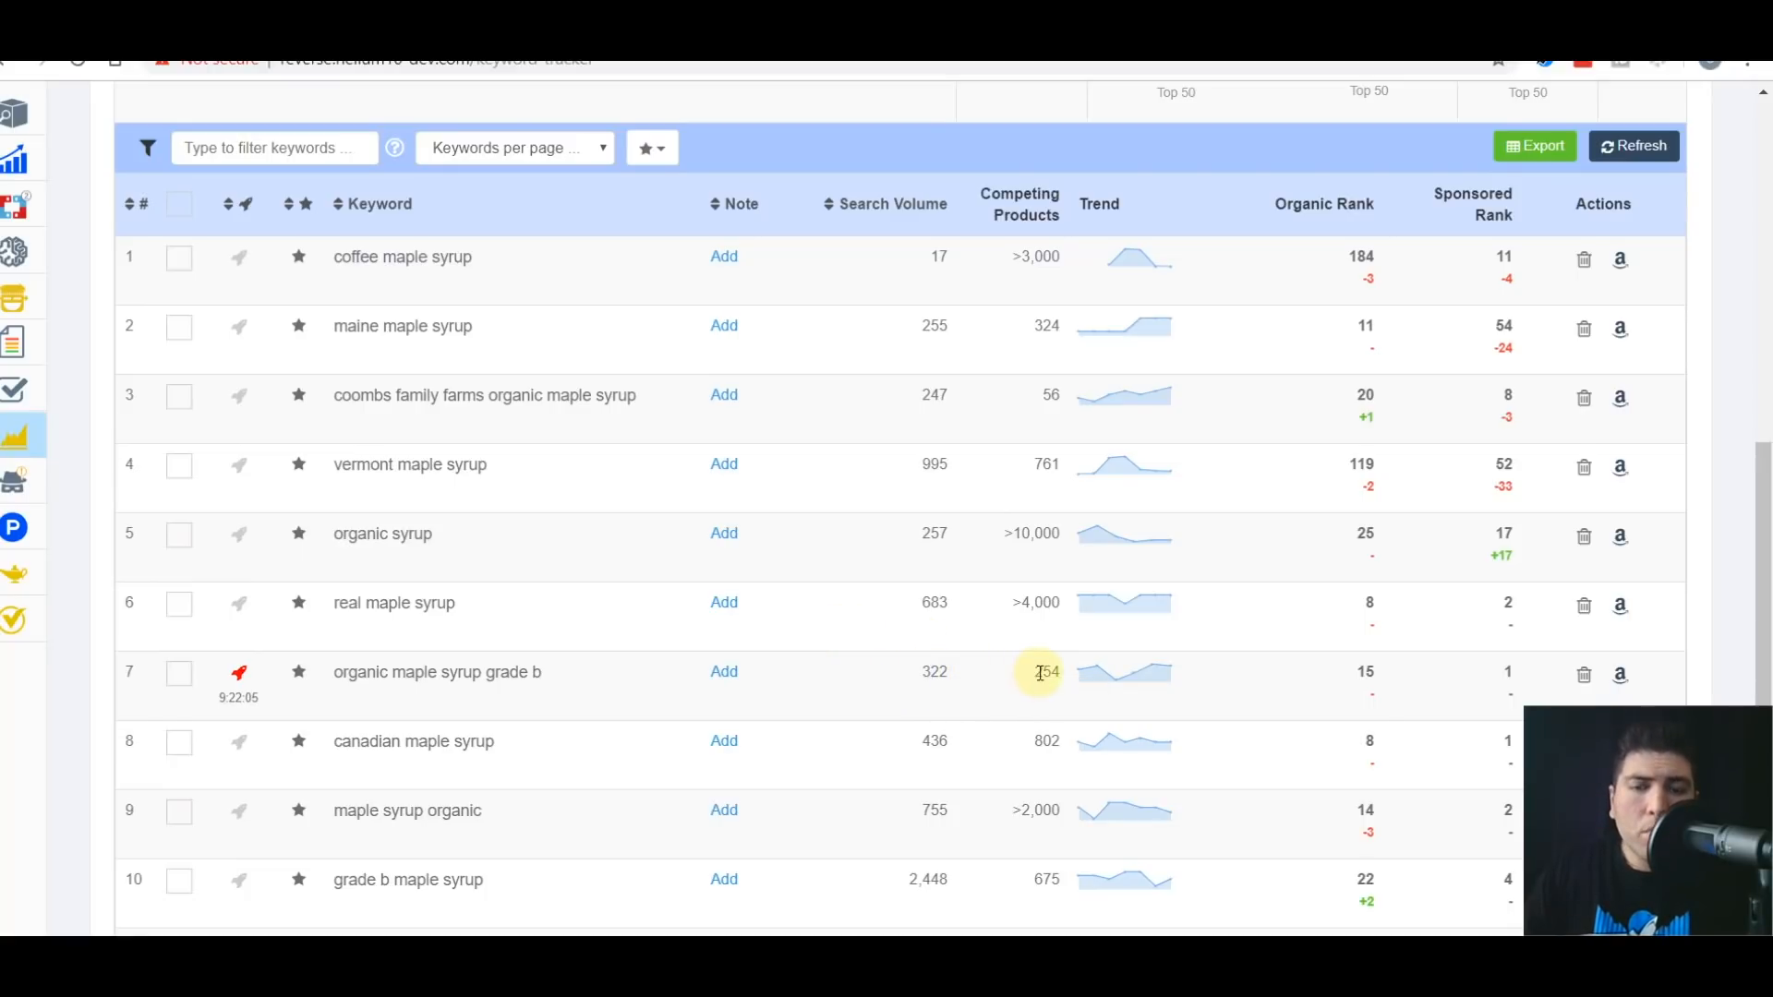
{"action": "mouse_move", "coordinate": [1043, 672]}
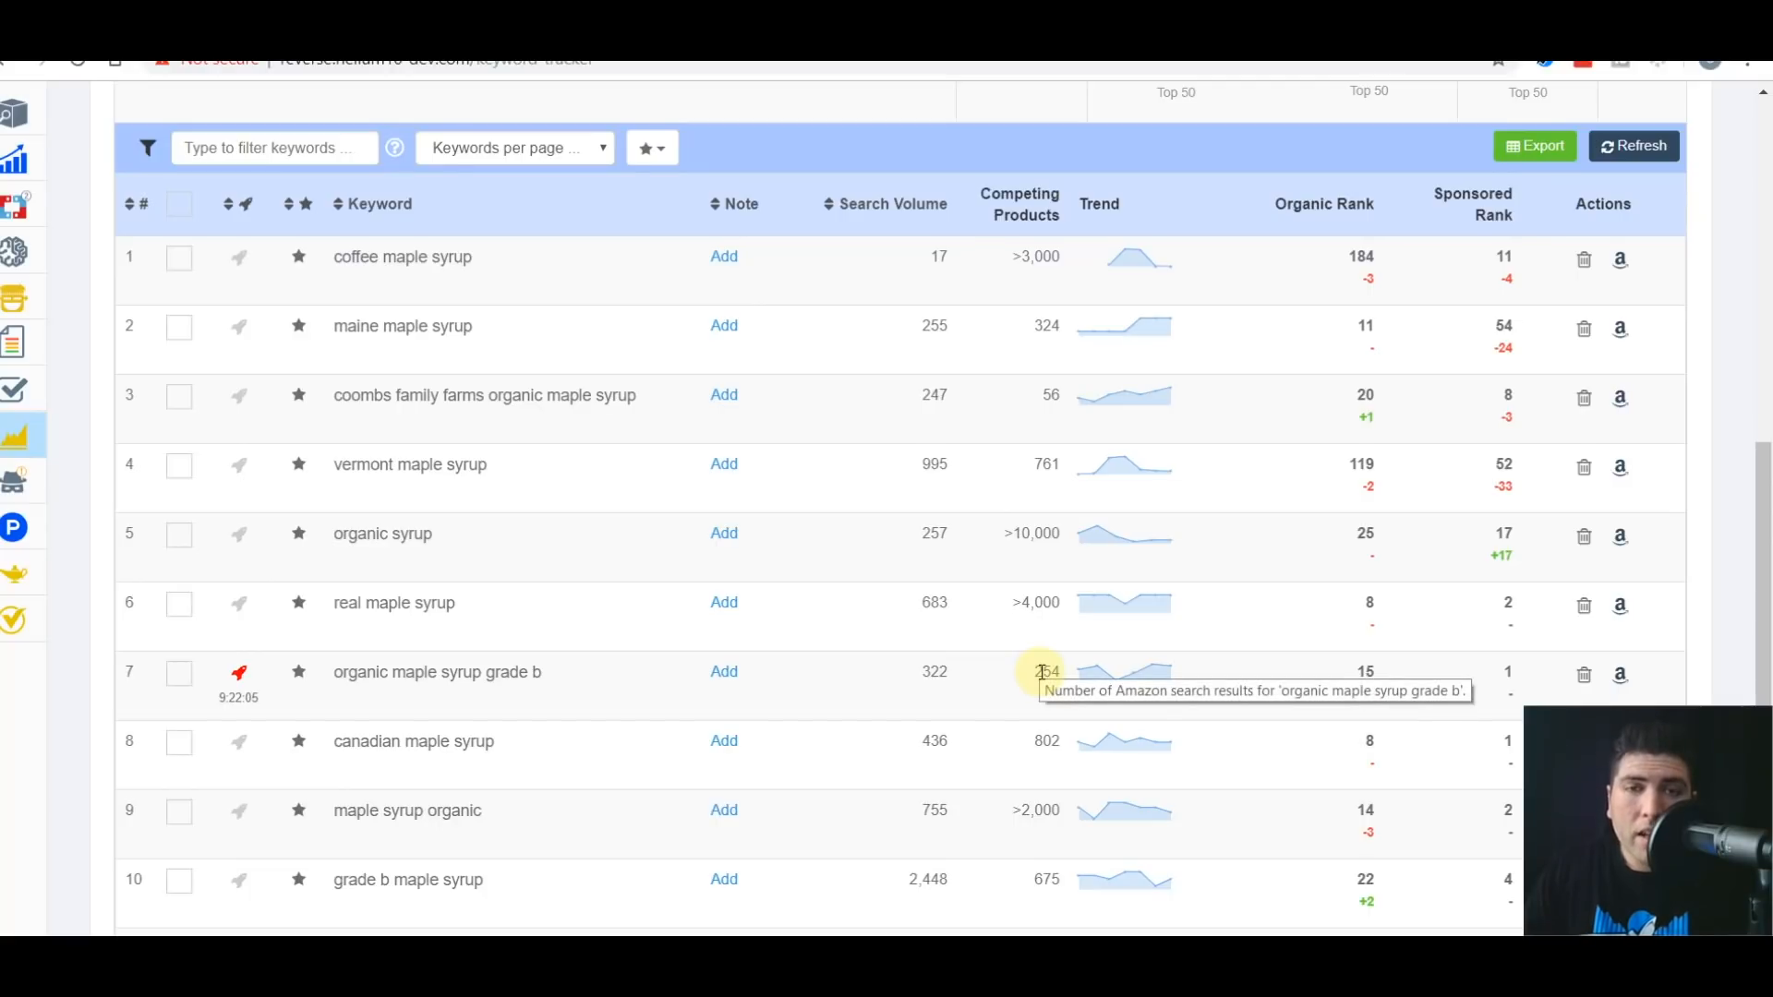
{"action": "mouse_move", "coordinate": [1153, 679]}
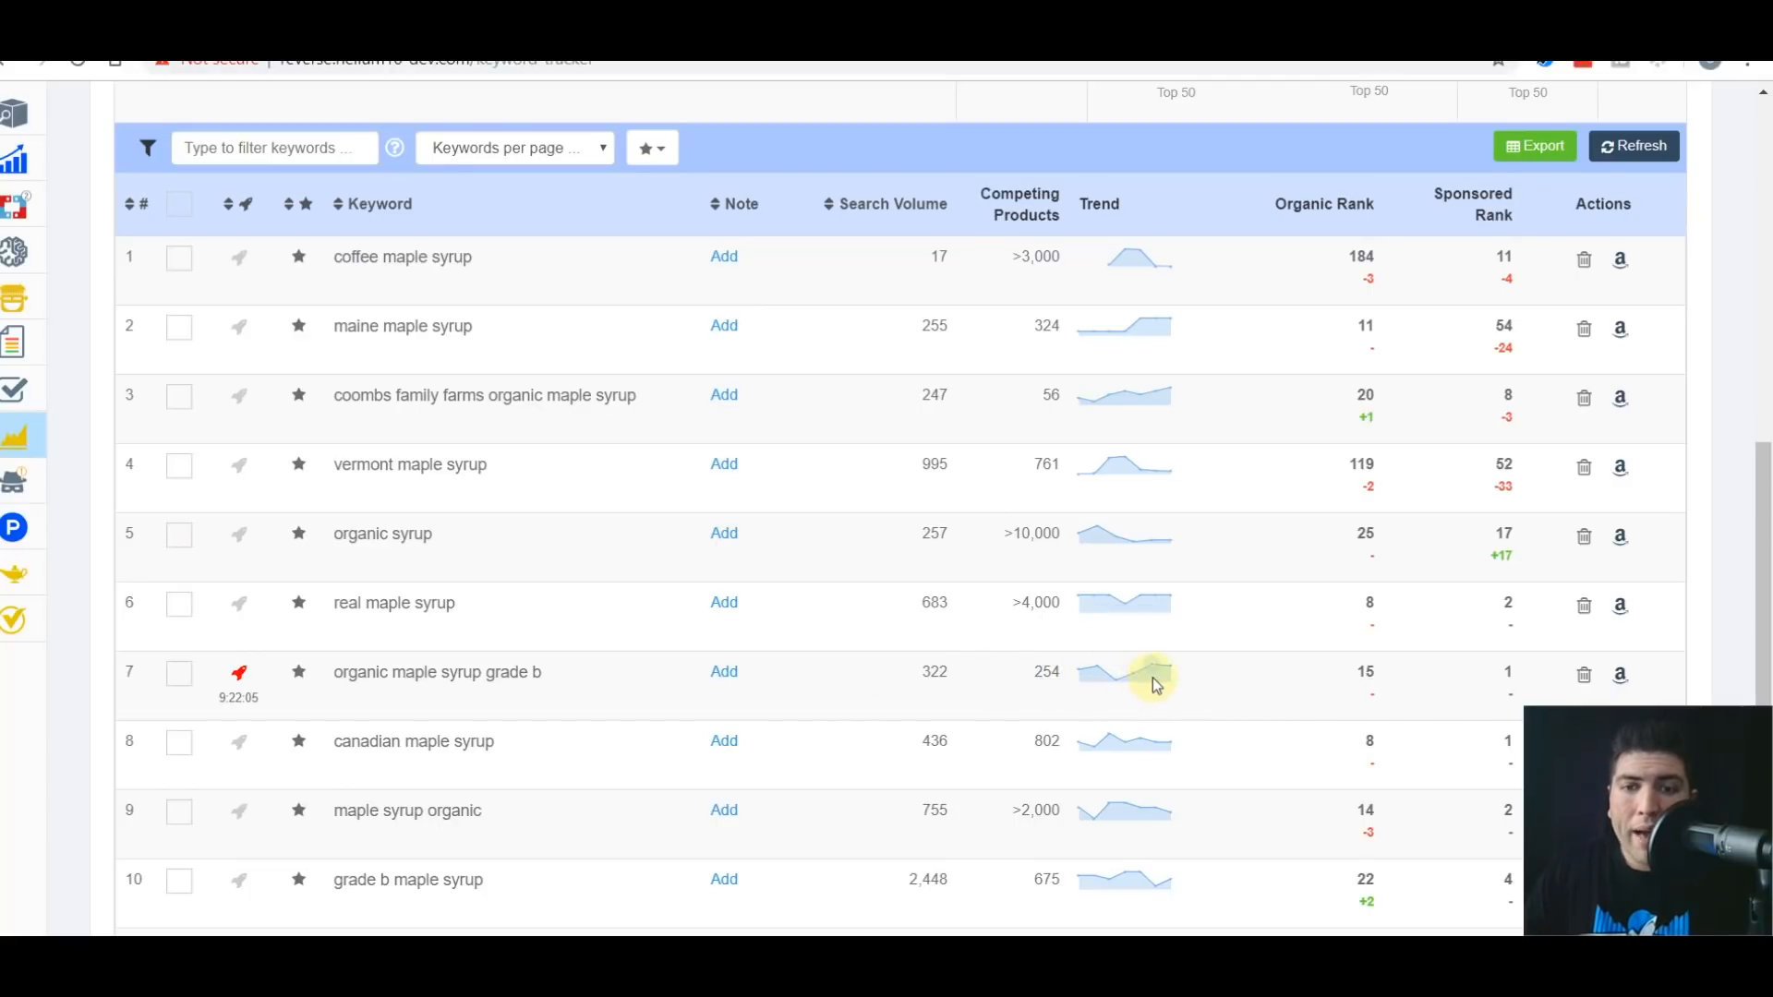
{"action": "mouse_move", "coordinate": [1145, 679]}
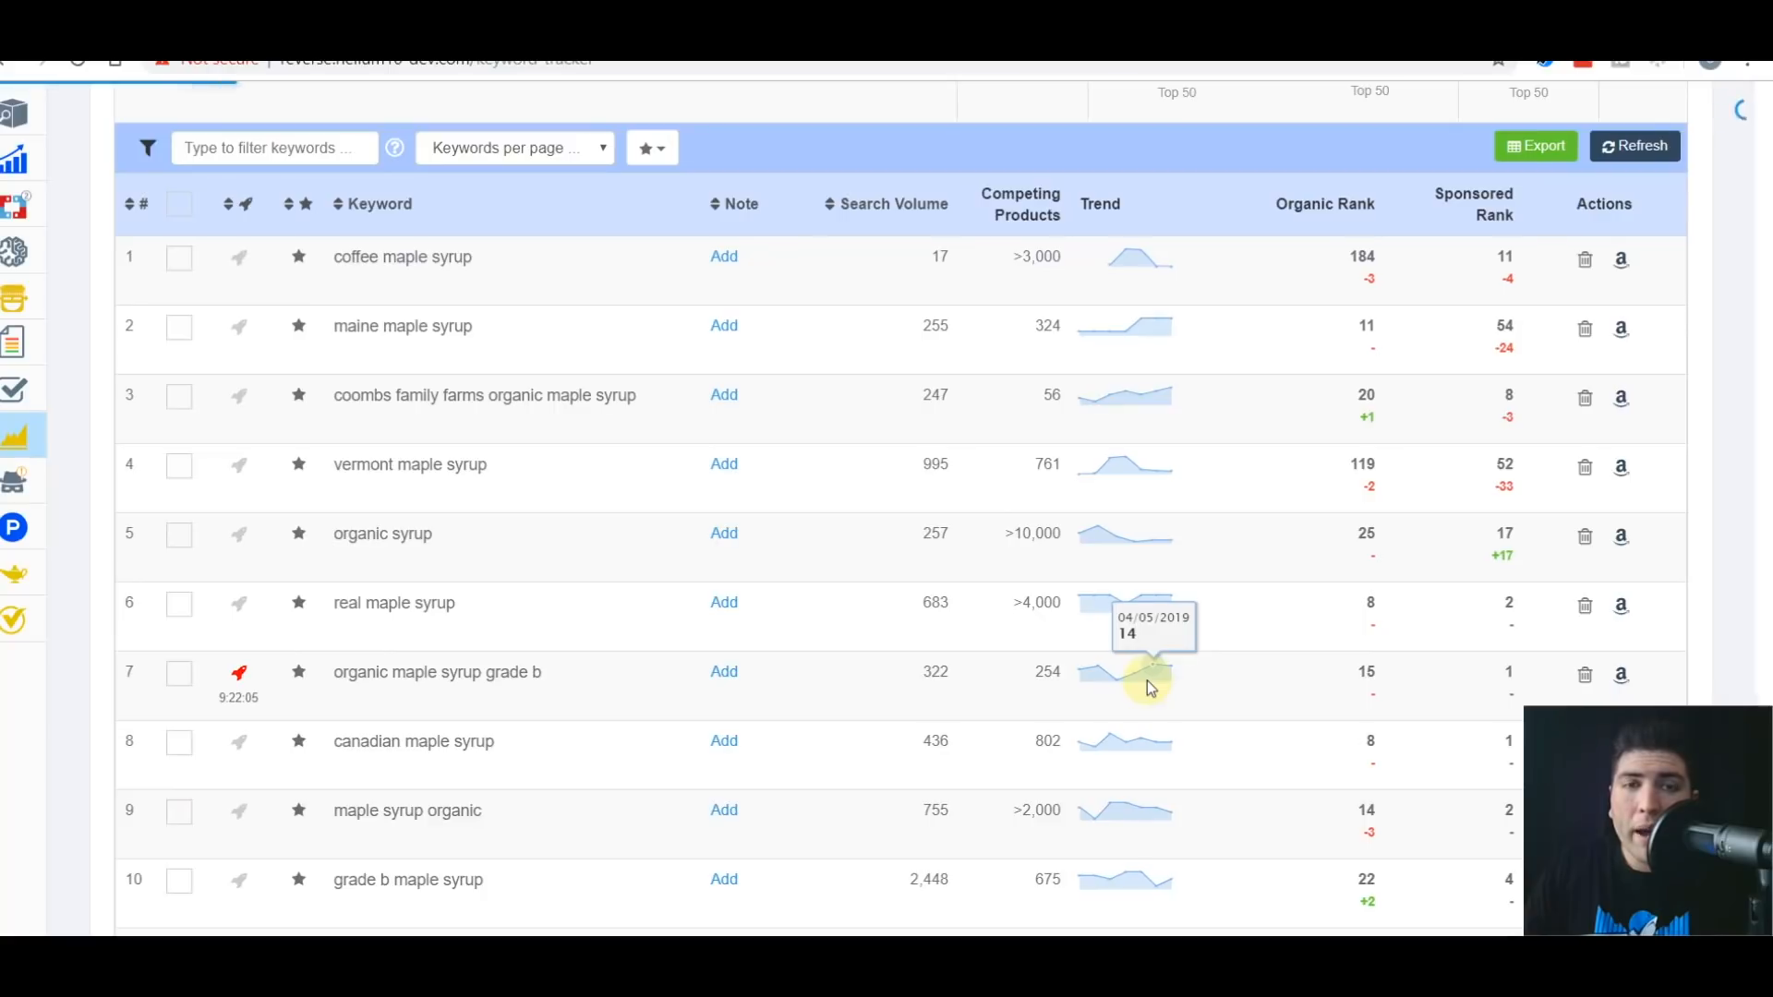
{"action": "left_click", "coordinate": [1144, 679]}
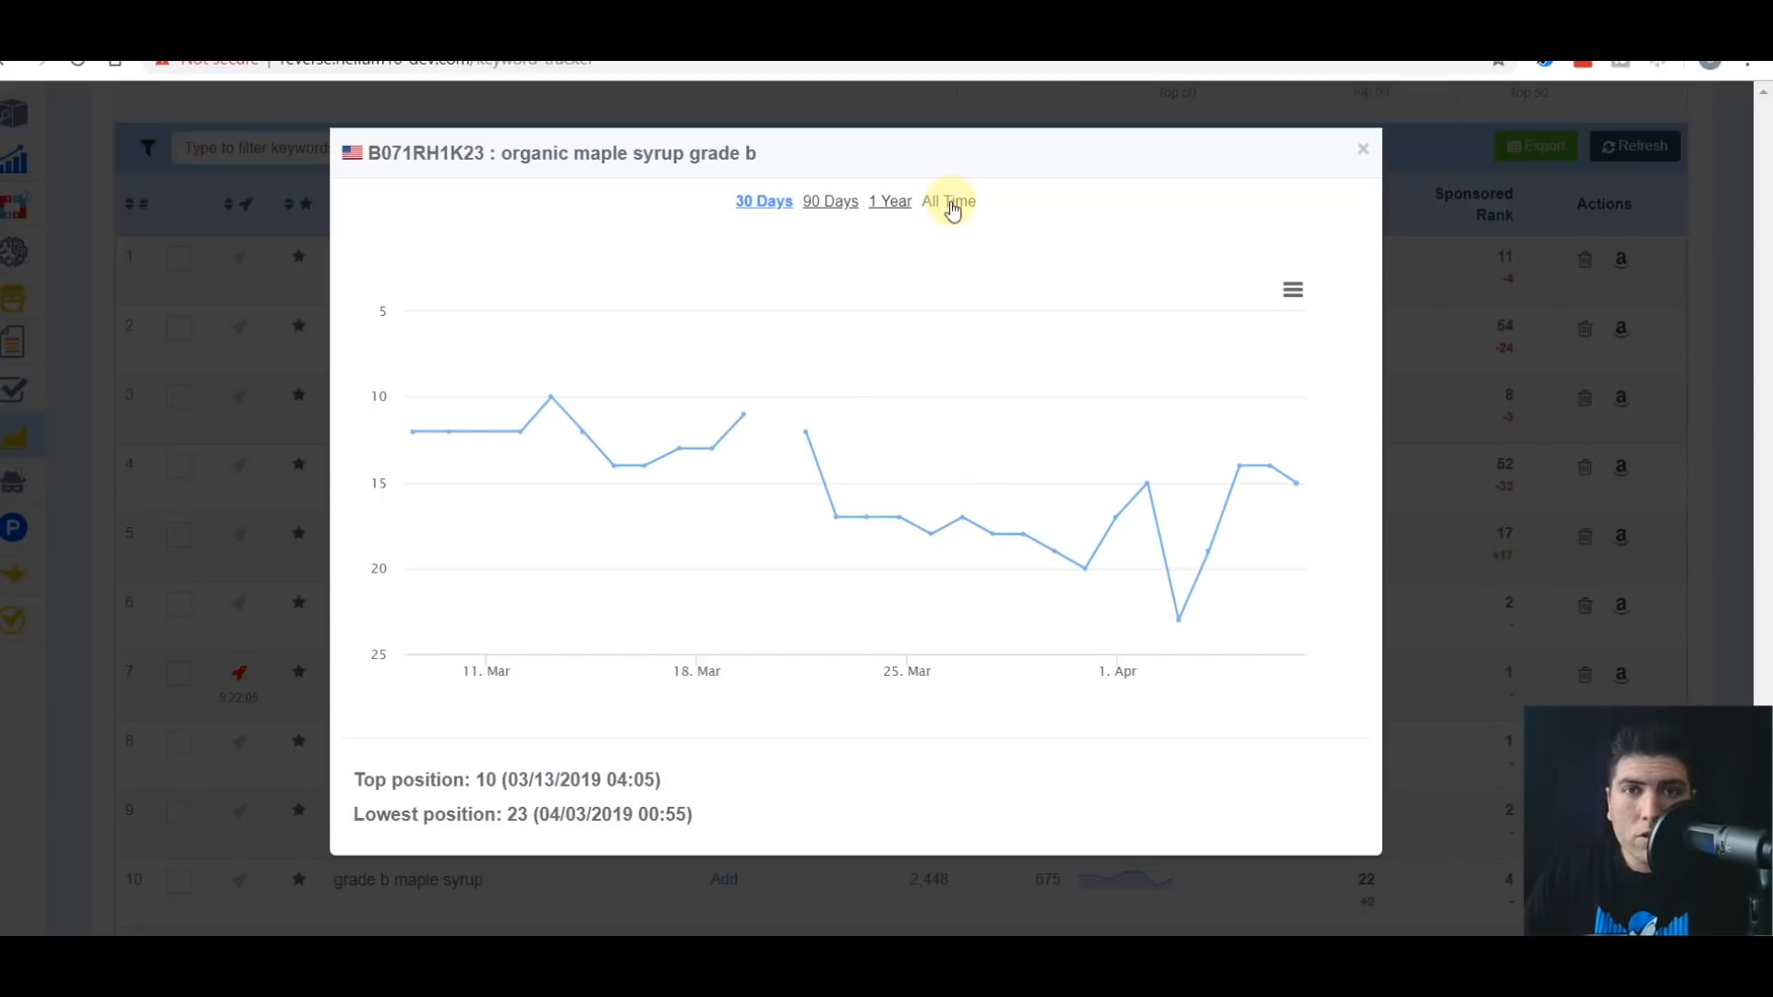
{"action": "mouse_move", "coordinate": [553, 403]}
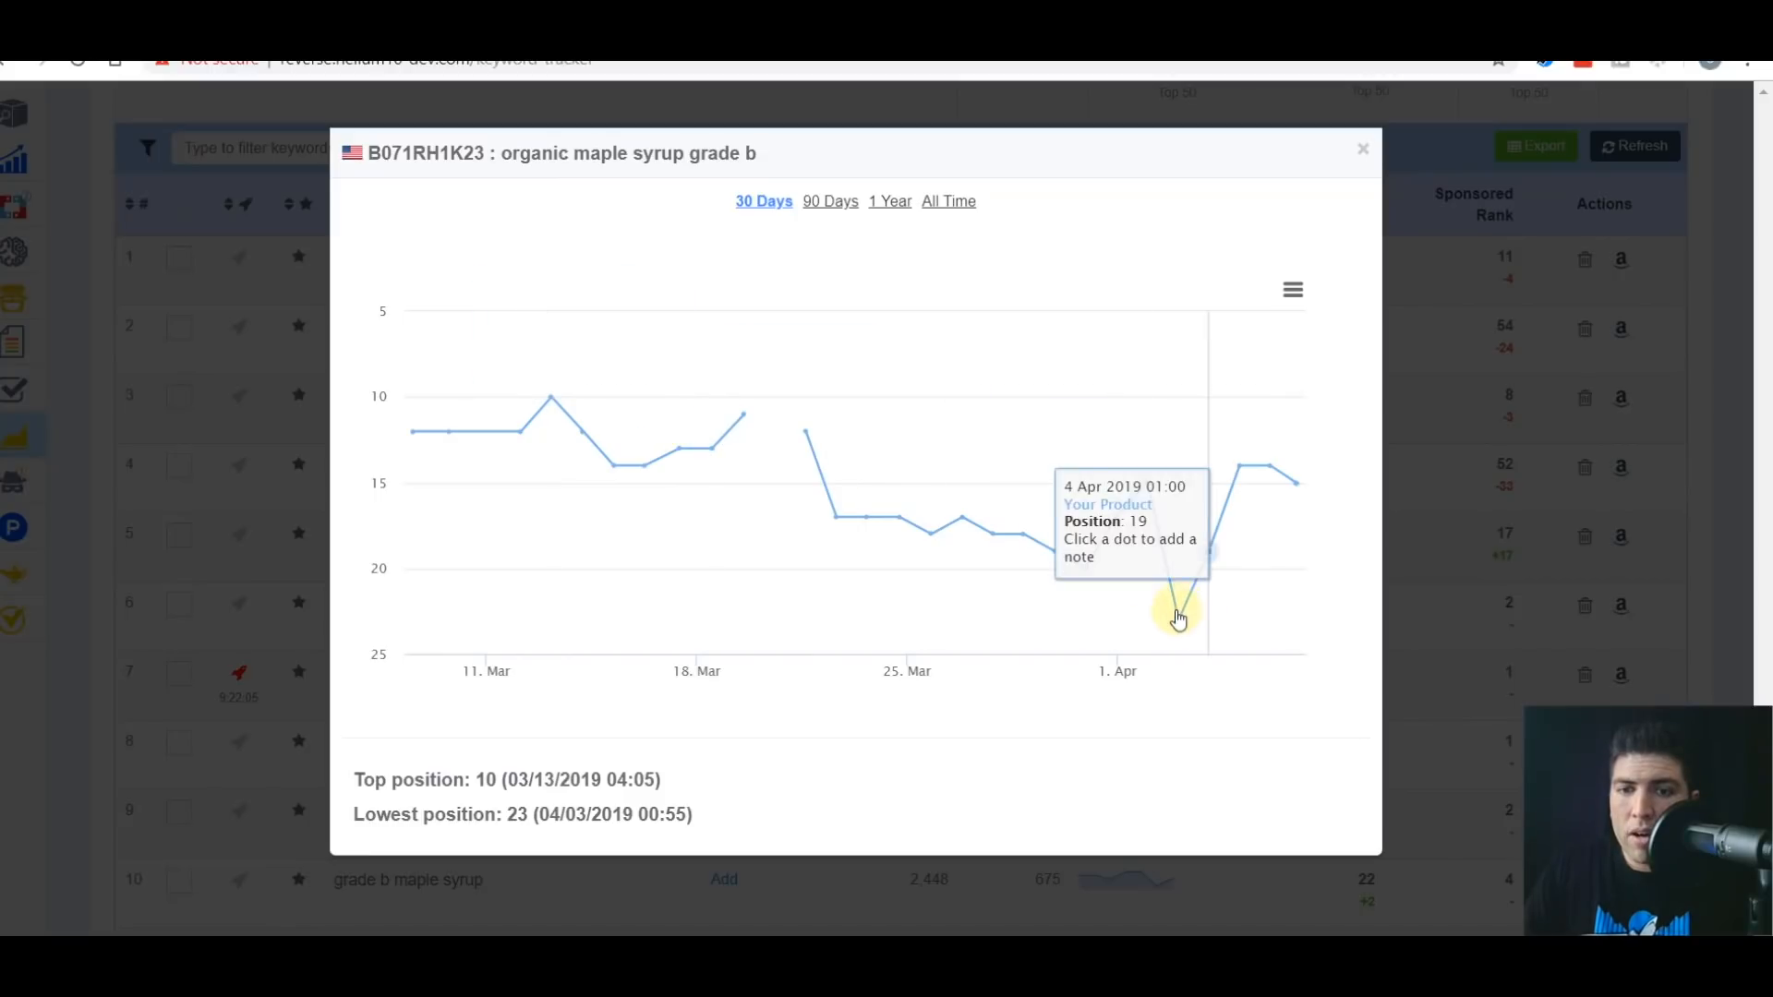
{"action": "mouse_move", "coordinate": [1181, 622]}
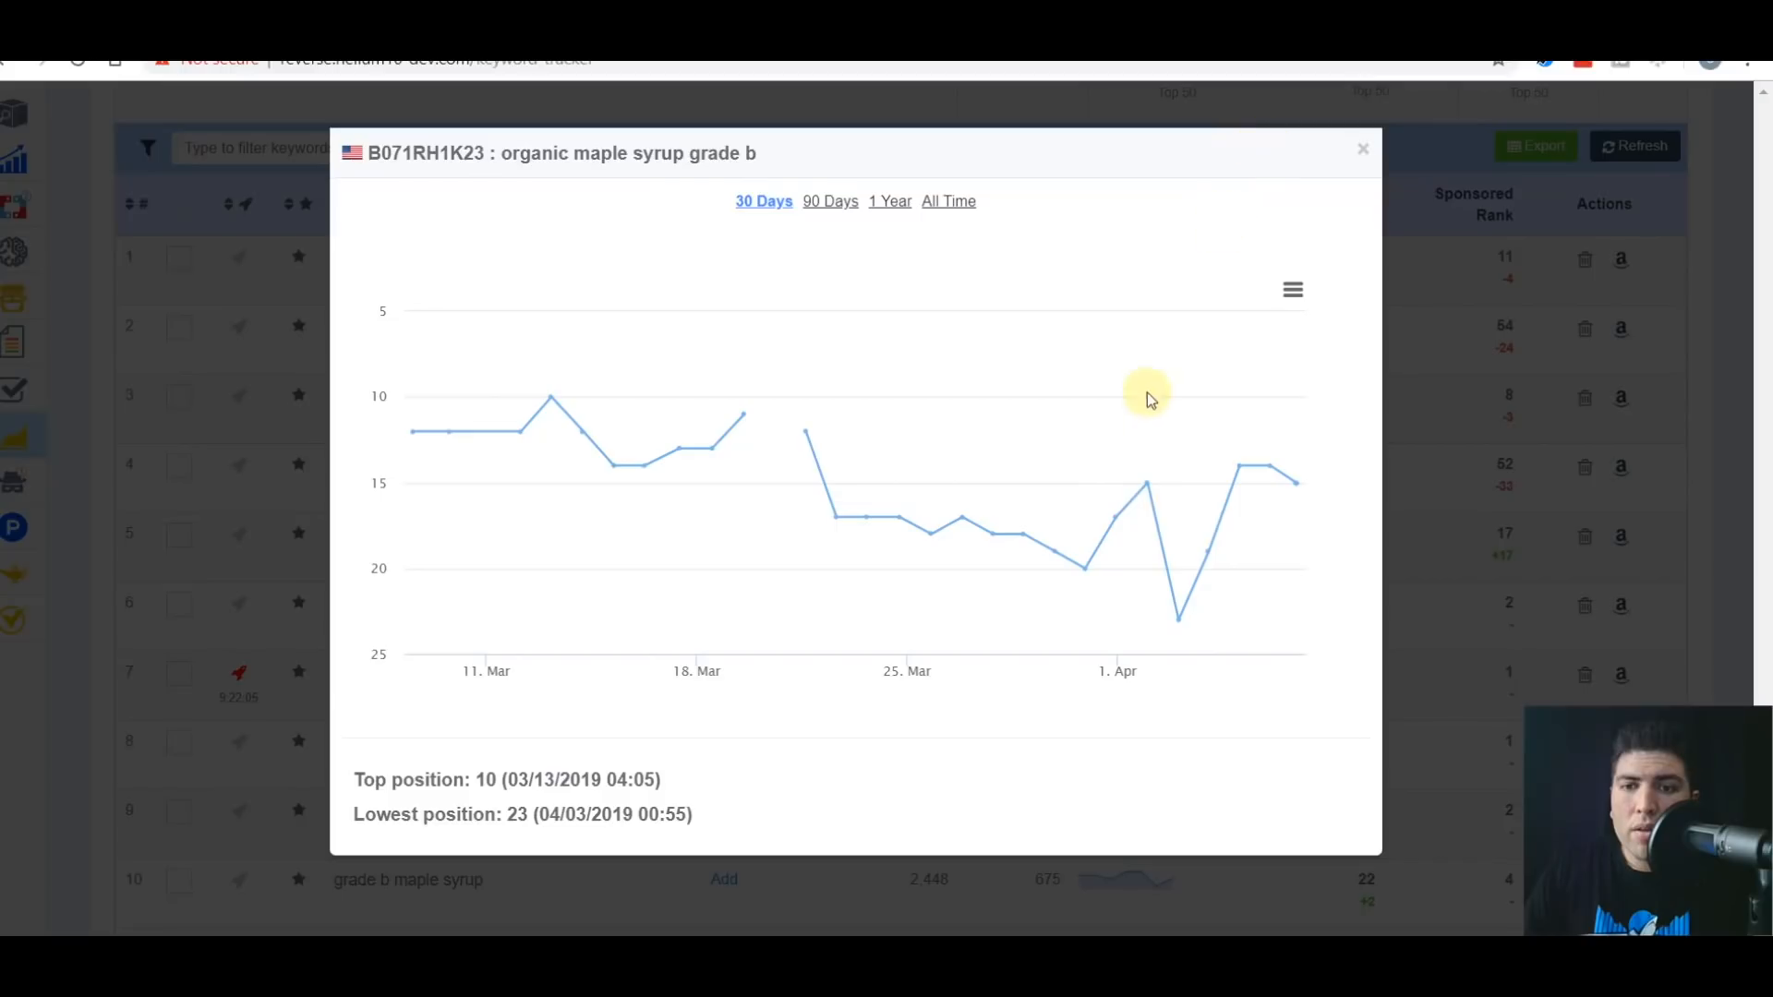
{"action": "mouse_move", "coordinate": [1178, 617]}
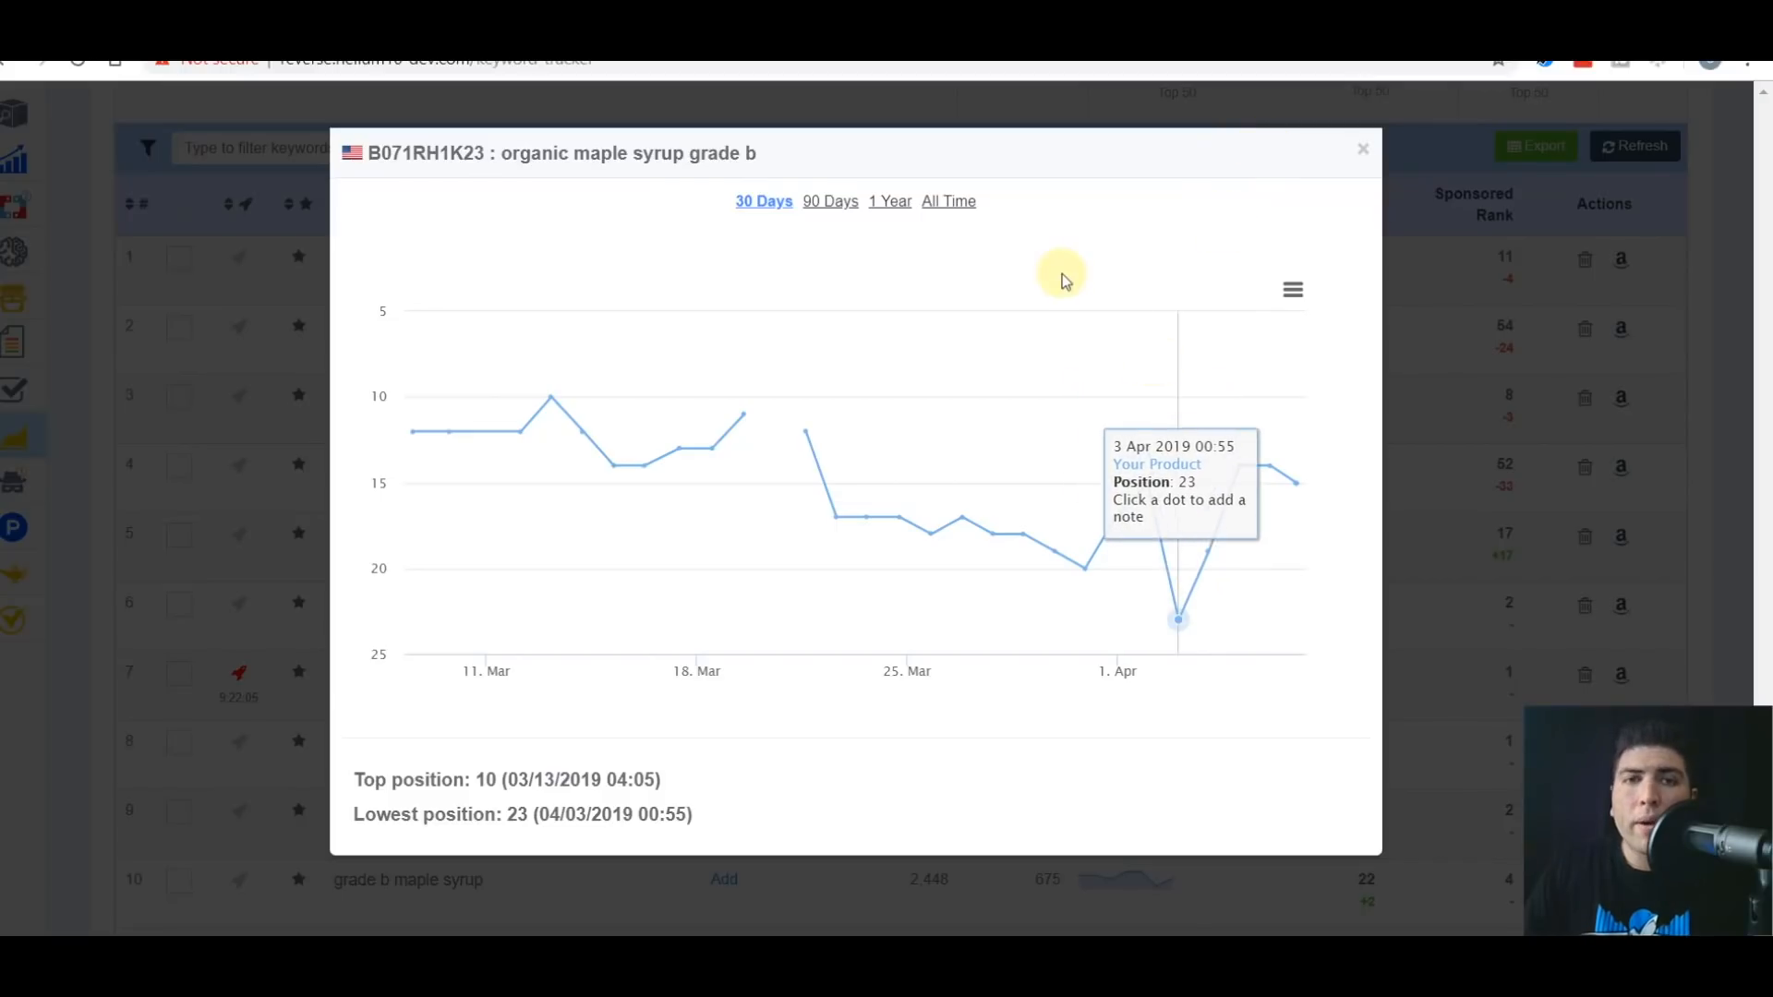
{"action": "mouse_move", "coordinate": [710, 449]}
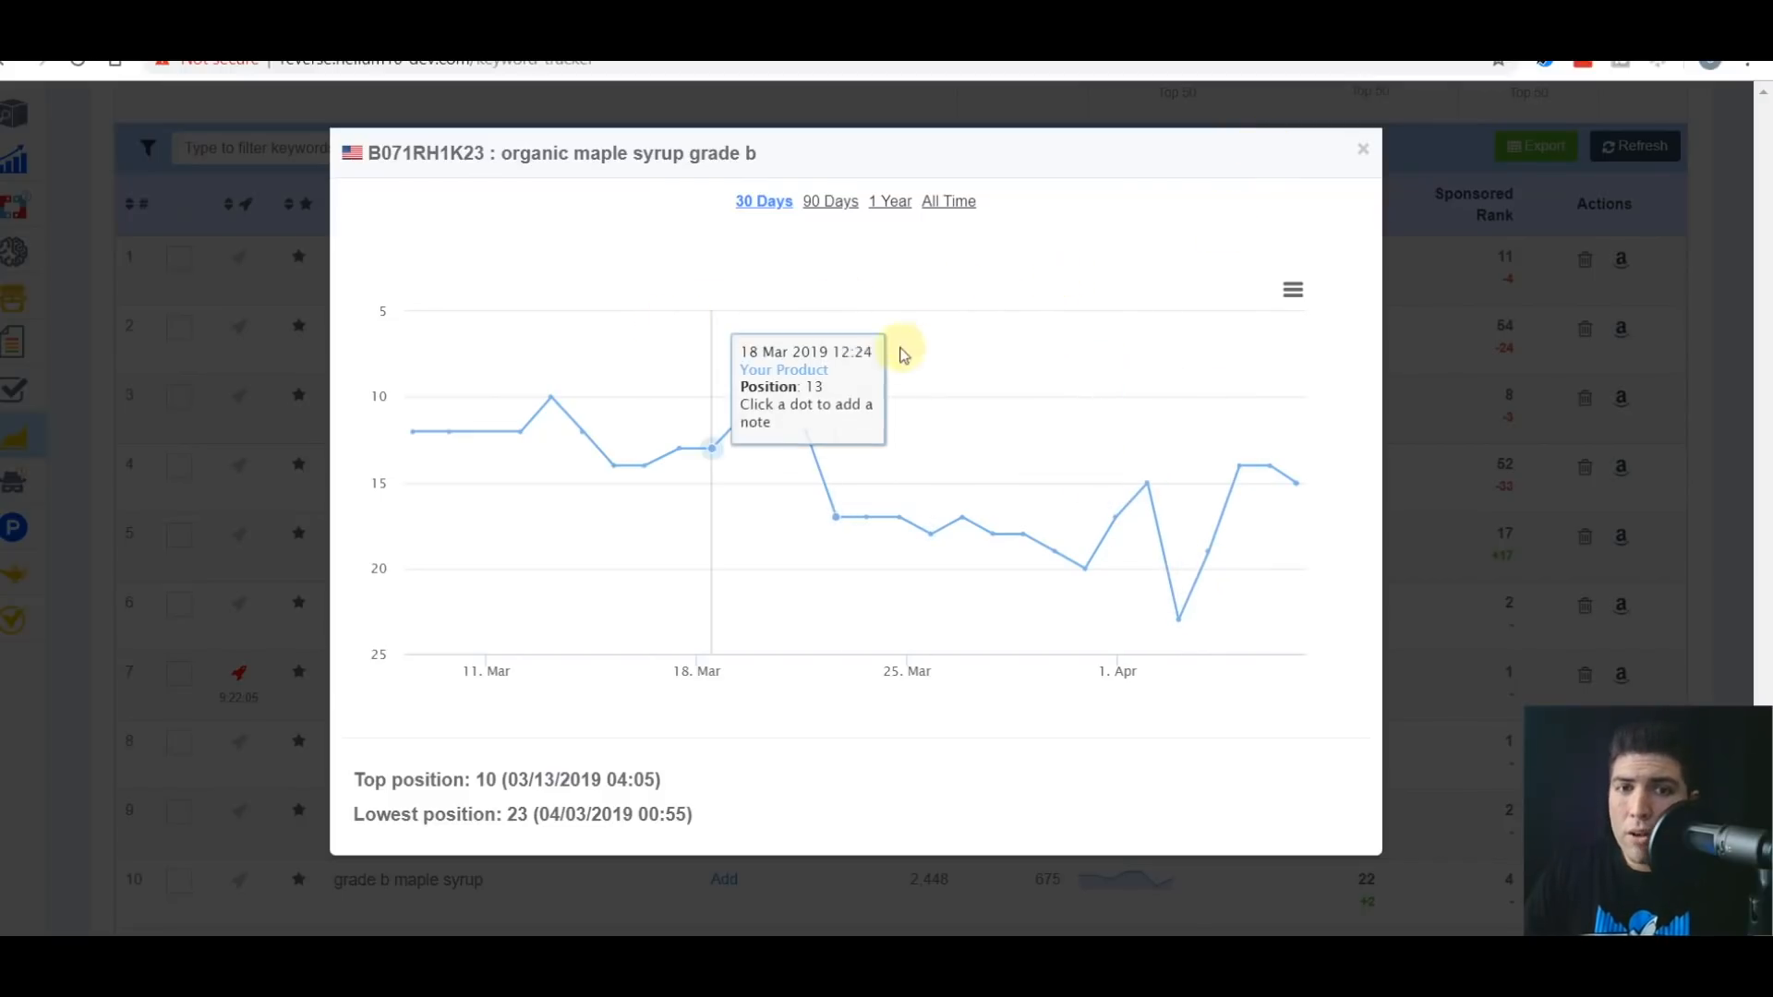
{"action": "mouse_move", "coordinate": [835, 517]}
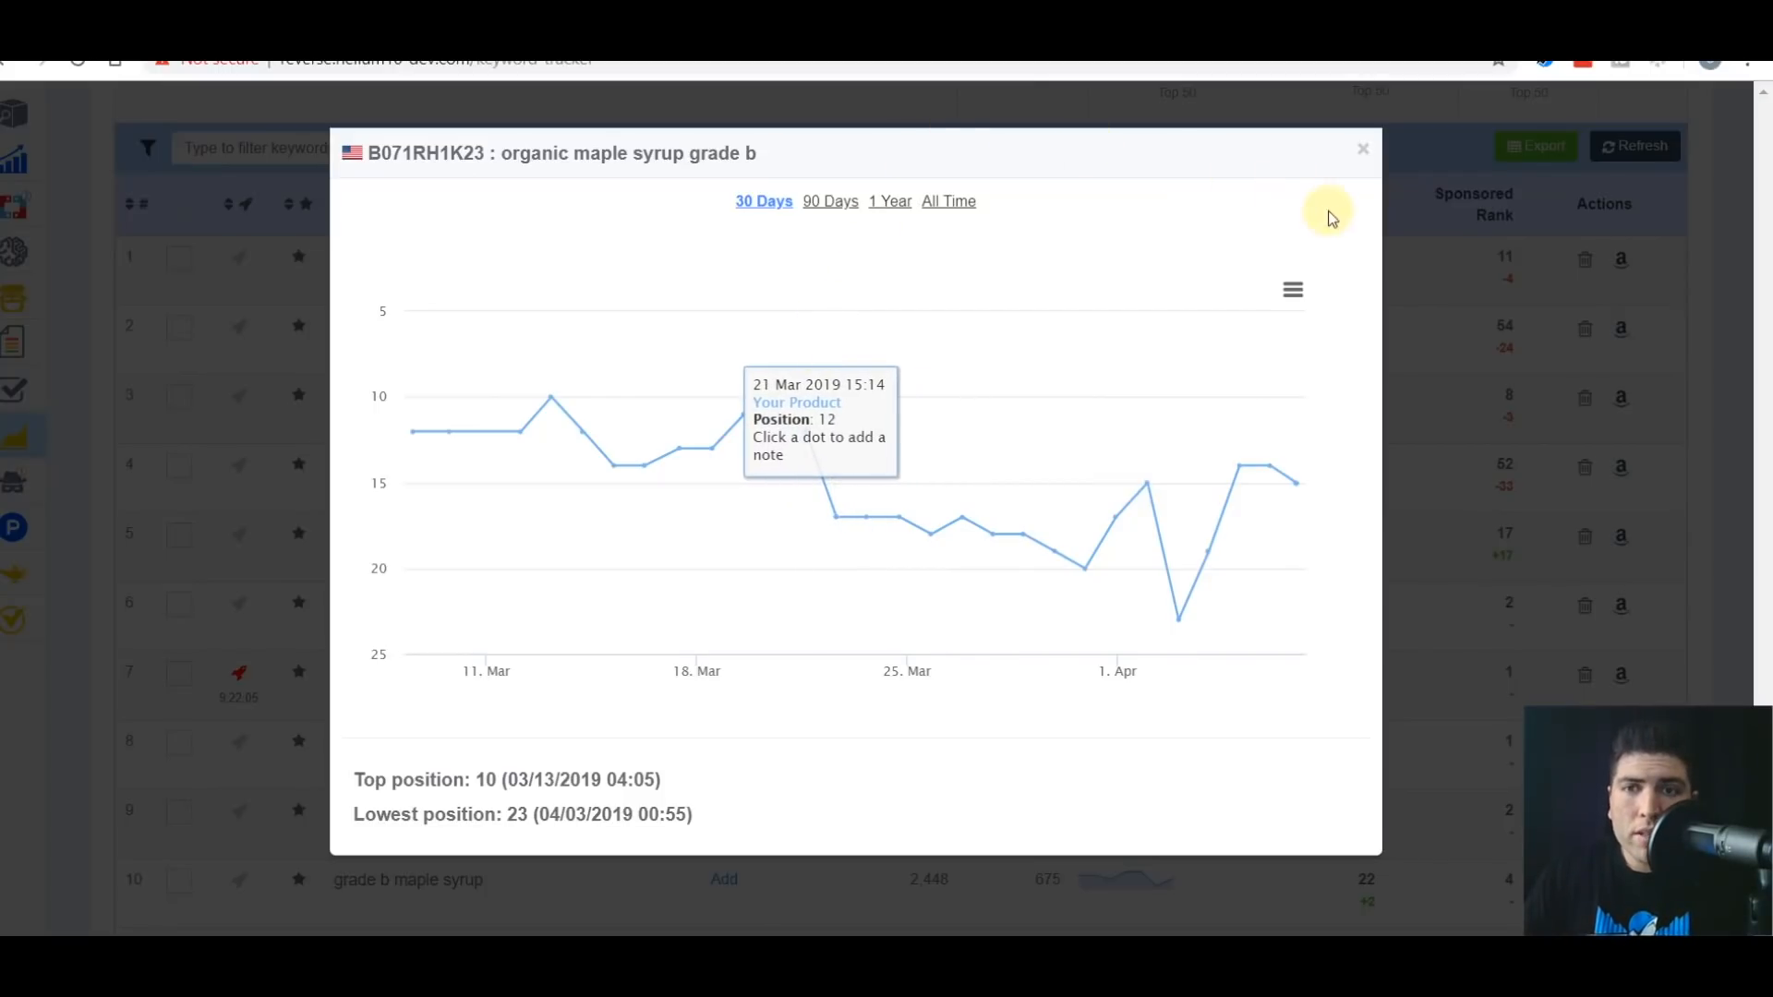
{"action": "left_click", "coordinate": [1363, 148]}
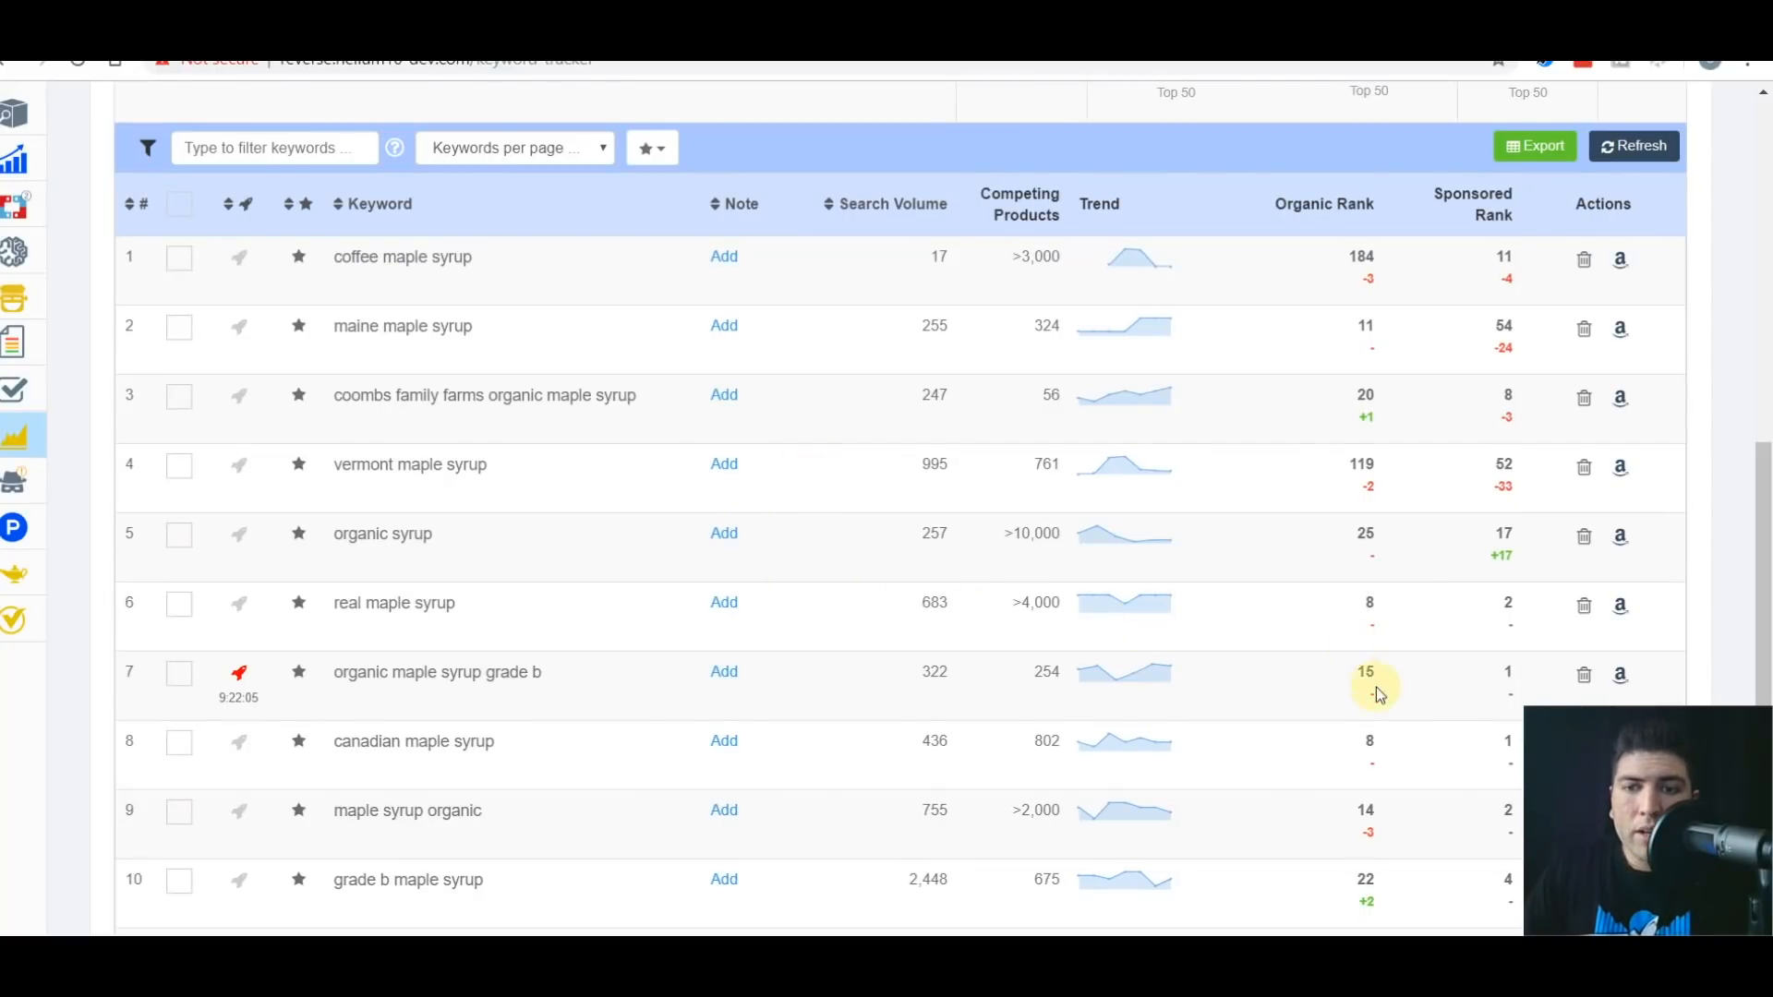
{"action": "mouse_move", "coordinate": [1364, 676]}
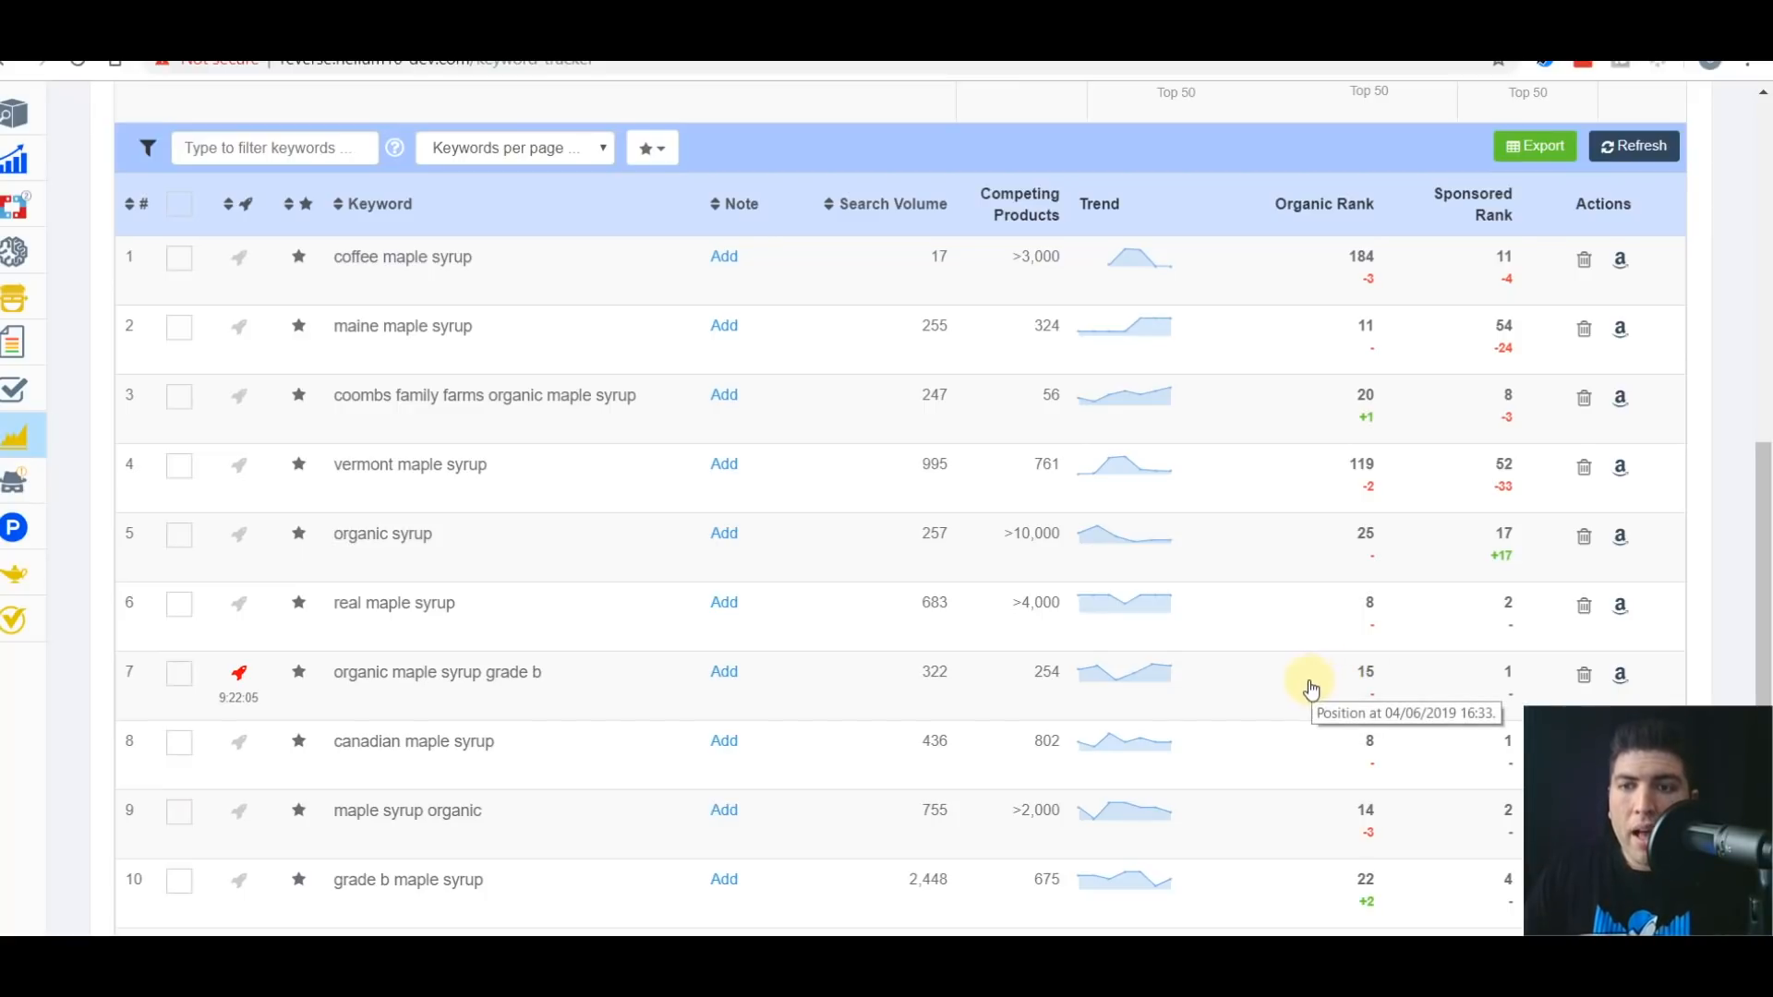
{"action": "mouse_move", "coordinate": [1432, 679]}
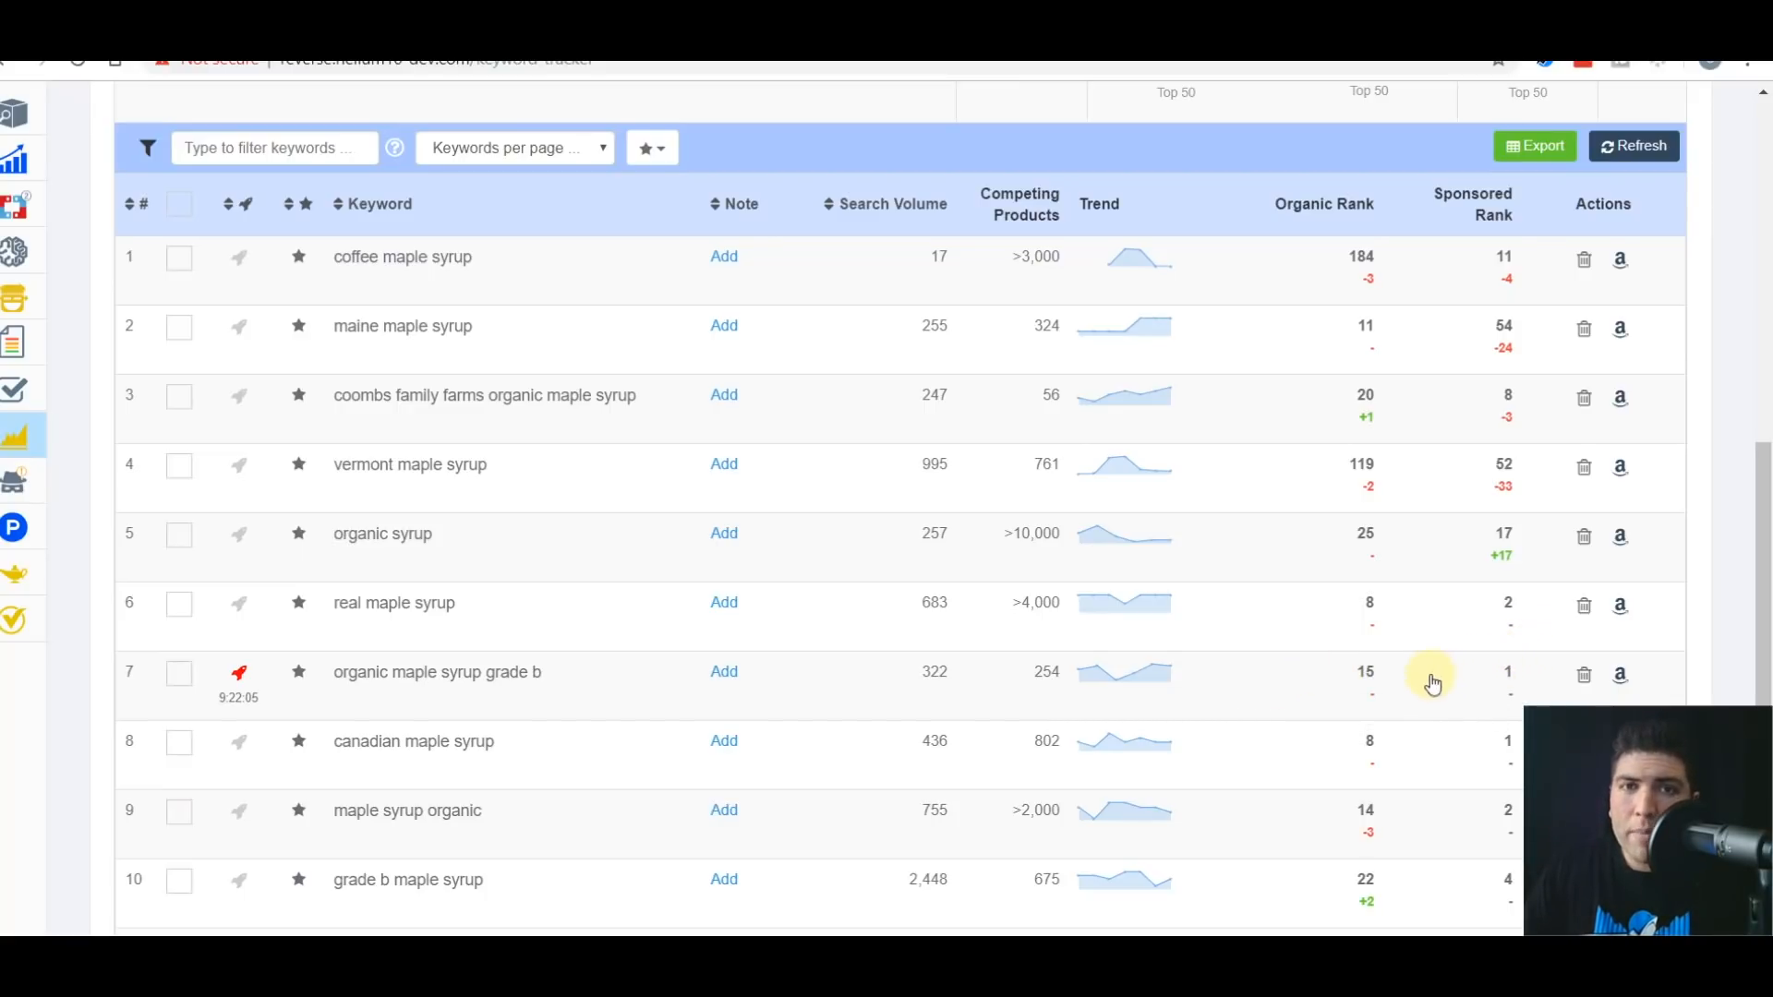
{"action": "mouse_move", "coordinate": [1465, 667]}
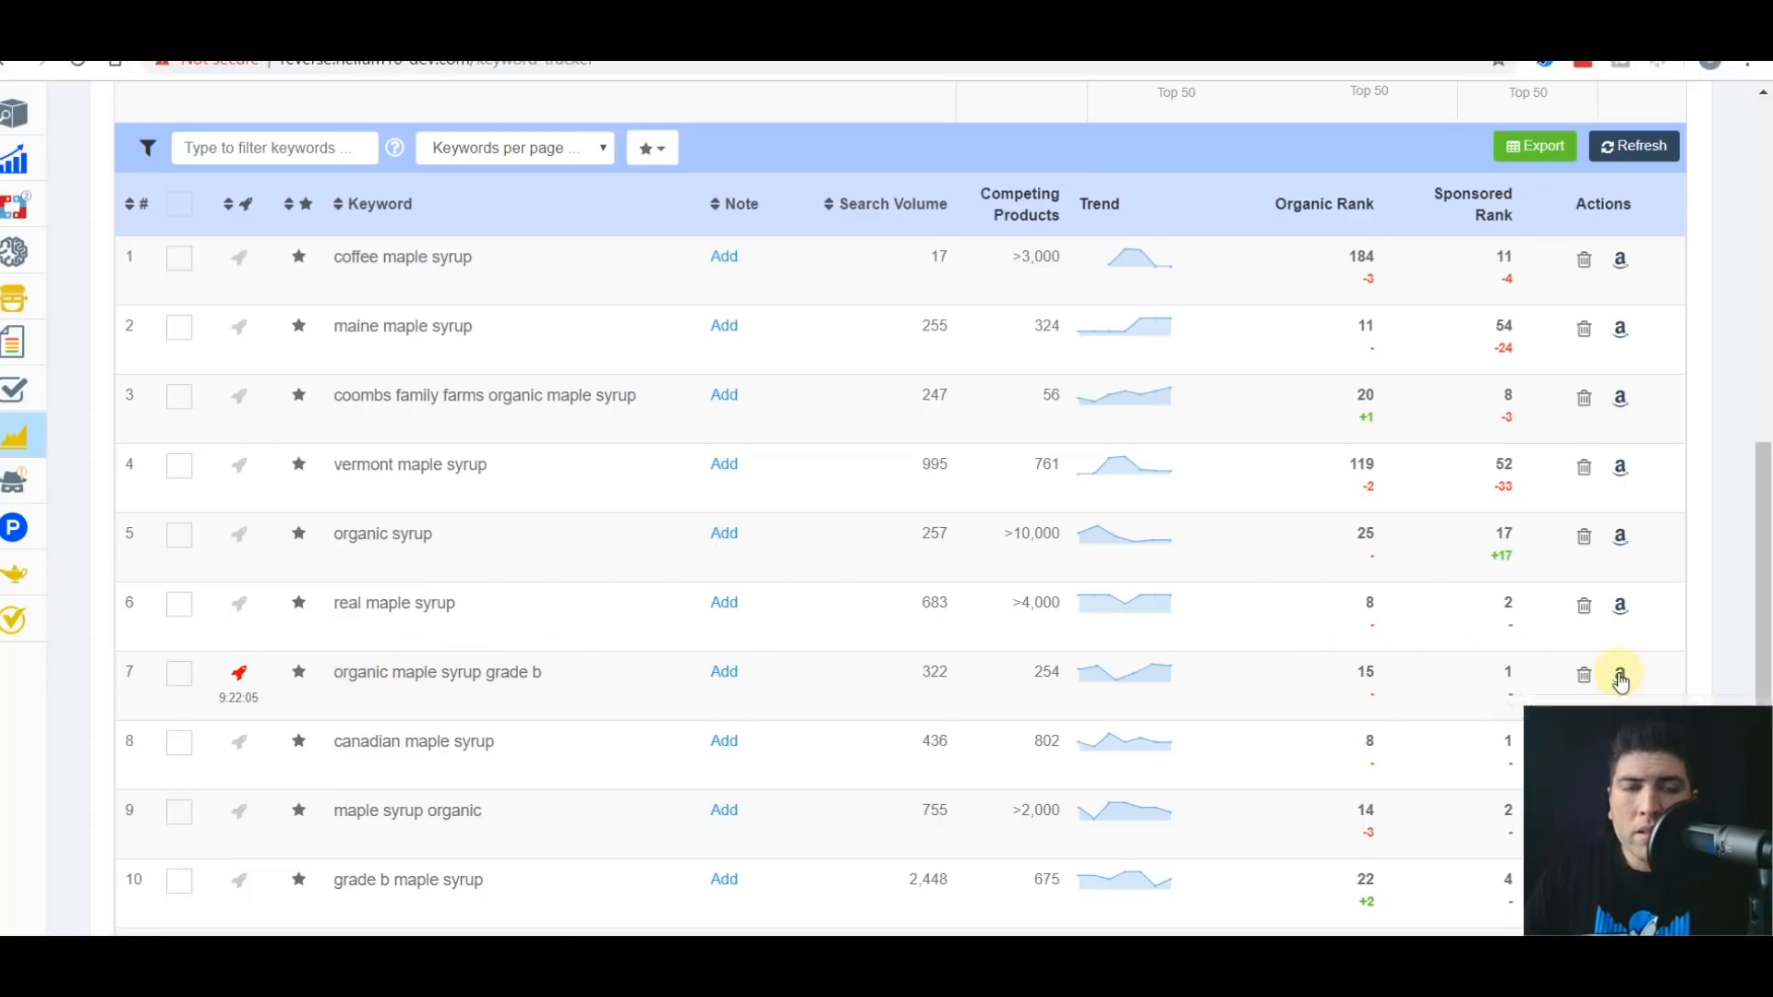
{"action": "left_click", "coordinate": [1621, 679]}
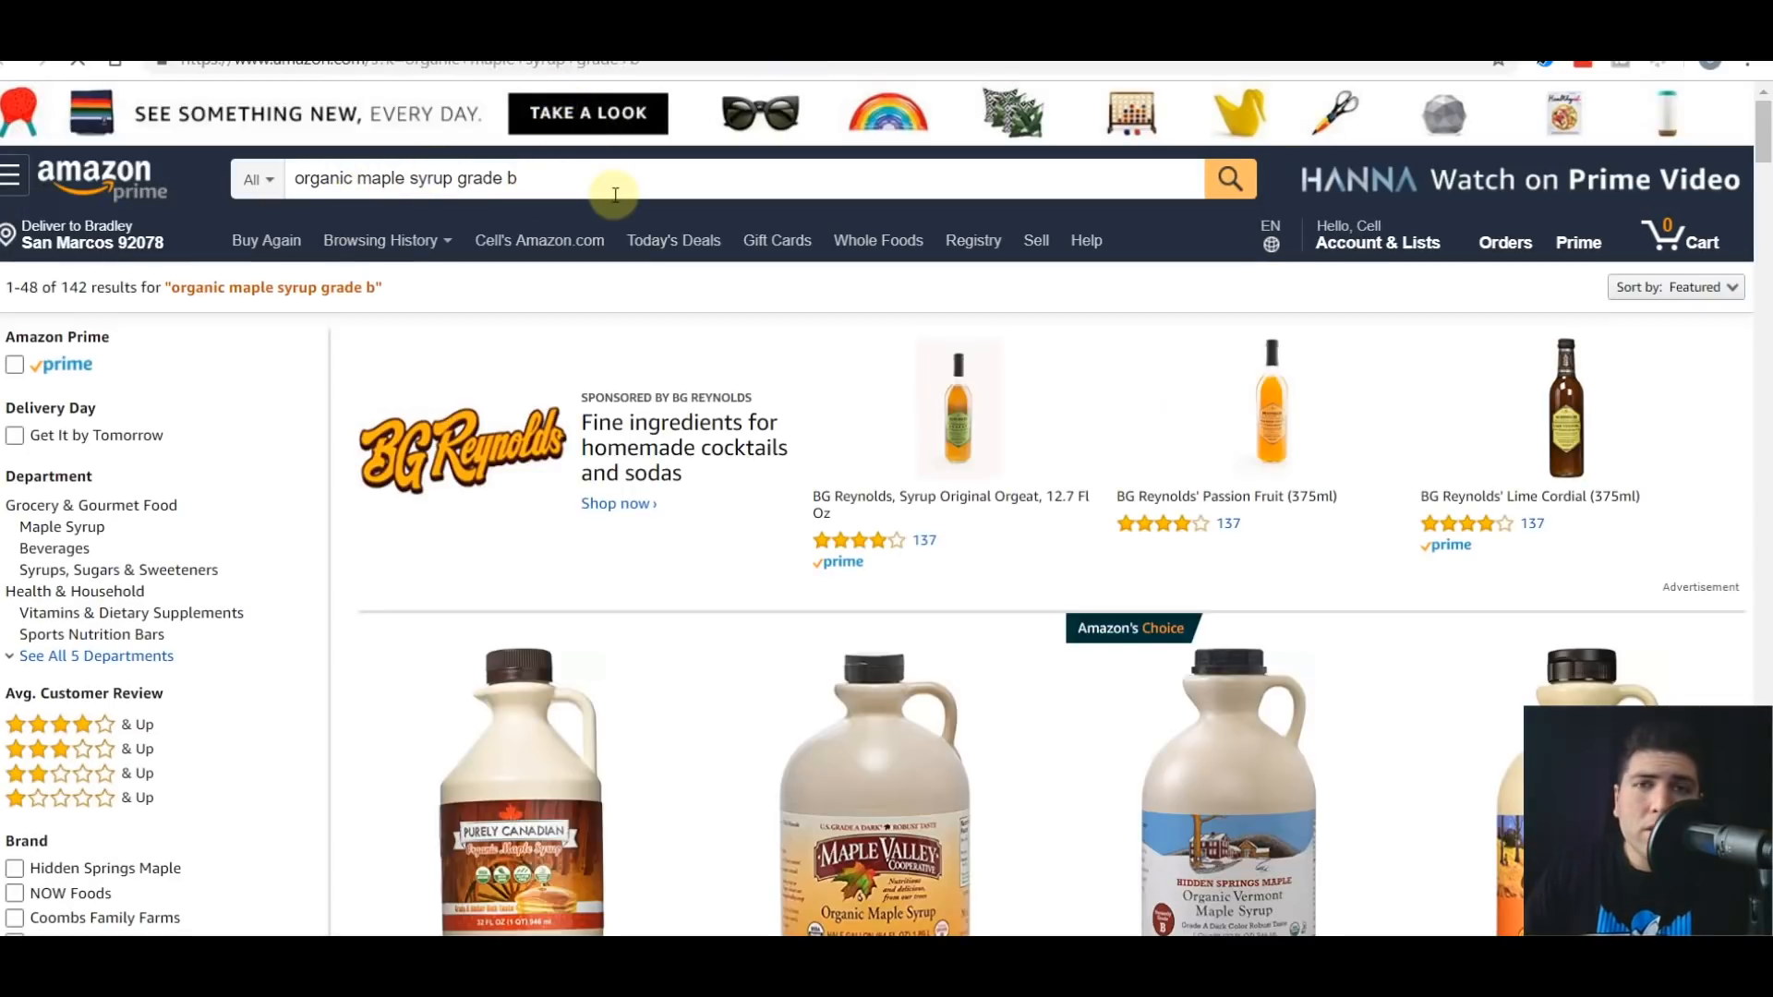
Scroll through the 142 Amazon listings for 'organic maple syrup grade b'.
{"action": "scroll", "scroll_direction": "down", "scroll_amount": 3}
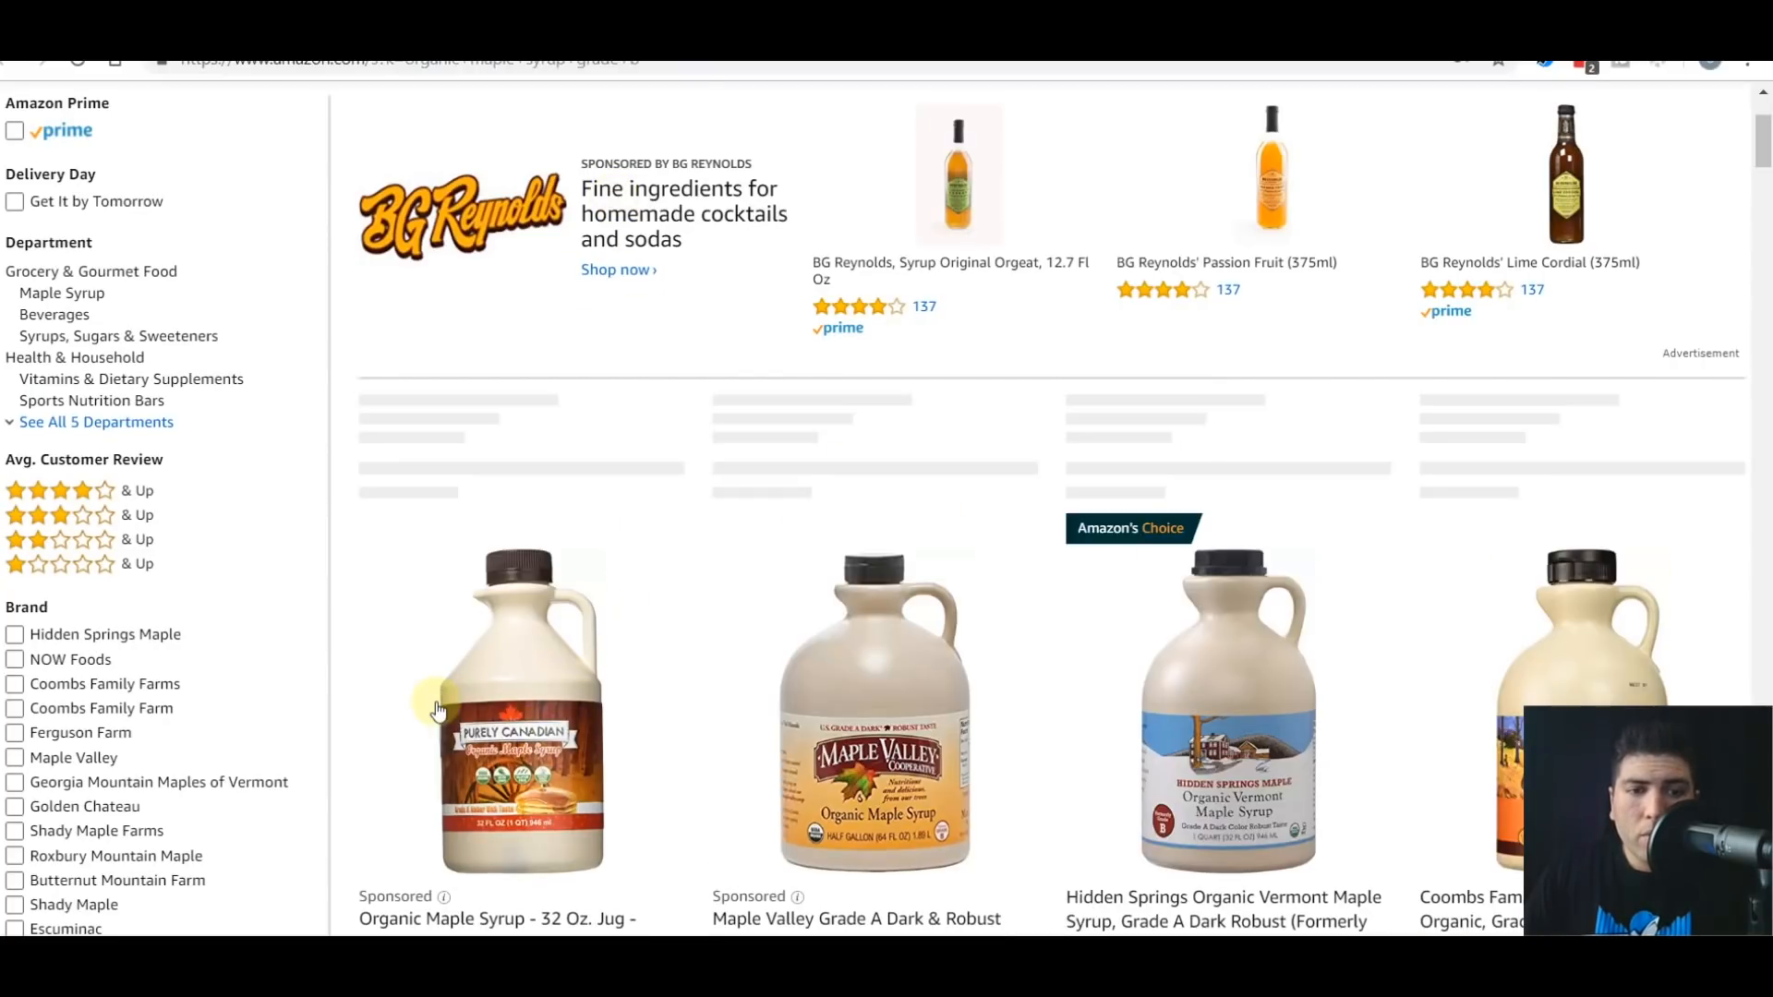
{"action": "scroll", "scroll_direction": "down", "scroll_amount": 3}
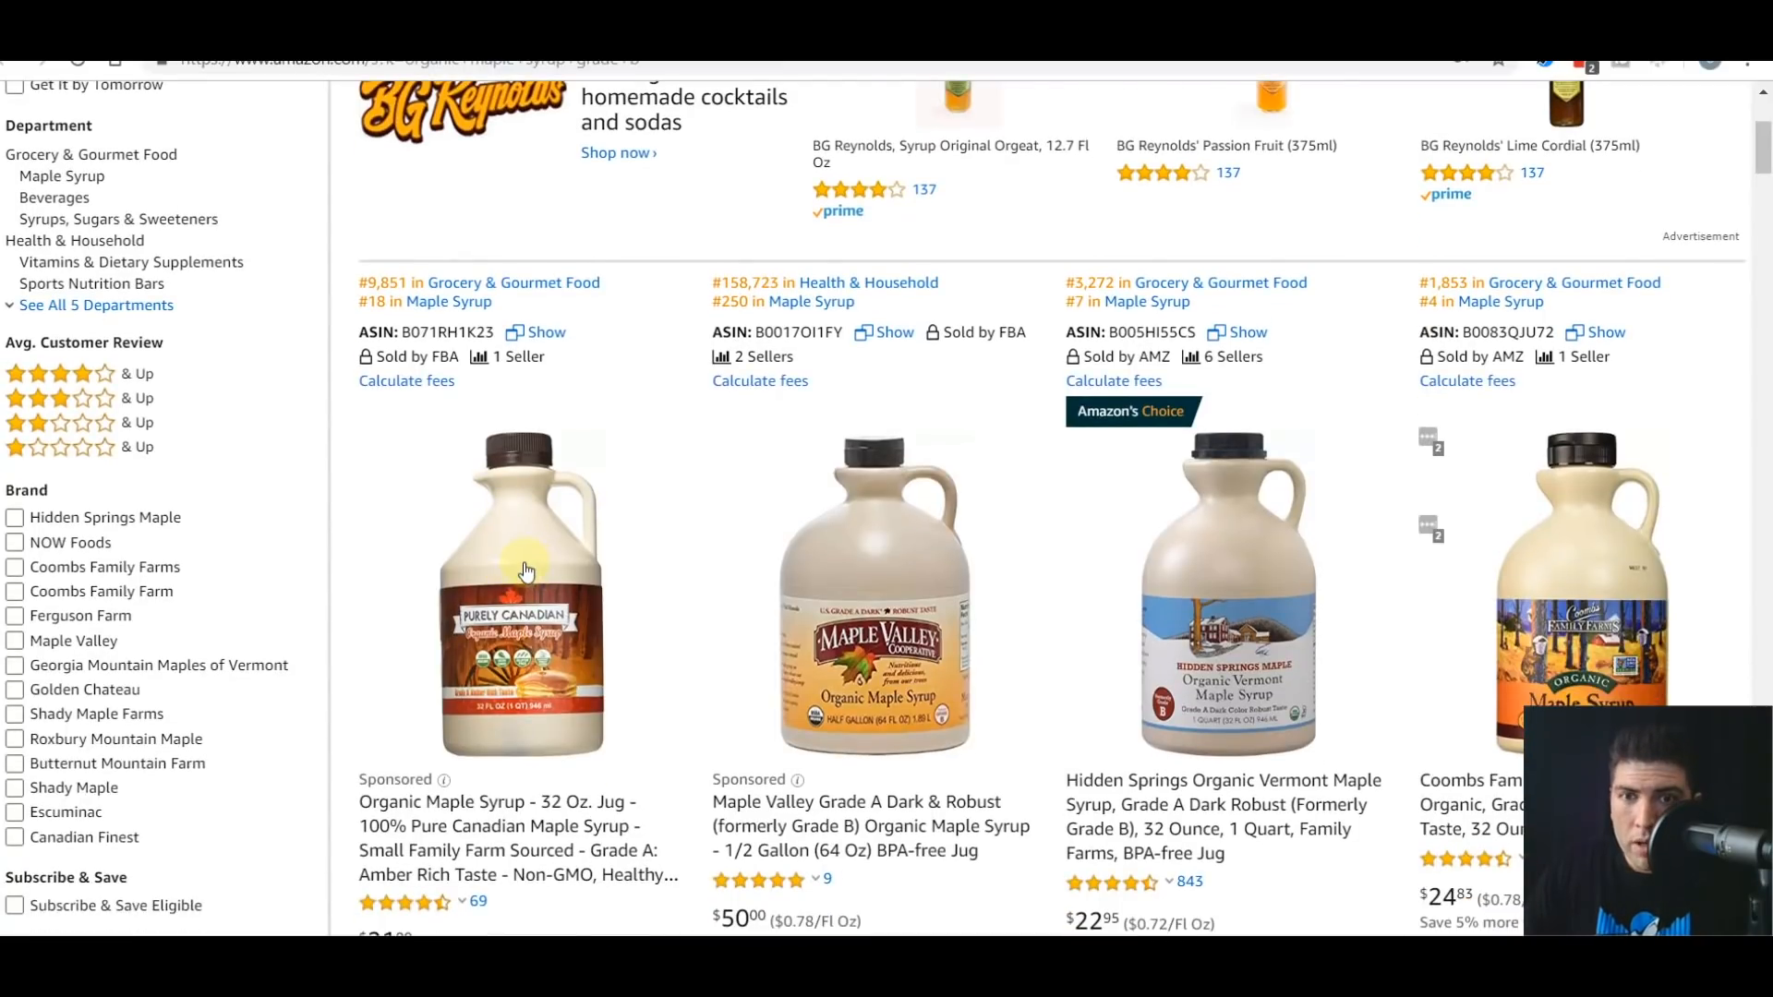
{"action": "mouse_move", "coordinate": [517, 564]}
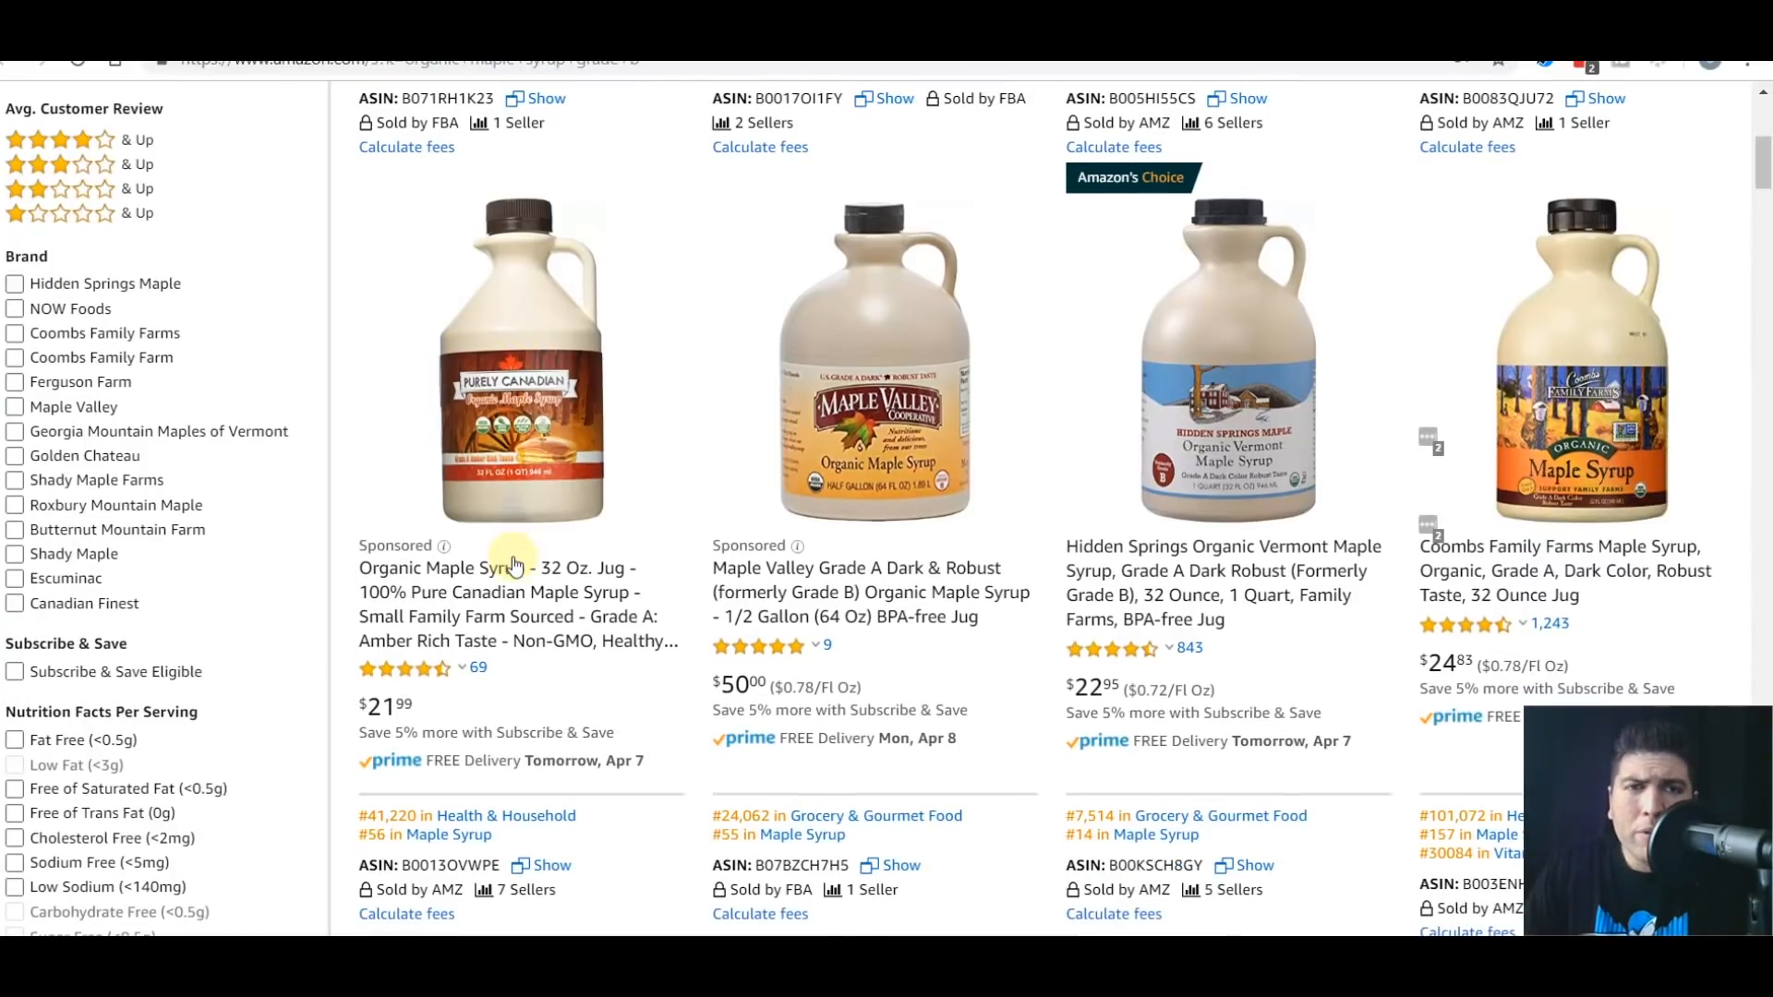
{"action": "mouse_move", "coordinate": [1741, 403]}
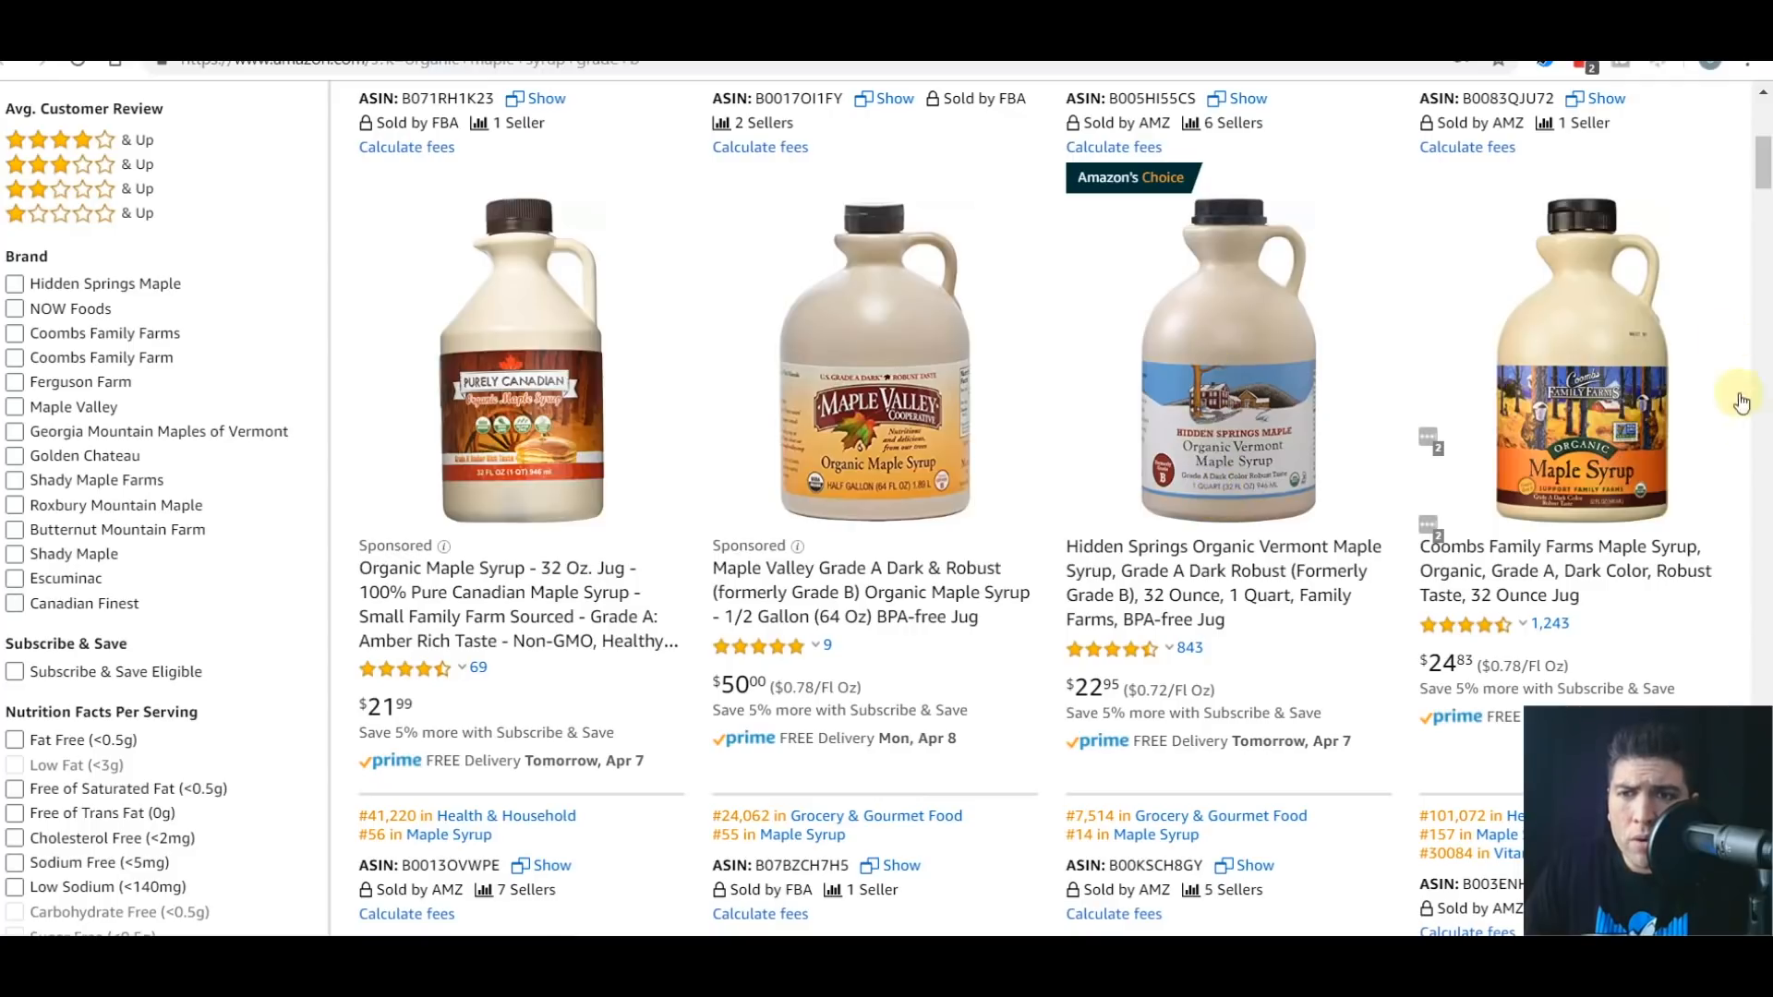
{"action": "scroll", "scroll_direction": "down", "scroll_amount": 3}
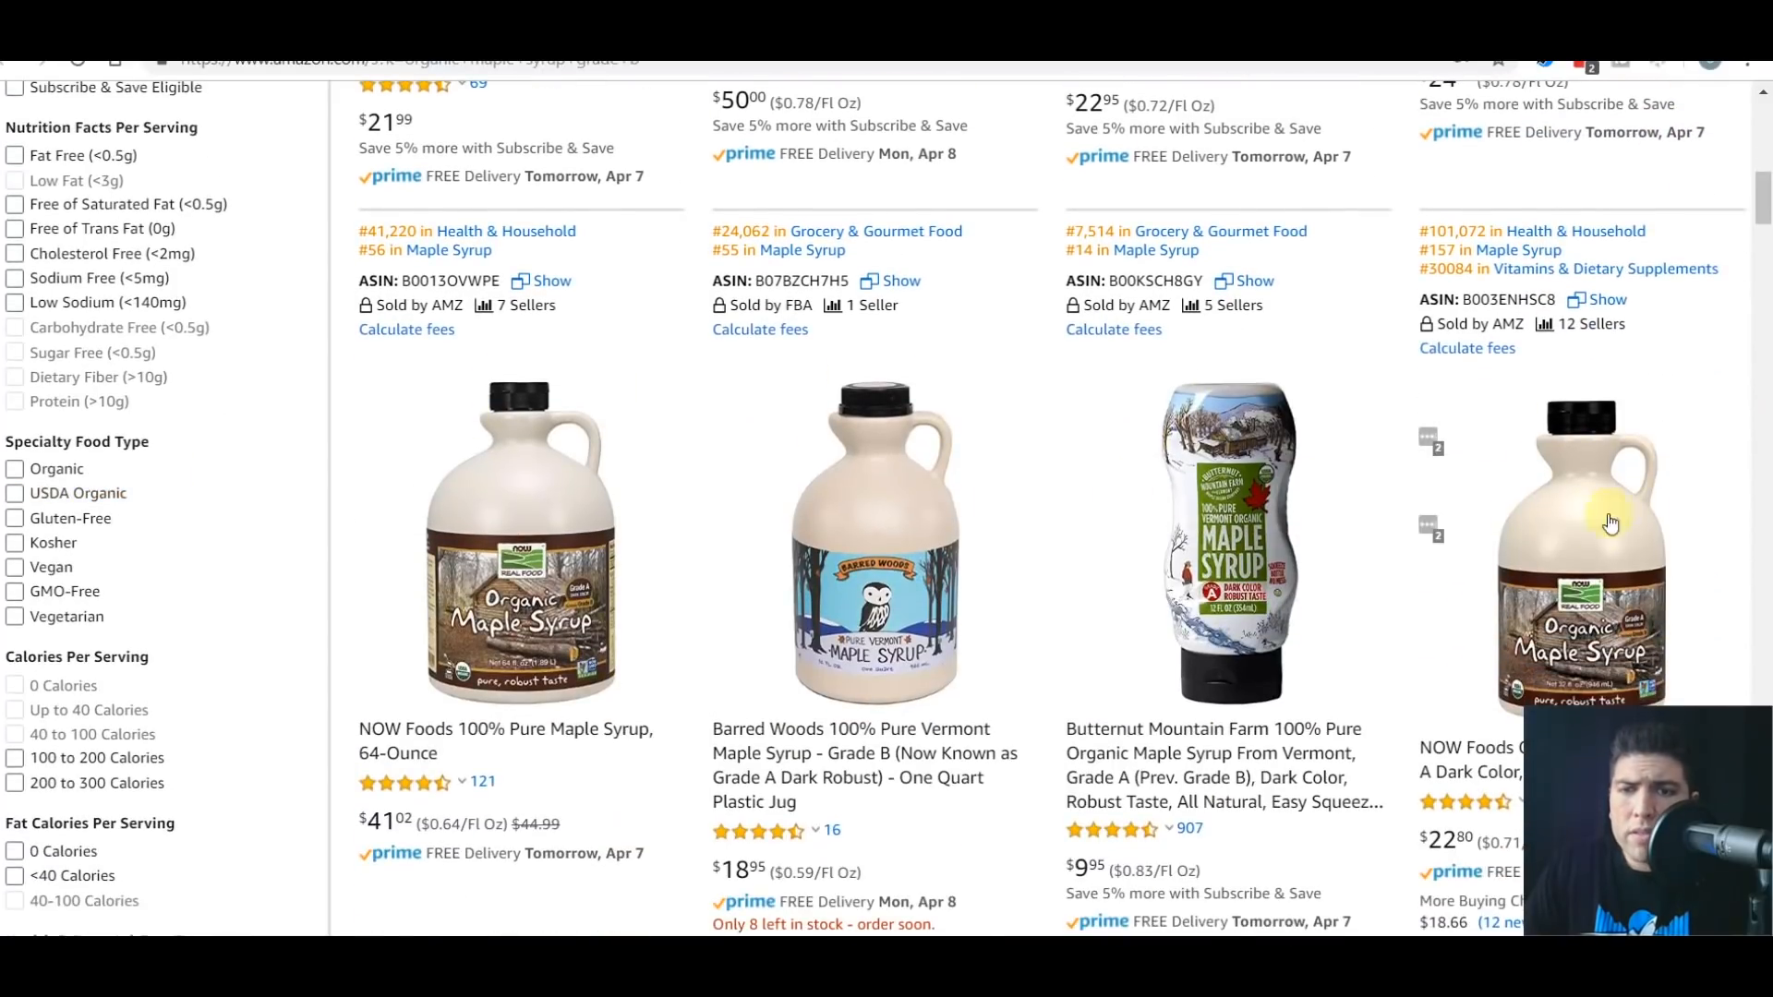
{"action": "scroll", "scroll_direction": "down", "scroll_amount": 3}
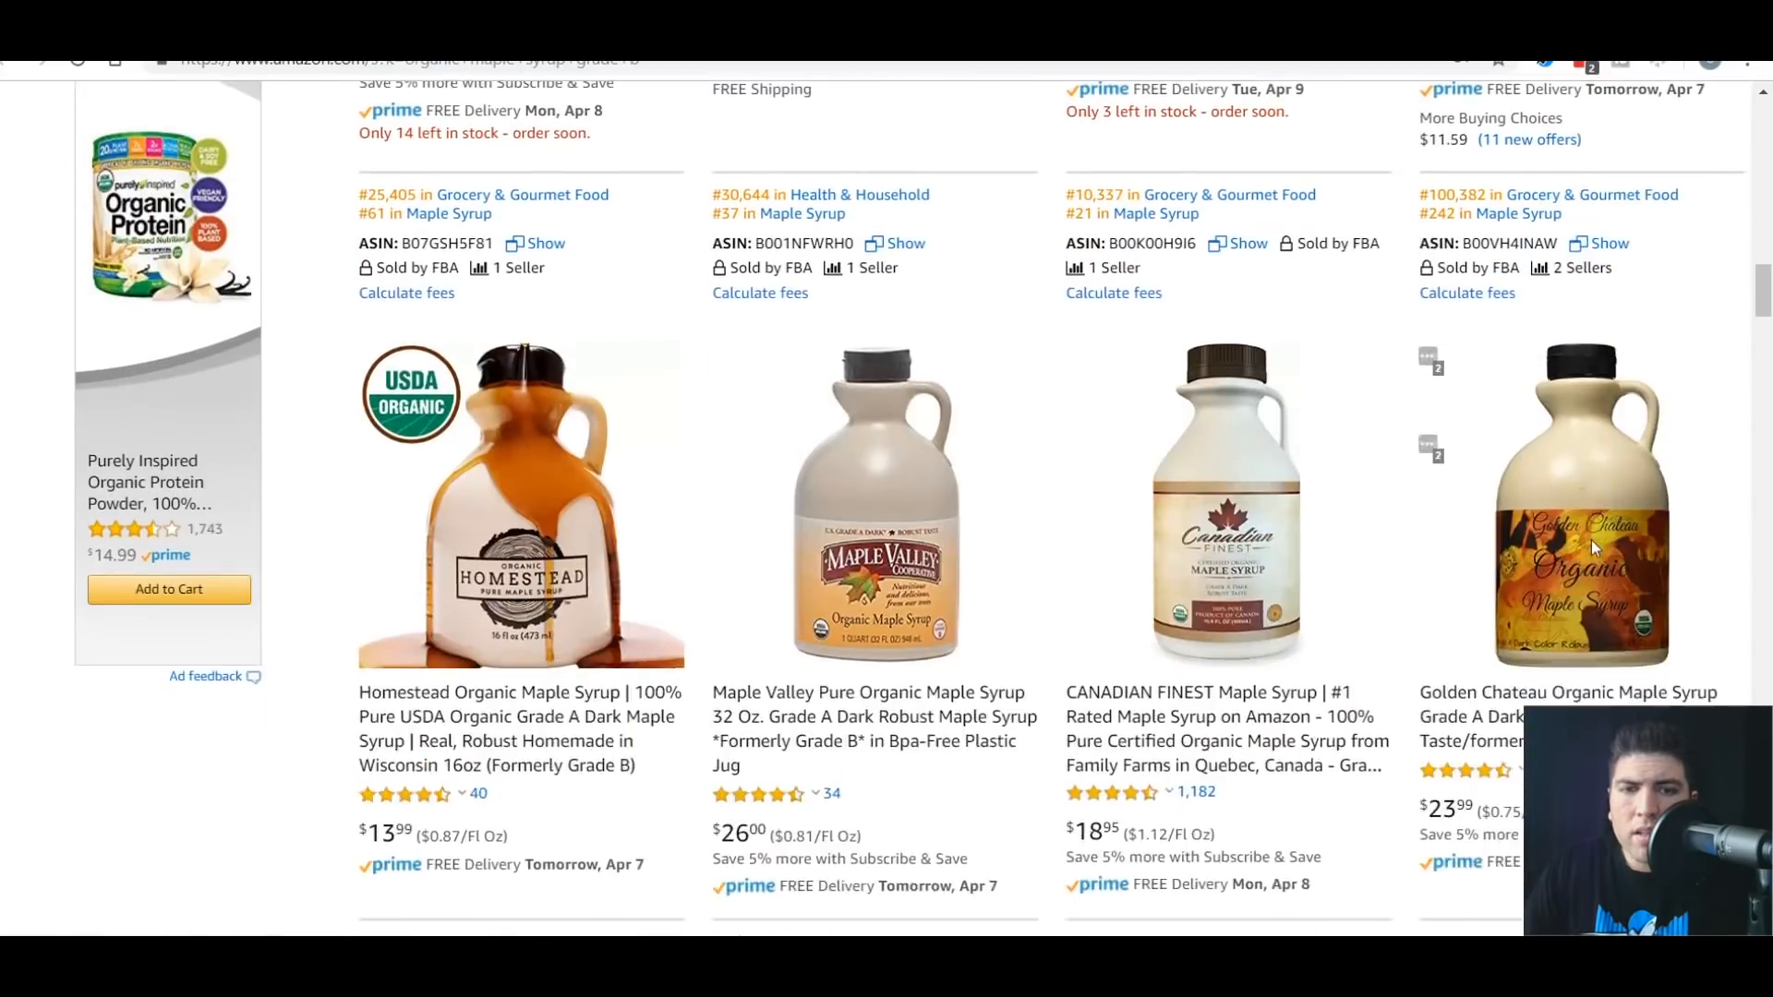